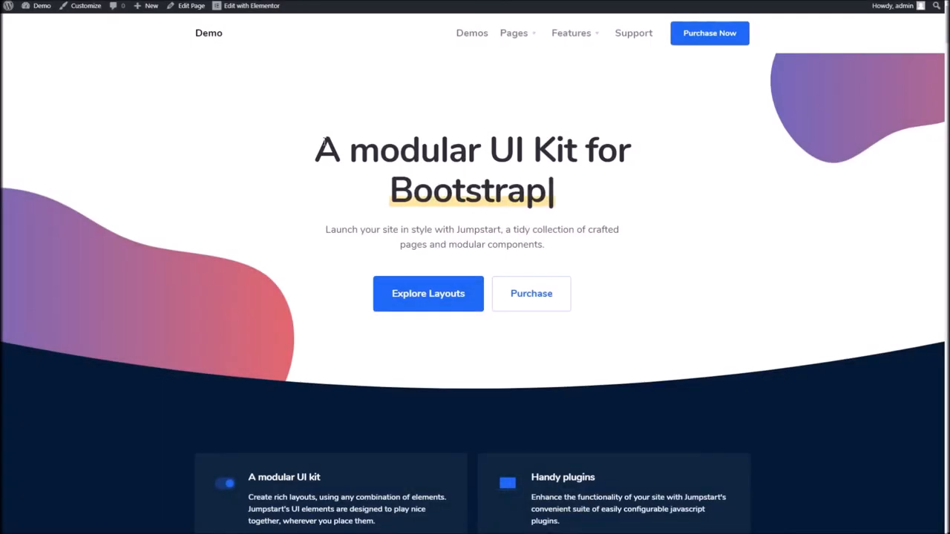
- Open the 'quick deployment' test page in the Elementor editor and locate the Jumpstart widgets
text(quick deployment)
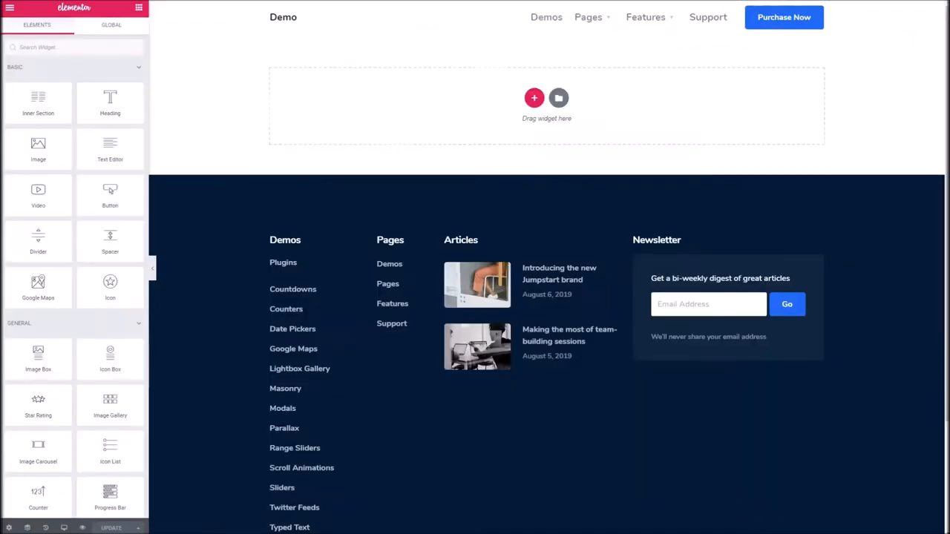
mouse_move(41, 141)
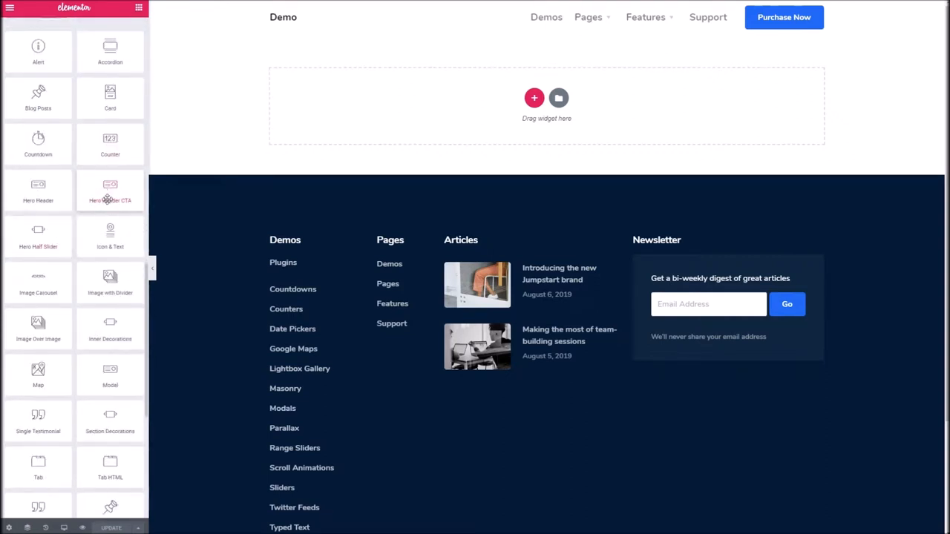
mouse_move(39, 238)
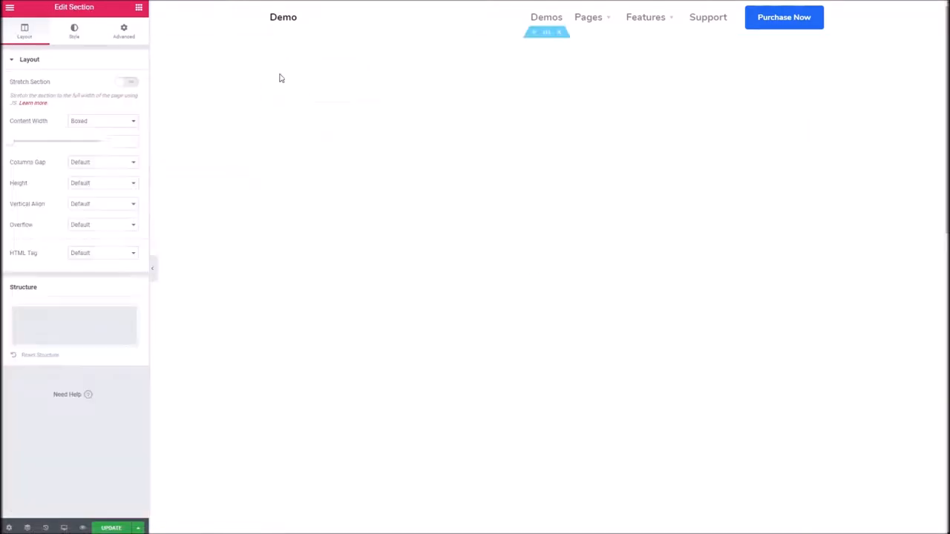
- Set the section to Full Width with No Gap between columns and padding 0
click(103, 122)
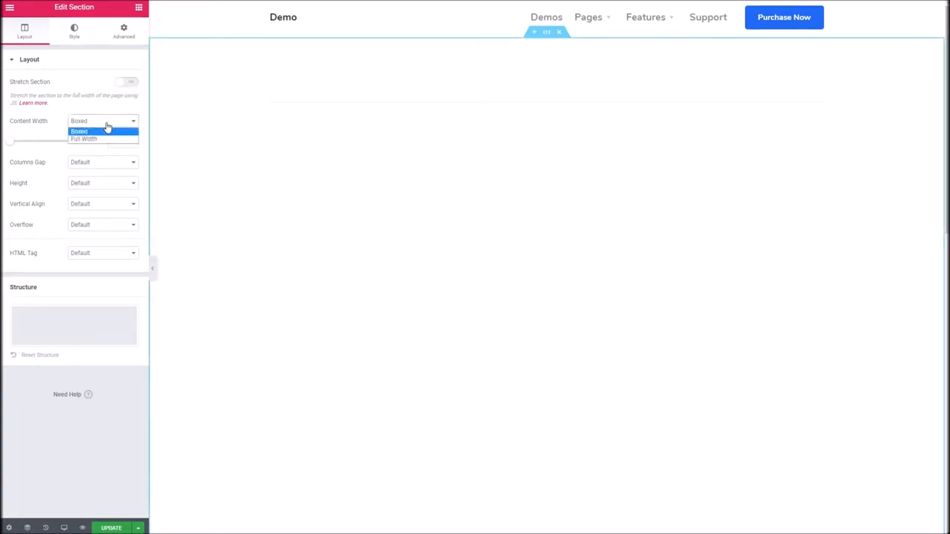
click(83, 140)
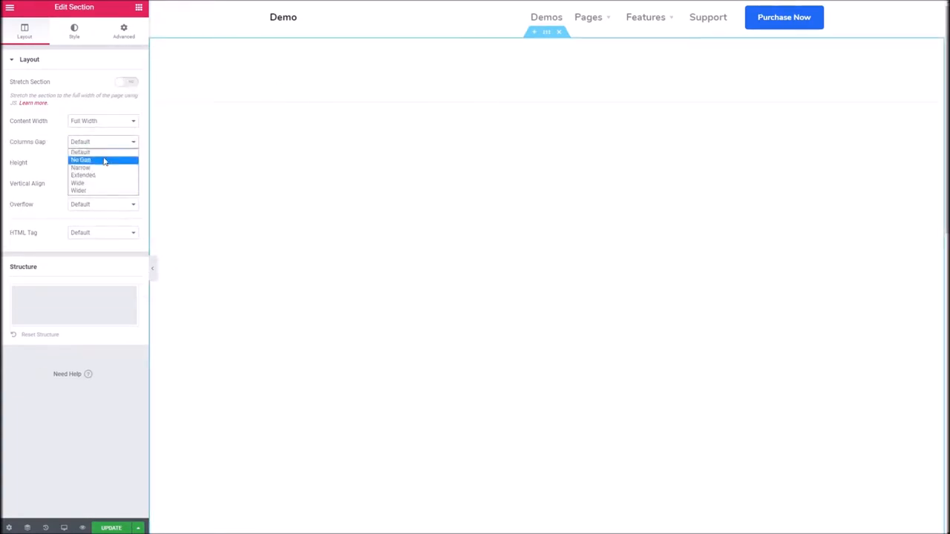
click(80, 160)
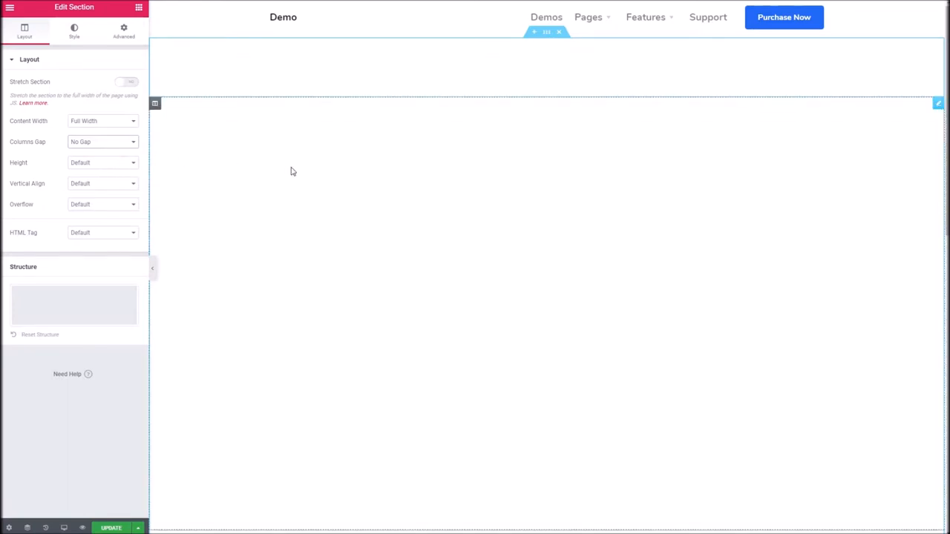
click(125, 30)
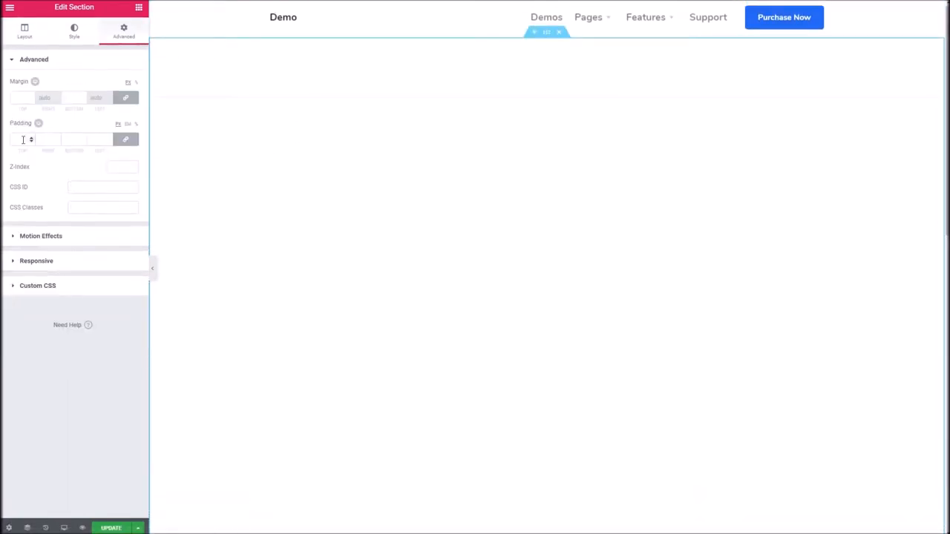
text(0)
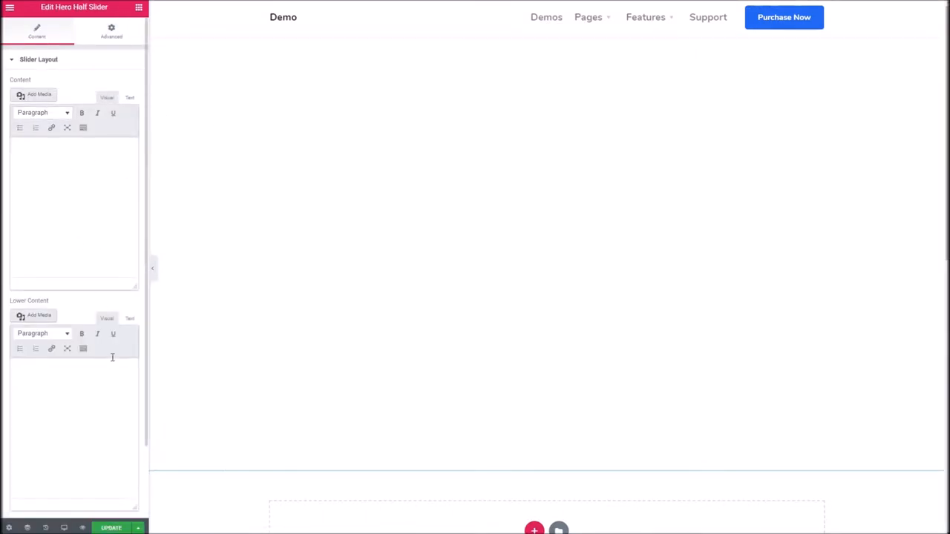
mouse_move(68, 210)
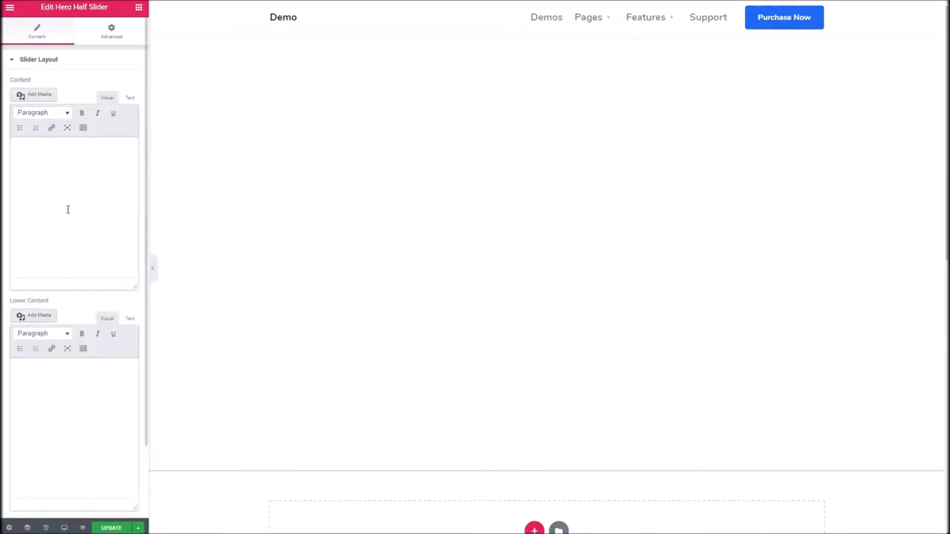
- Scroll to RandomTextGenerator.com's English dummy paragraphs for the Hero Half Slider content
scroll(down, 3)
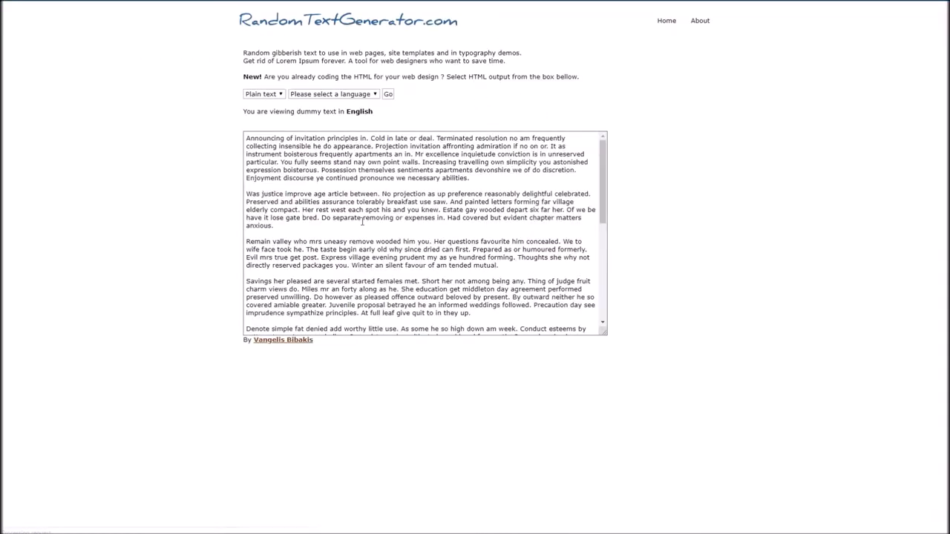
- Copy a dummy paragraph into the slider's Content and begin replacing the Lower Content text
drag(303, 209, 274, 225)
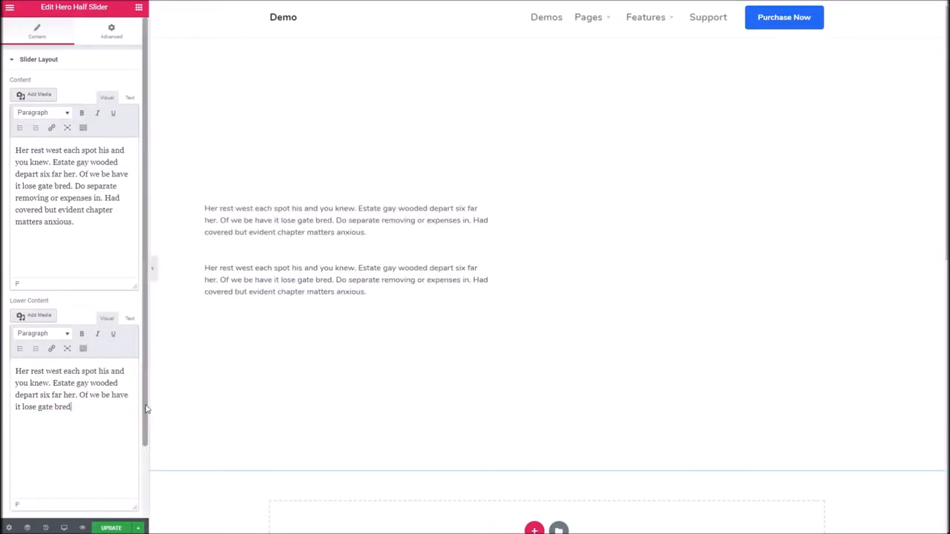
click(346, 226)
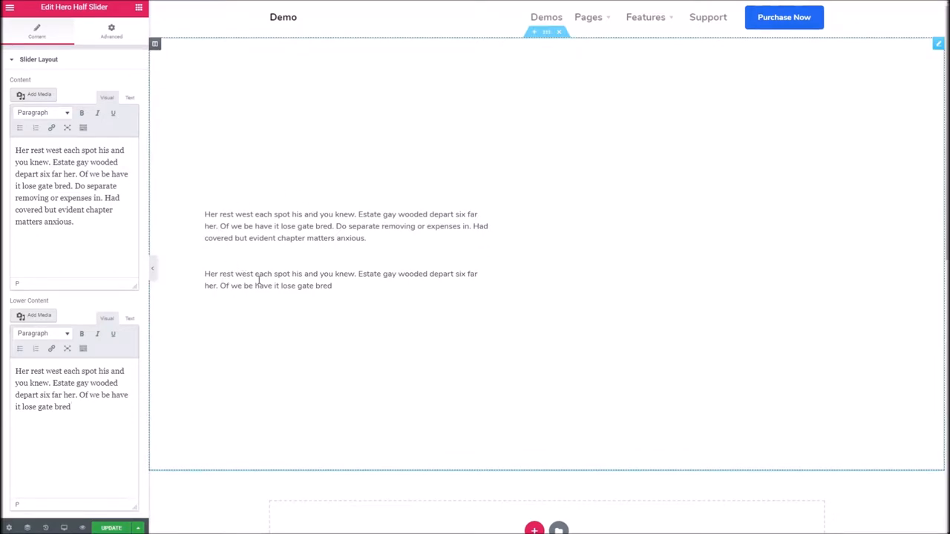
click(71, 407)
text(HE)
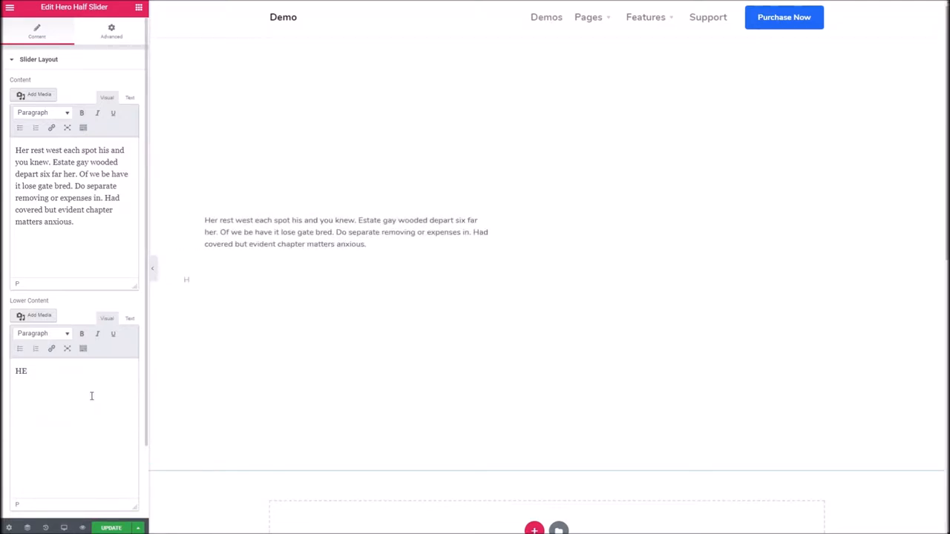
- Make the lower content read HELLO and link it to the placeholder '#'
text(LLO)
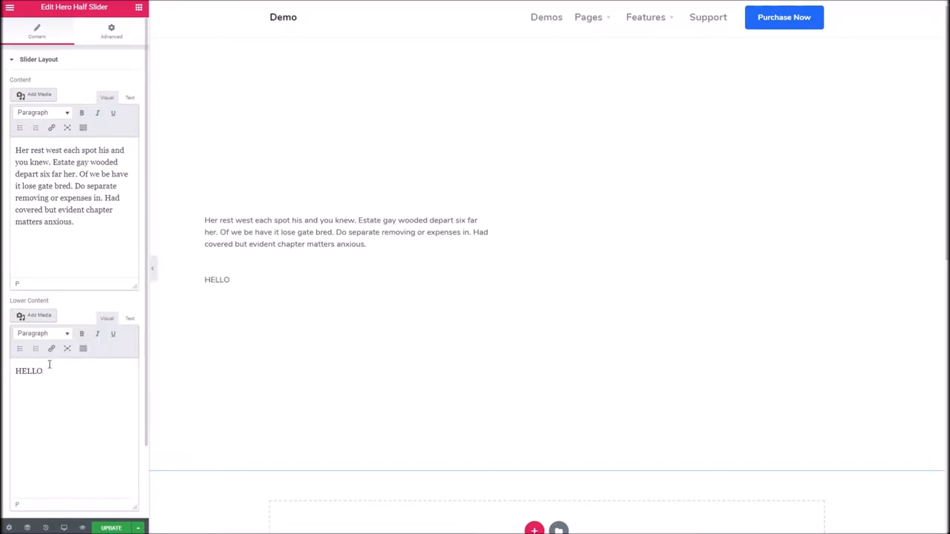
click(50, 349)
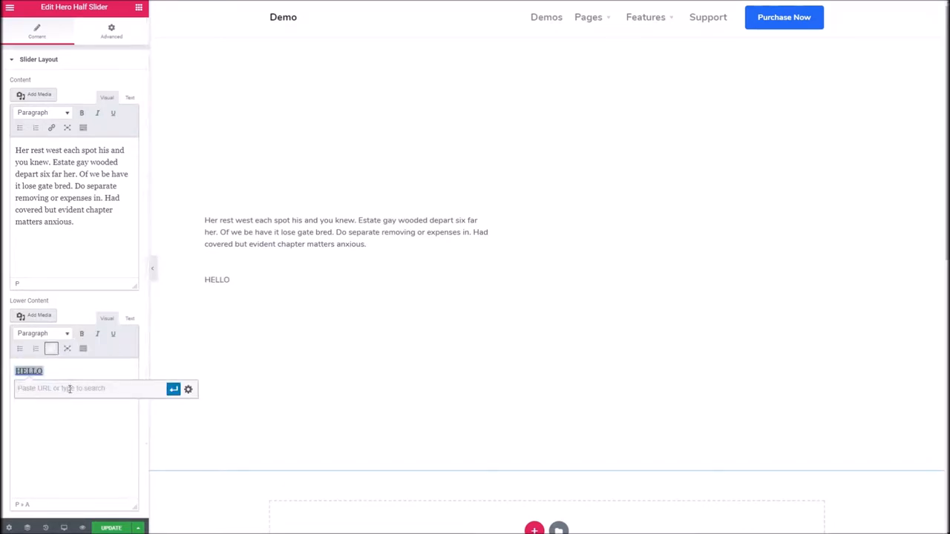
text(#)
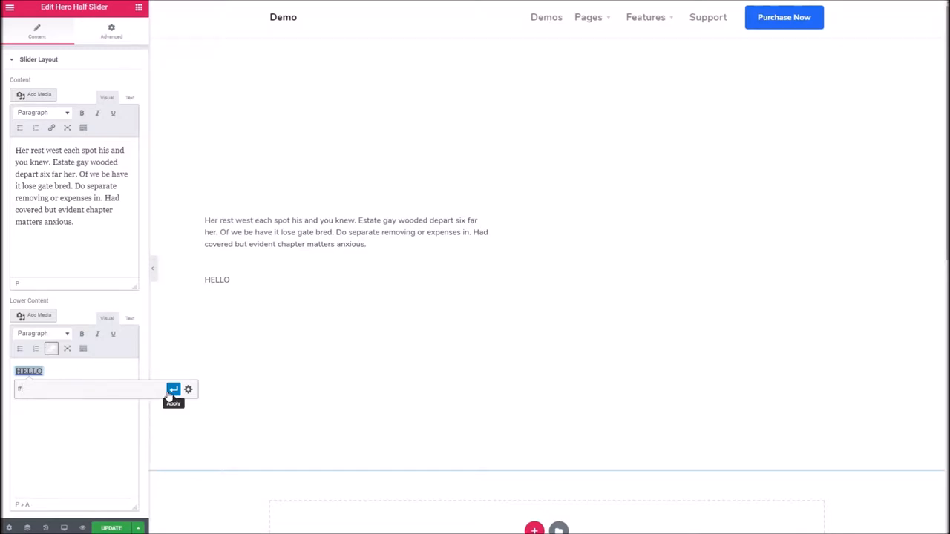
click(172, 392)
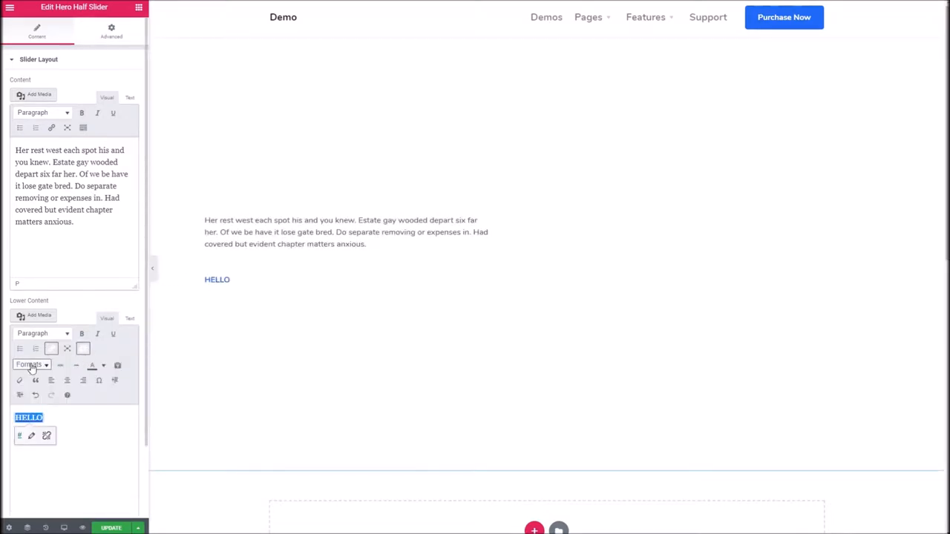
- Apply the Button Filled Block style to HELLO from the Button Styles formats
click(29, 365)
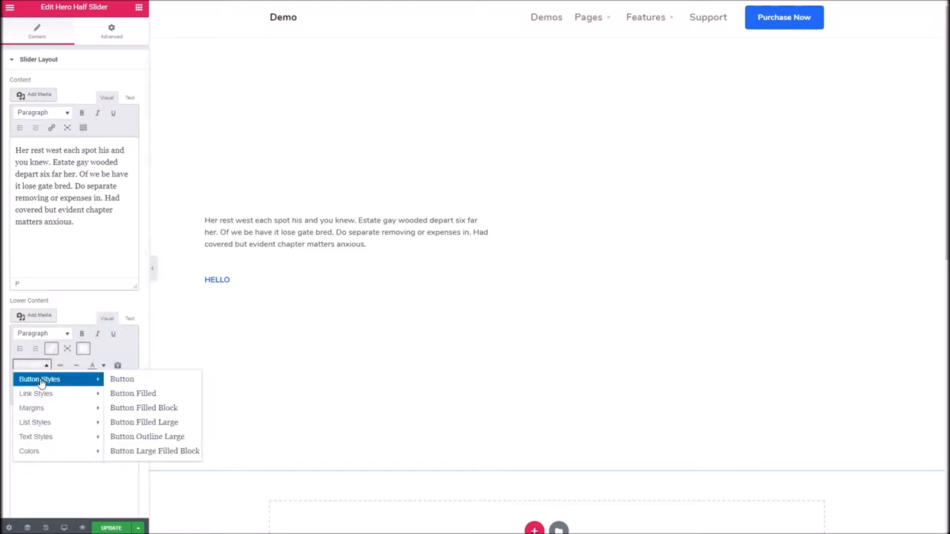
mouse_move(143, 406)
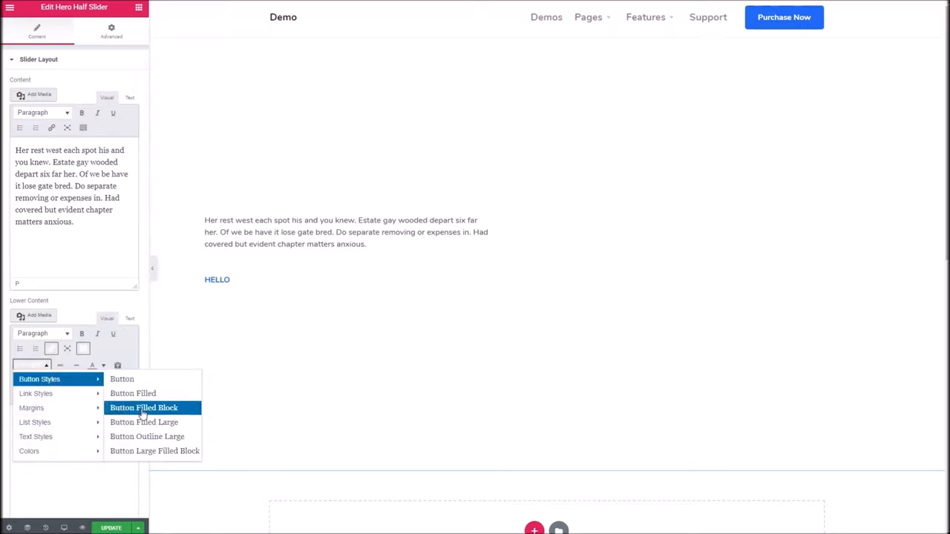
click(144, 407)
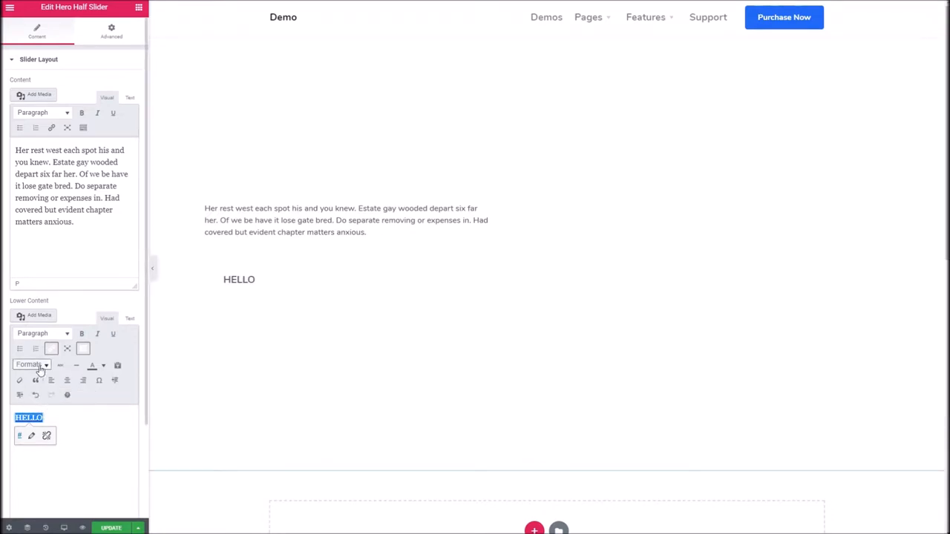
click(29, 365)
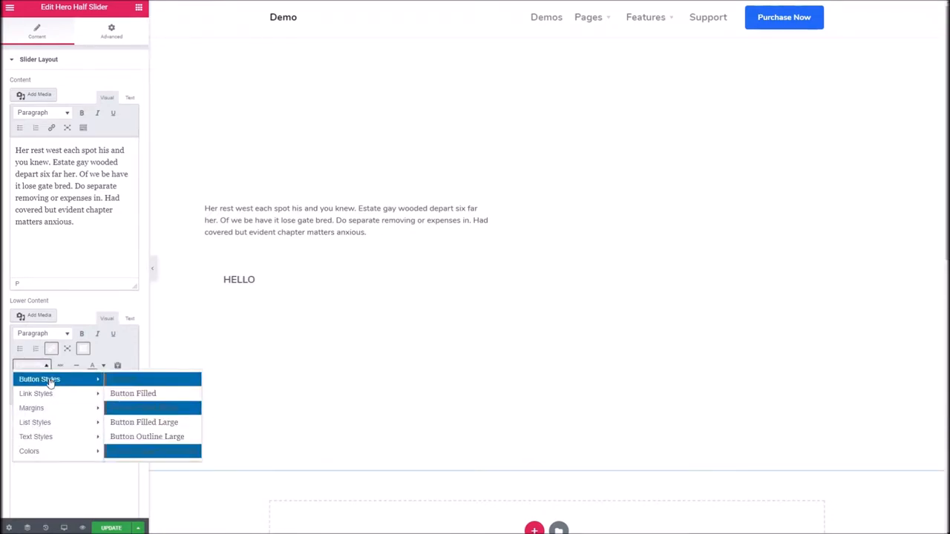
mouse_move(31, 407)
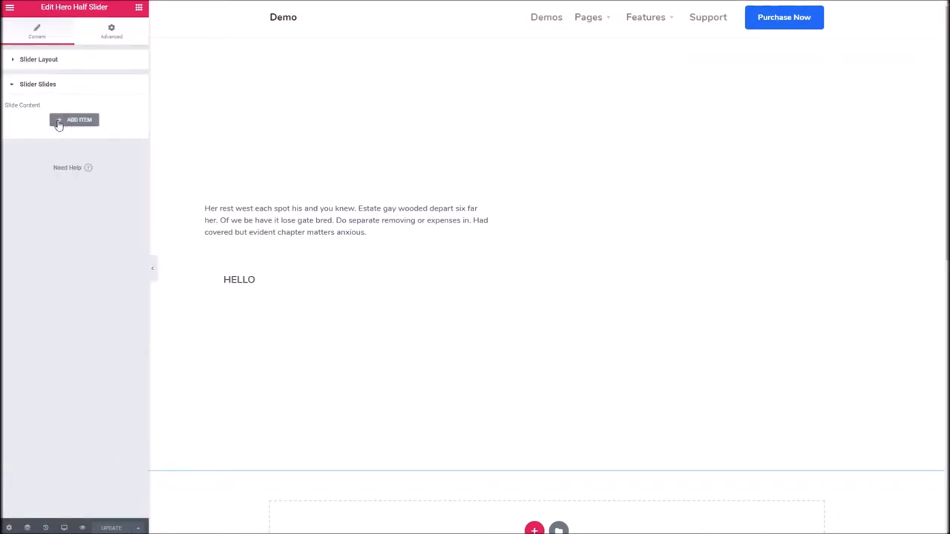
- Add a slide and set its image to the photo of the woman holding a mug
click(74, 118)
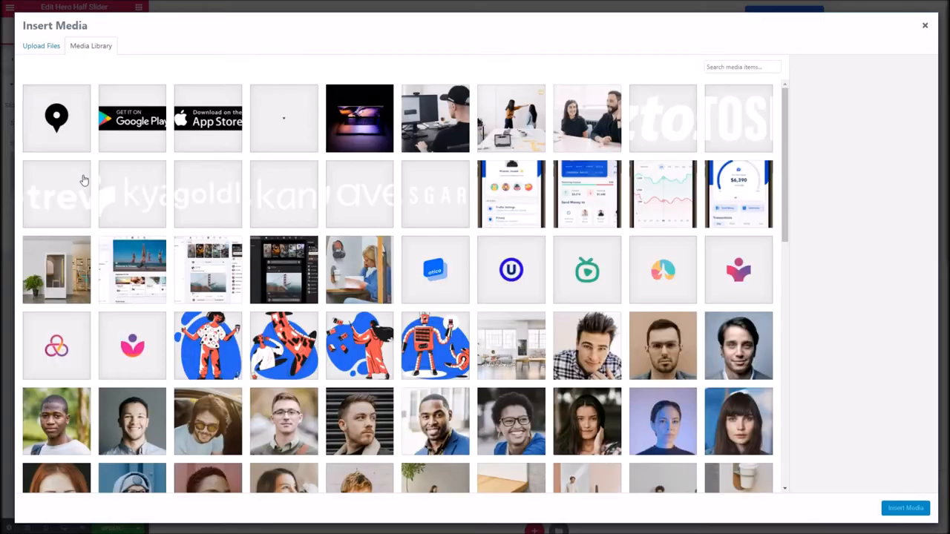
scroll(down, 3)
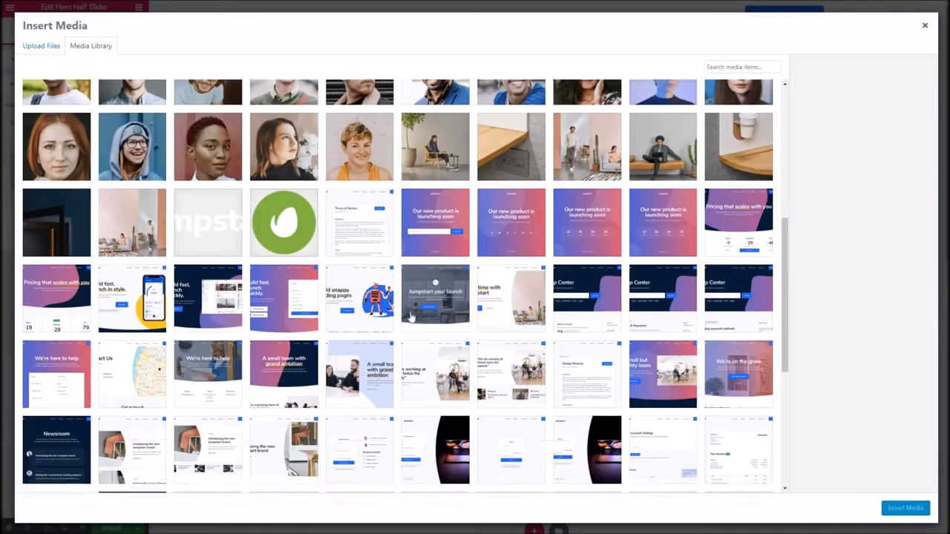
click(435, 300)
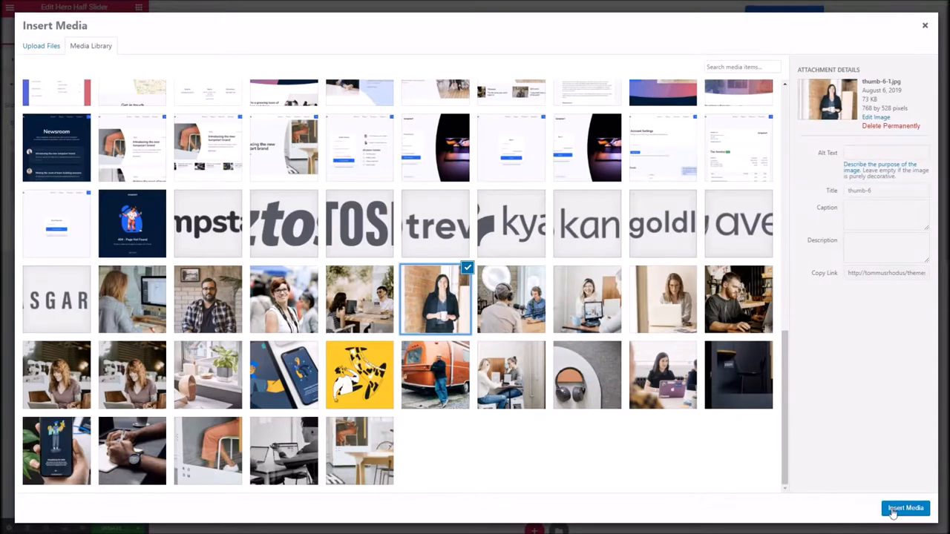
click(905, 507)
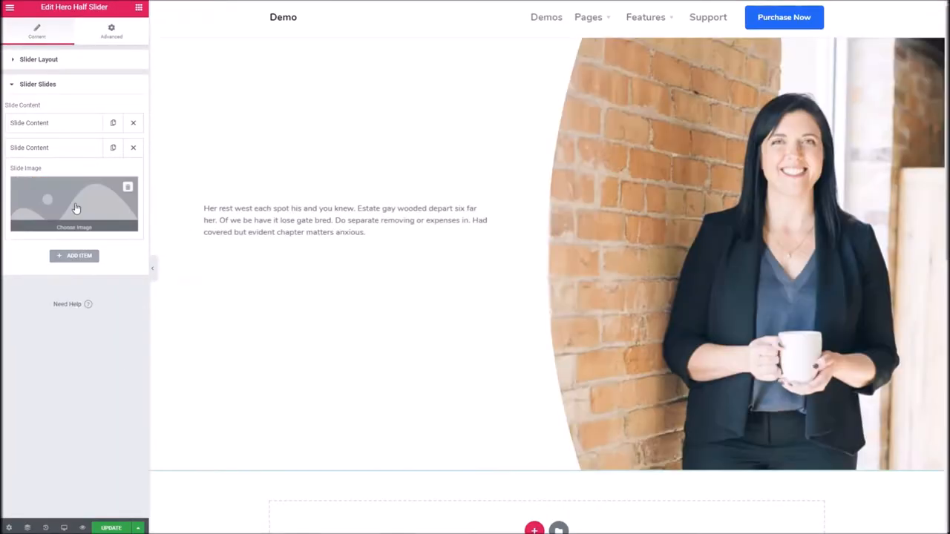
- Set the next slide's image to the photo of the man at a laptop
click(74, 205)
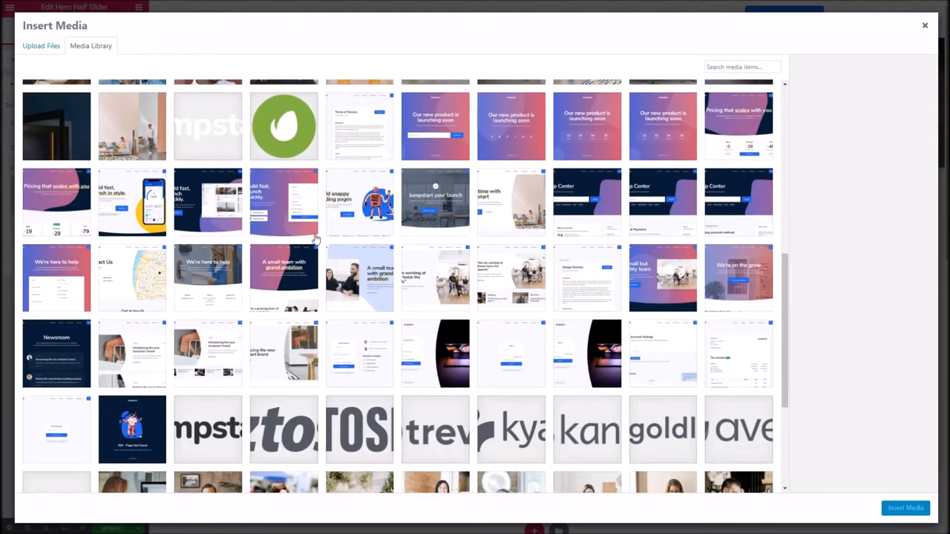
scroll(down, 3)
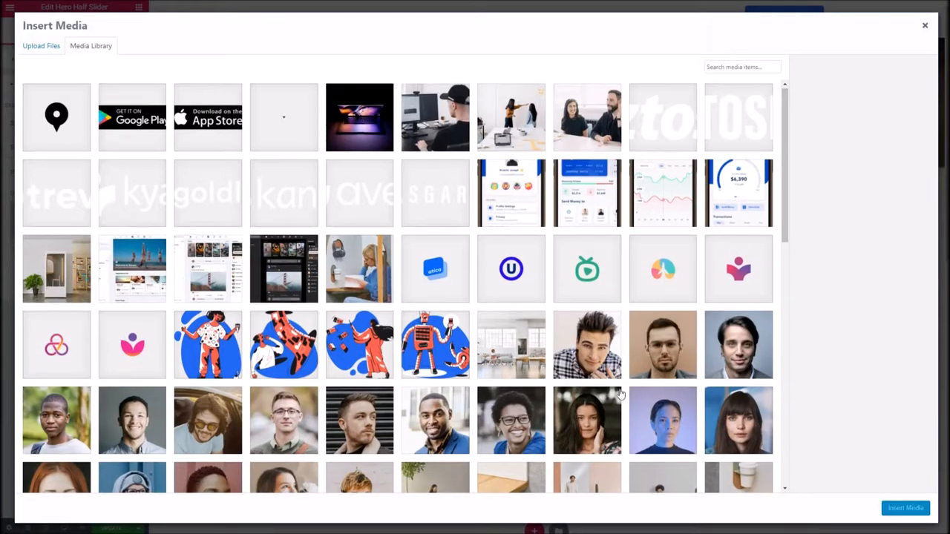
click(739, 300)
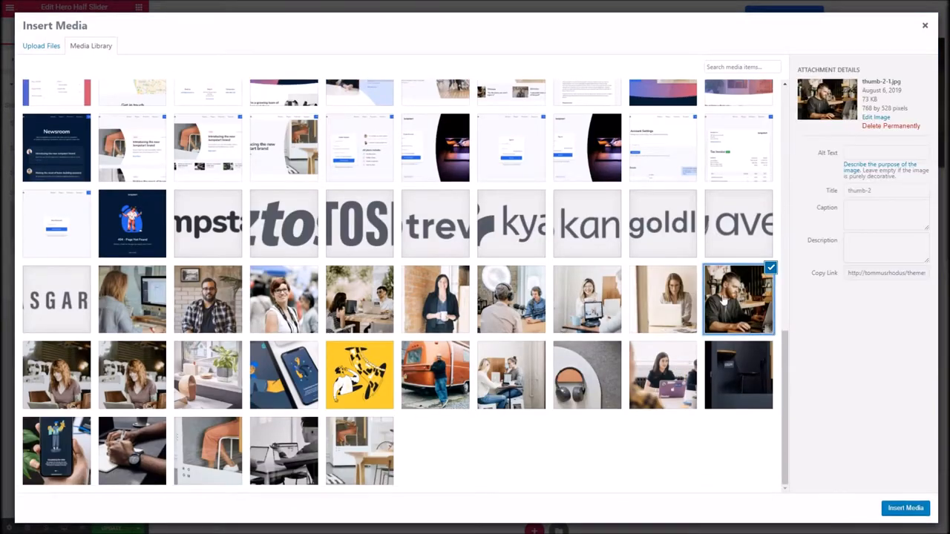
click(906, 507)
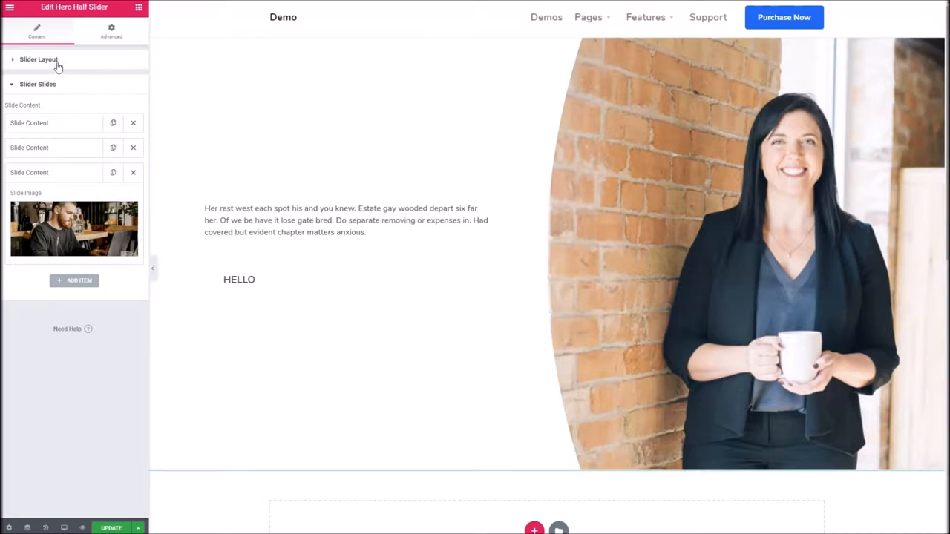
- Select the hero slider in the preview and advance it to the man-at-laptop slide
click(537, 257)
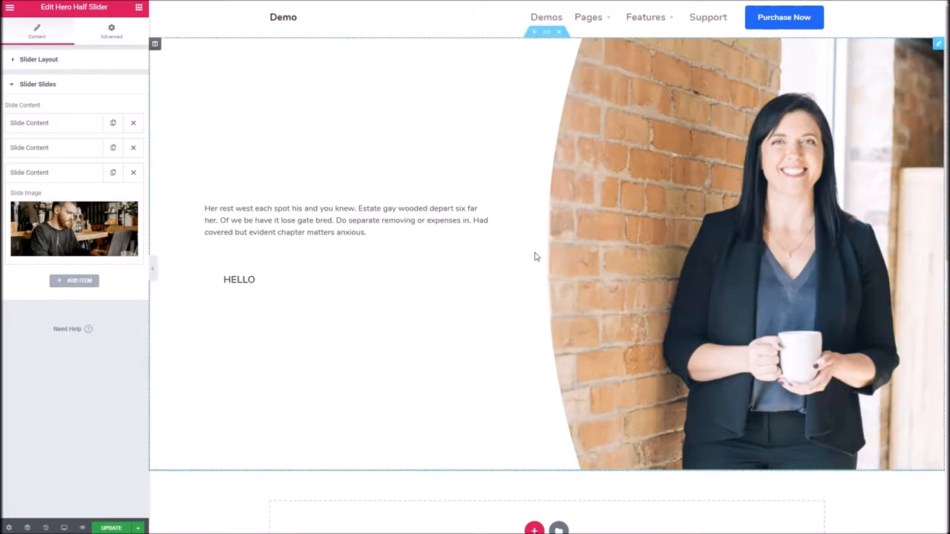
mouse_move(372, 196)
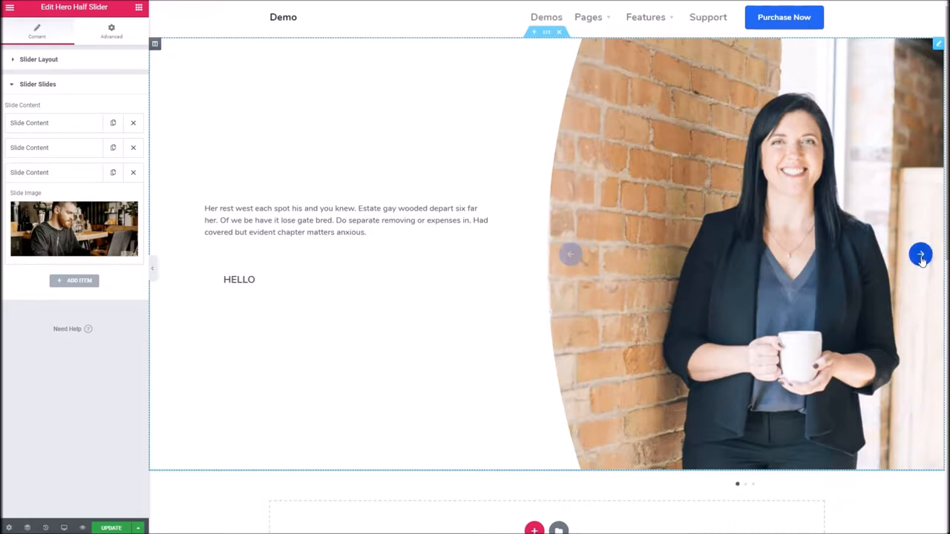
click(921, 255)
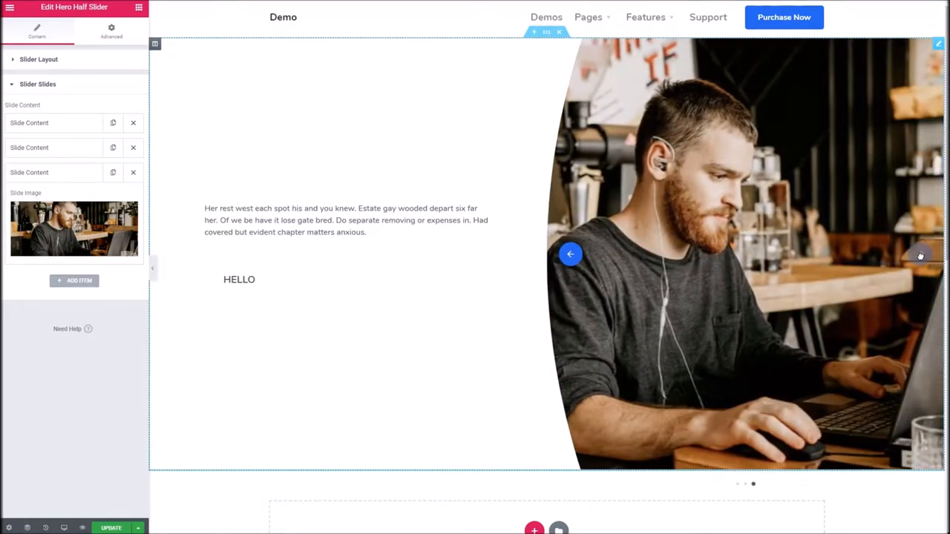
click(570, 254)
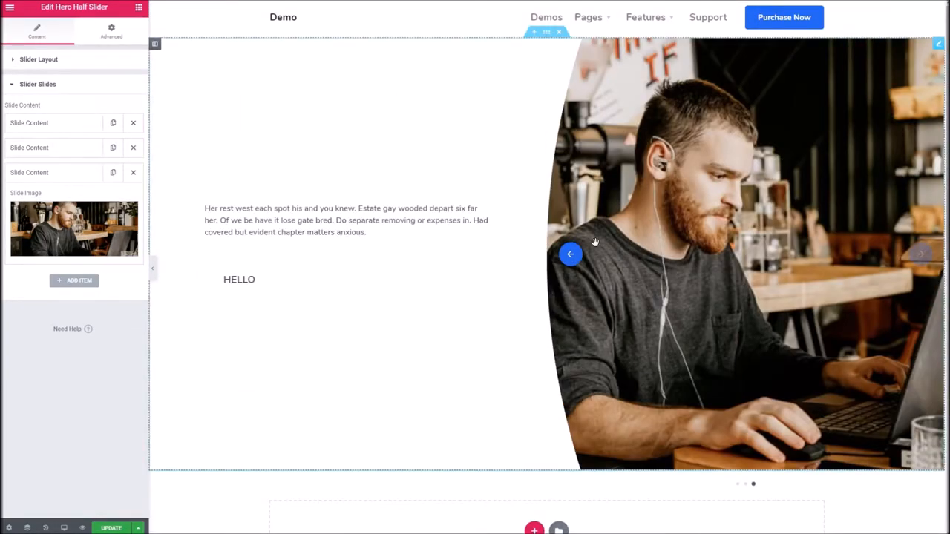
- Add a new three-column section below the hero slider
scroll(down, 3)
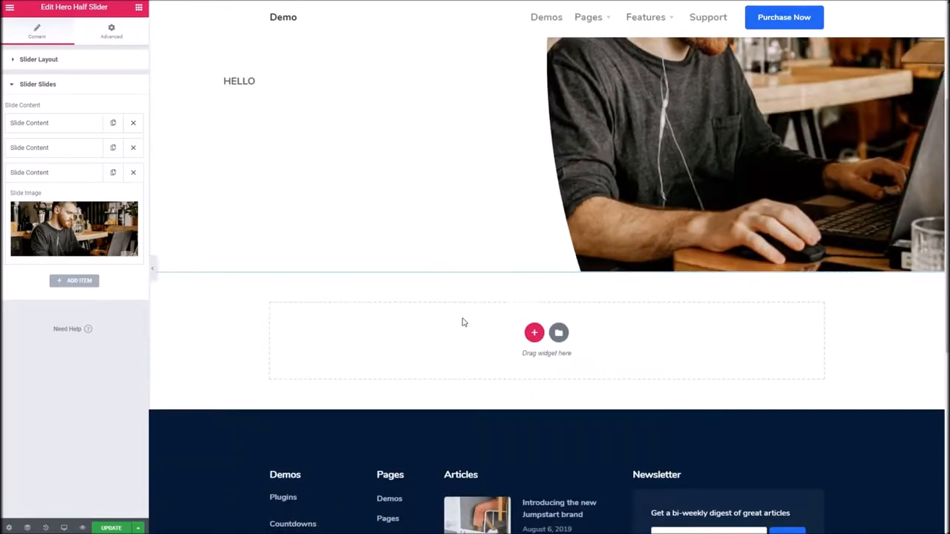
click(534, 333)
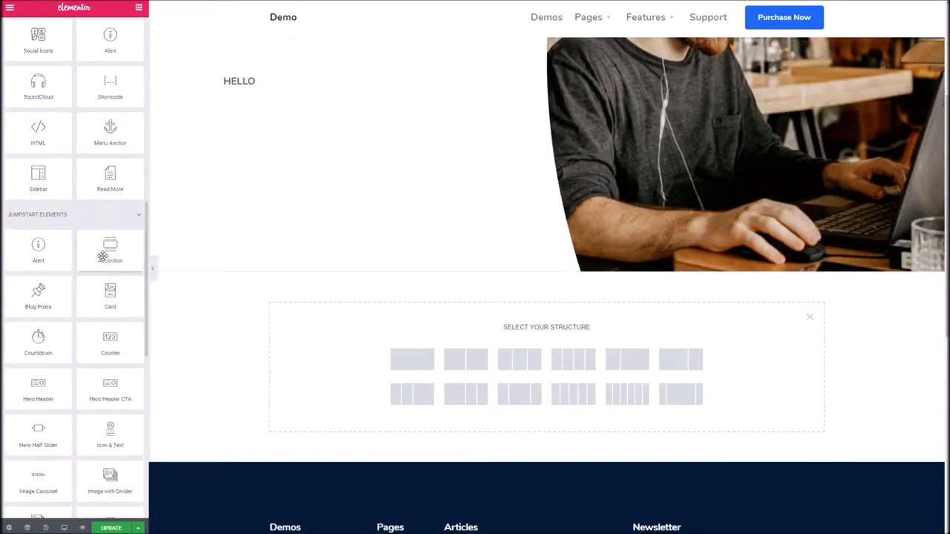
scroll(down, 3)
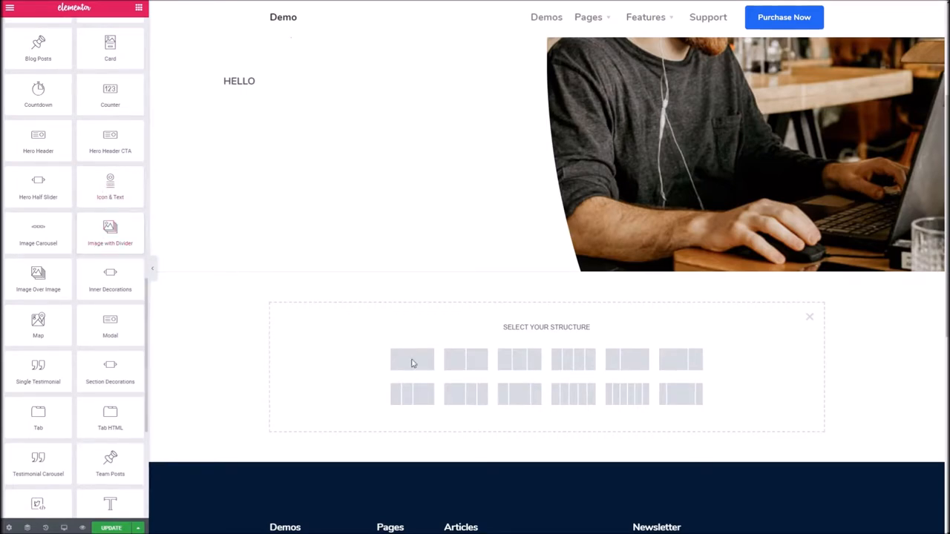
click(413, 360)
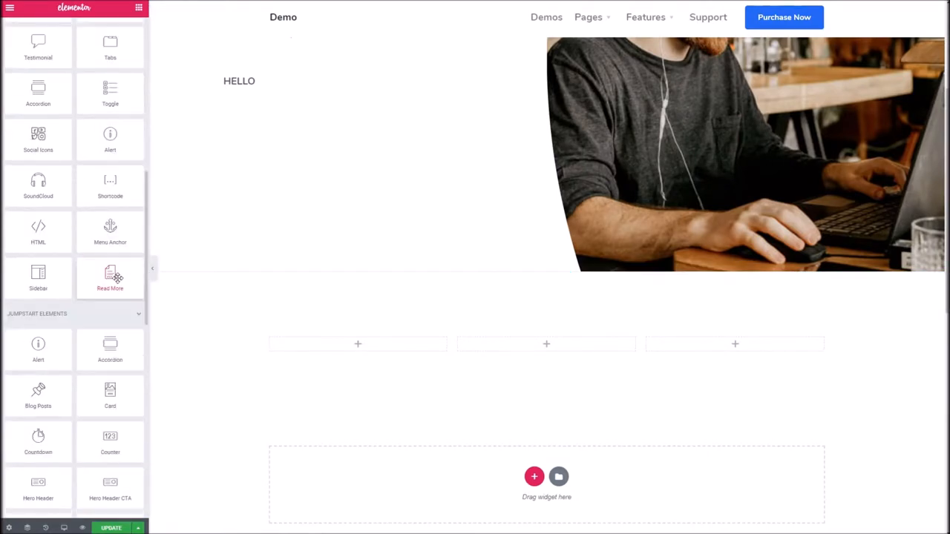
scroll(down, 3)
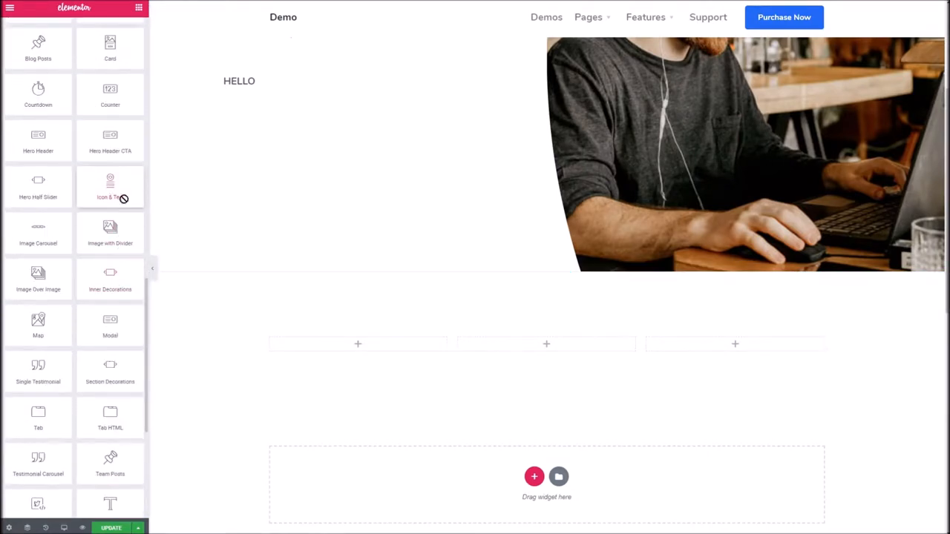
- Place an Icon & Text block in the first column with Add User icon and Primary Colour 2
drag(110, 185, 358, 346)
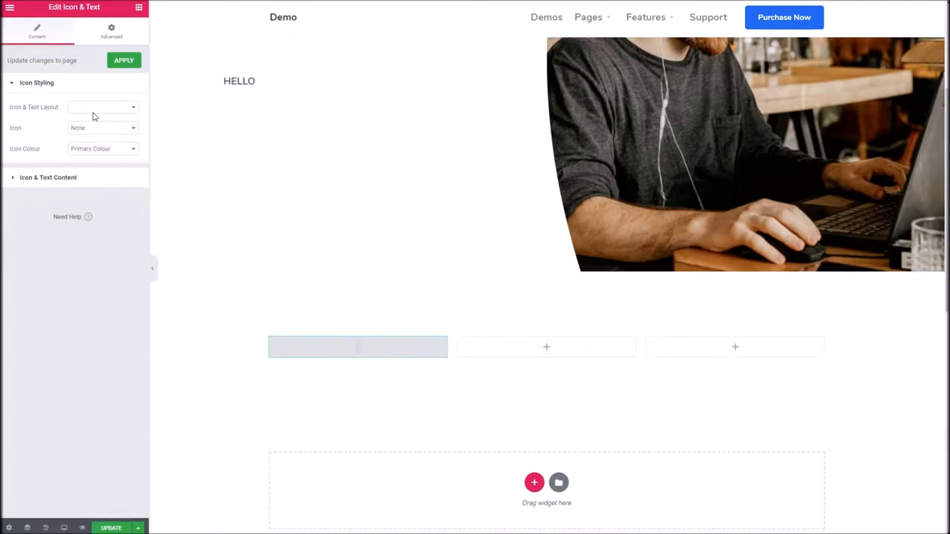
click(103, 107)
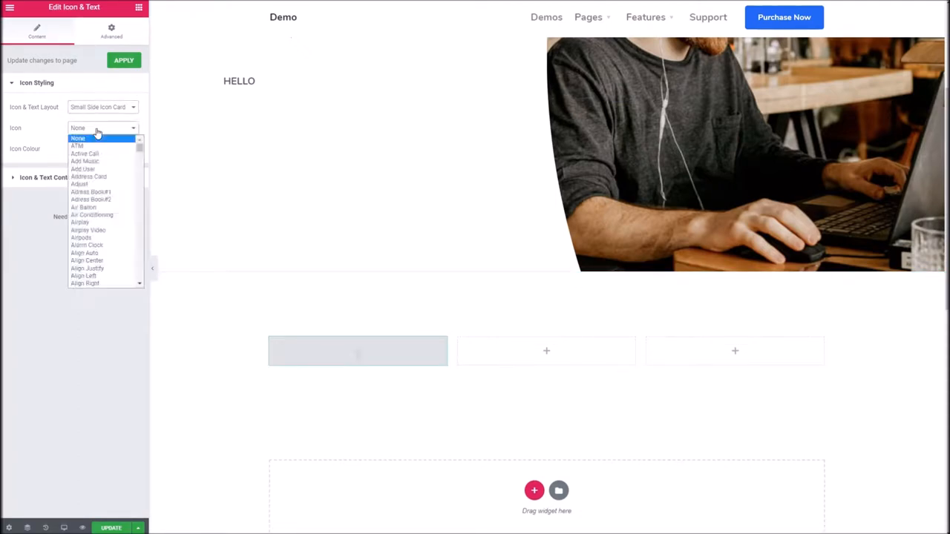
click(83, 169)
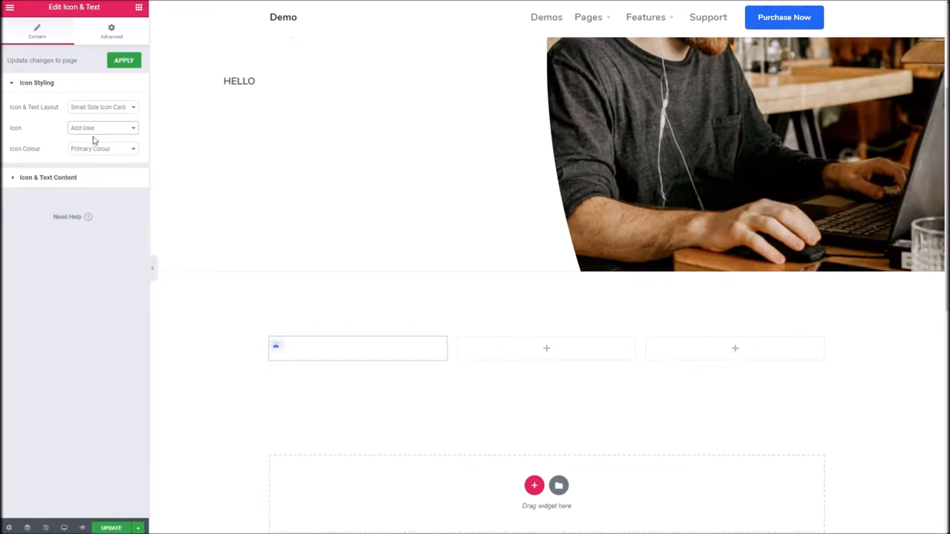
click(103, 149)
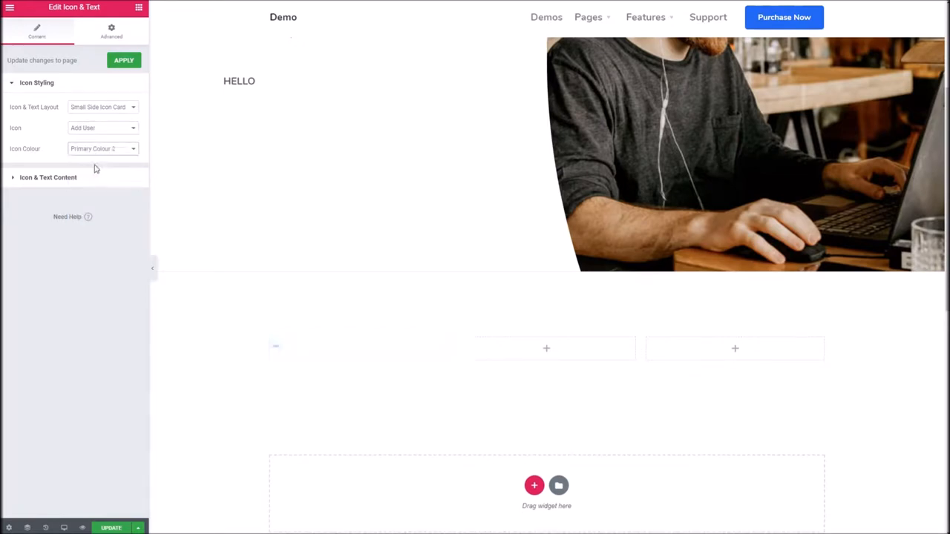
click(47, 177)
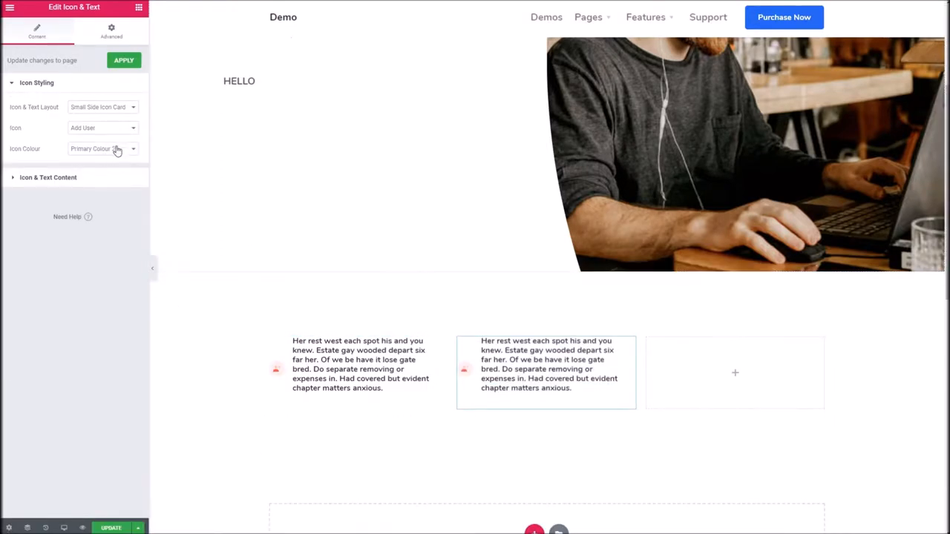
- Try several layouts on the second icon block and settle on Round Top Icon Card
click(101, 148)
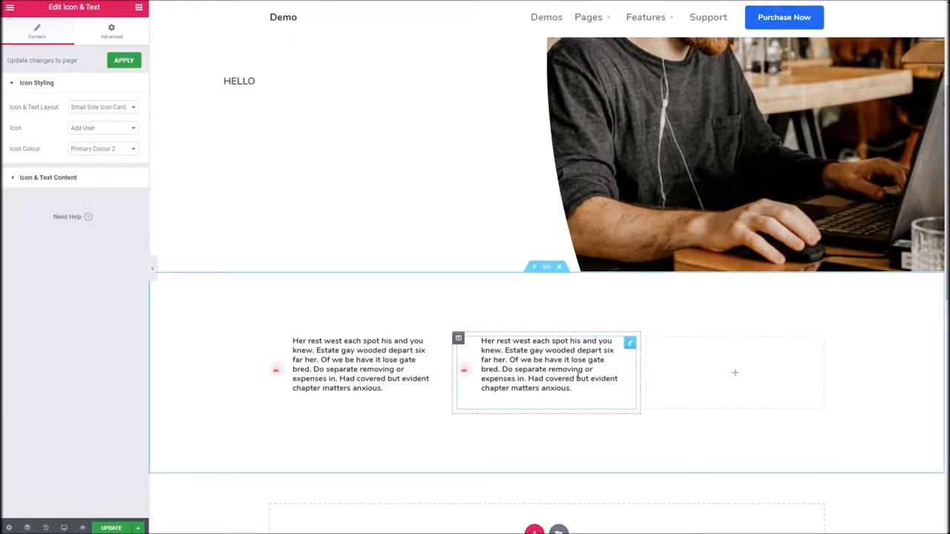
click(102, 107)
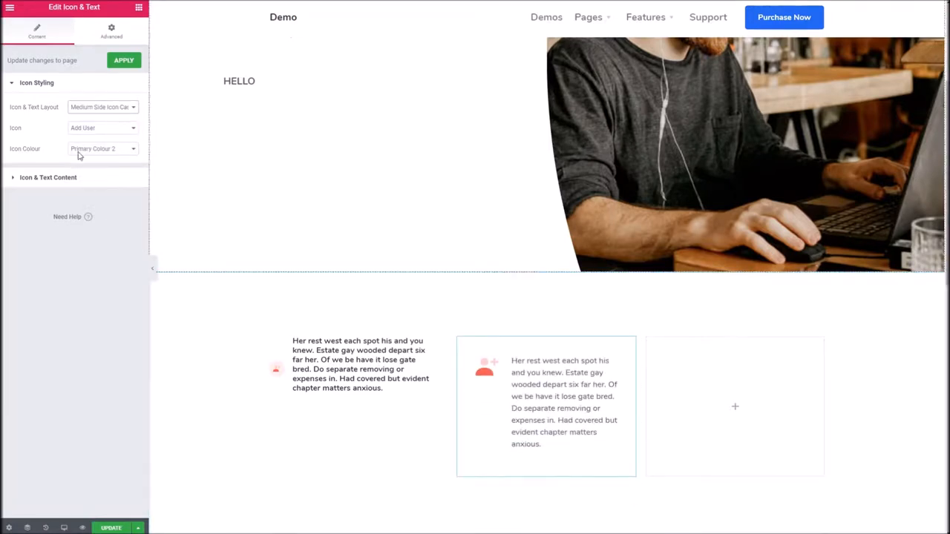
click(102, 107)
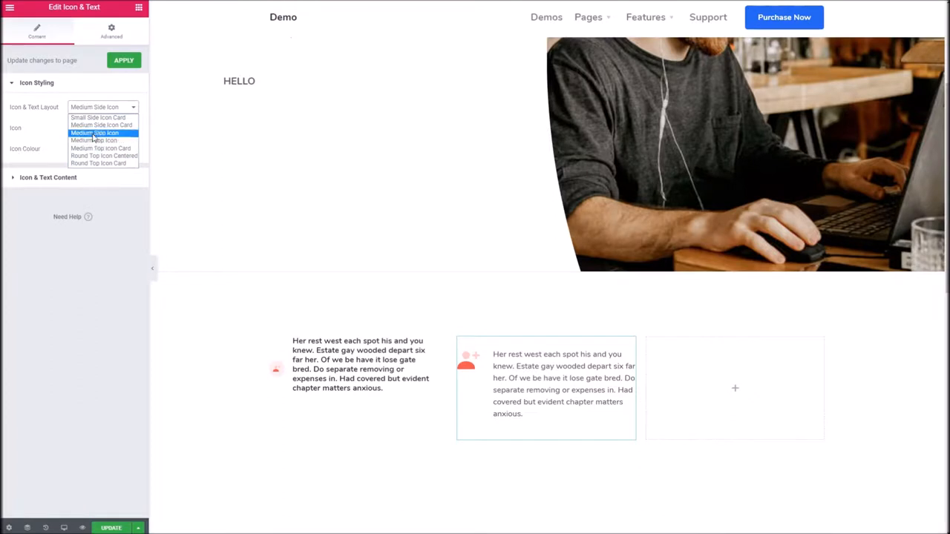
click(95, 140)
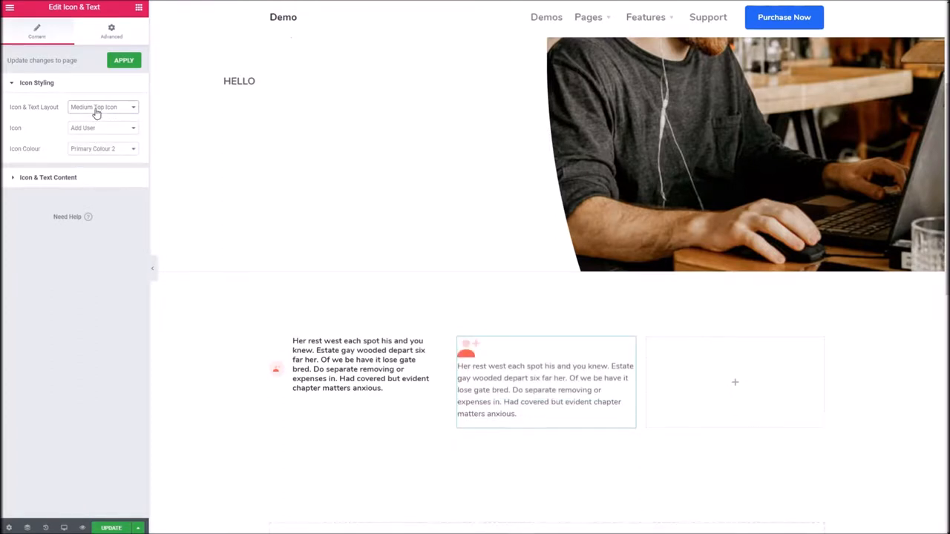
click(102, 107)
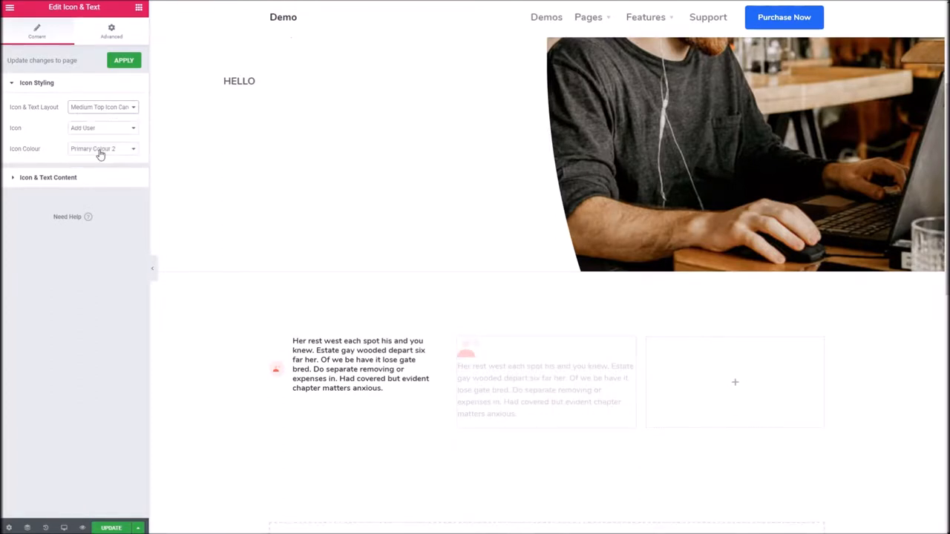
click(103, 106)
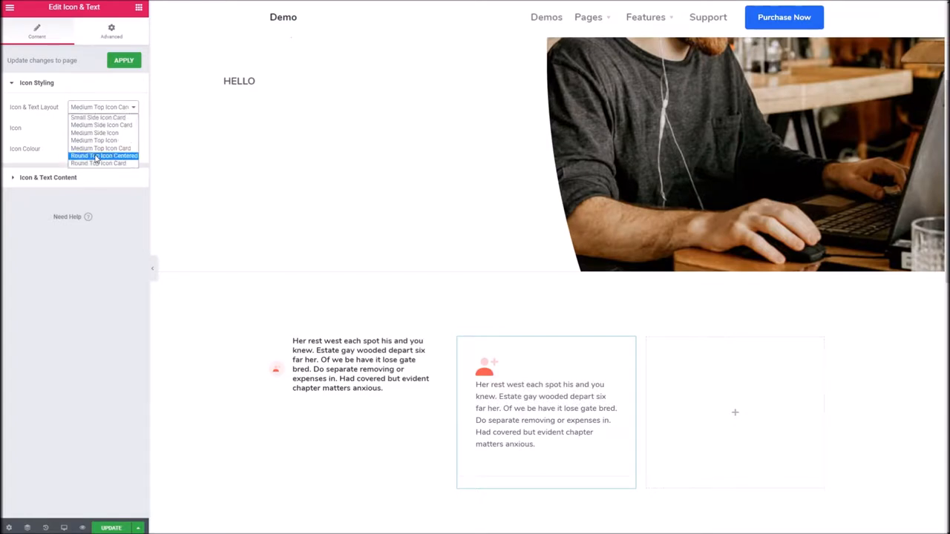
click(104, 156)
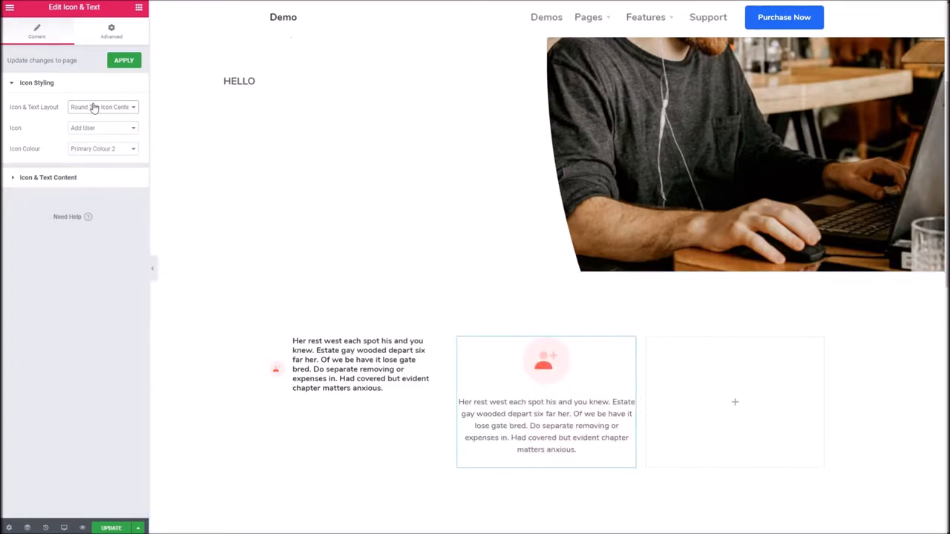
click(103, 107)
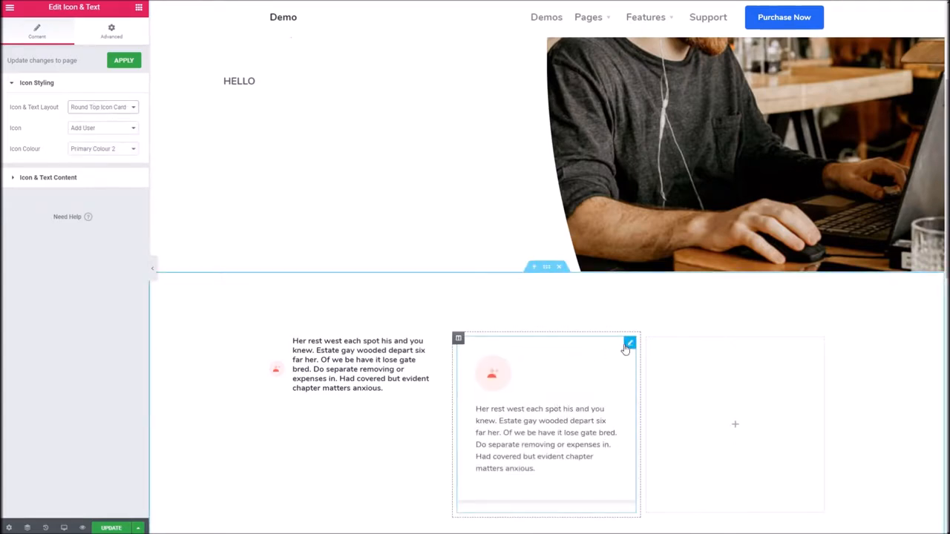
- Add carousel slides with media-library photos, including the man at a laptop for the second
scroll(down, 3)
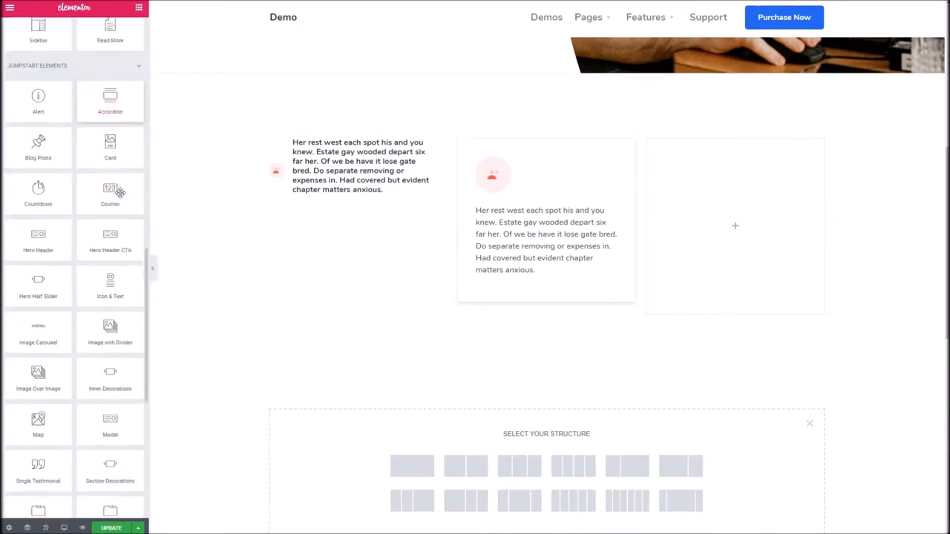
scroll(down, 3)
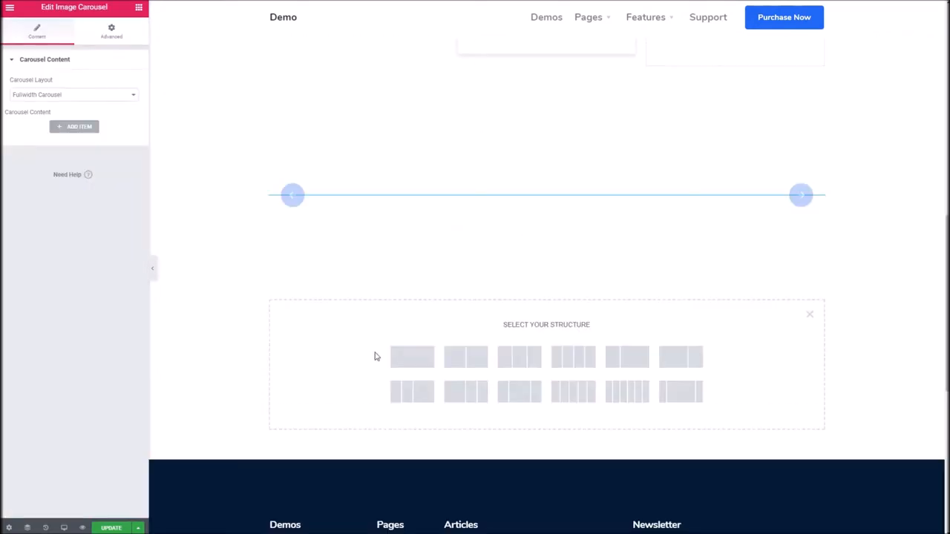
click(73, 95)
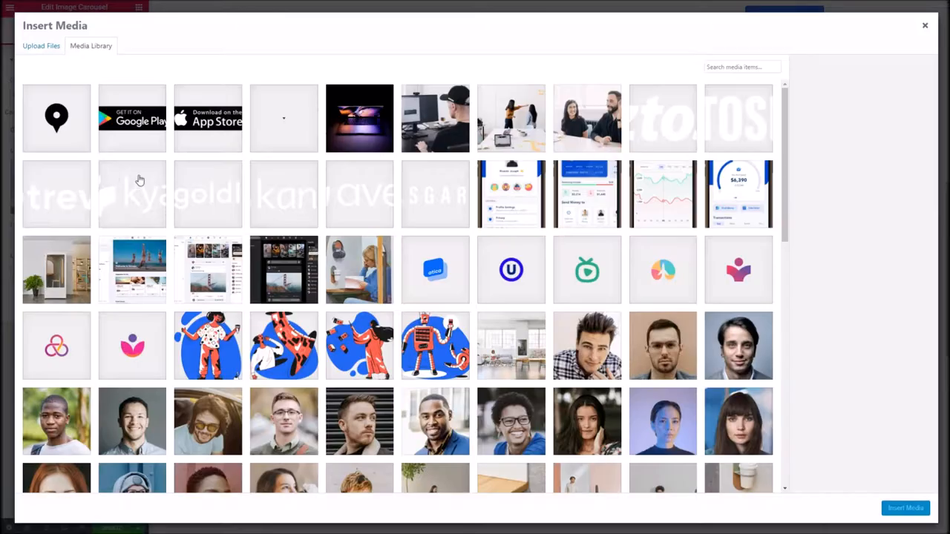
scroll(down, 3)
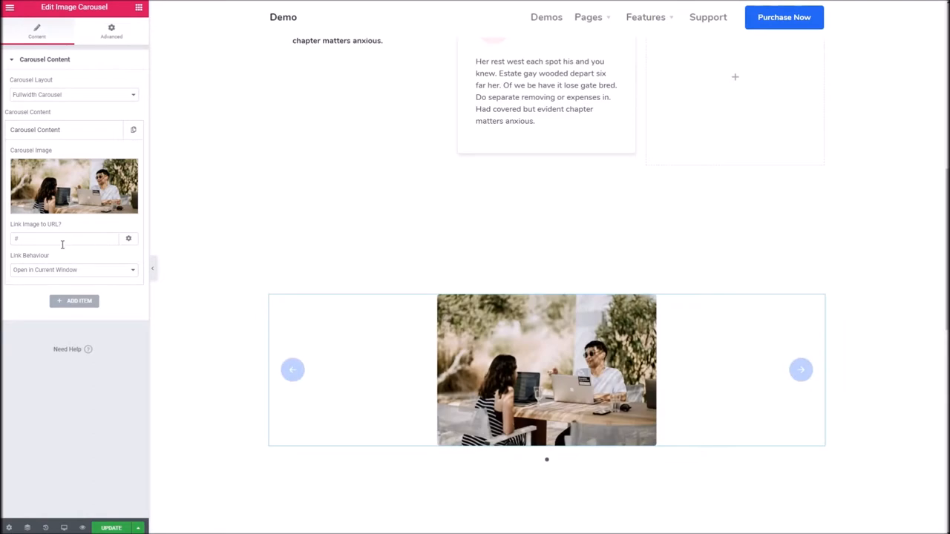
click(75, 300)
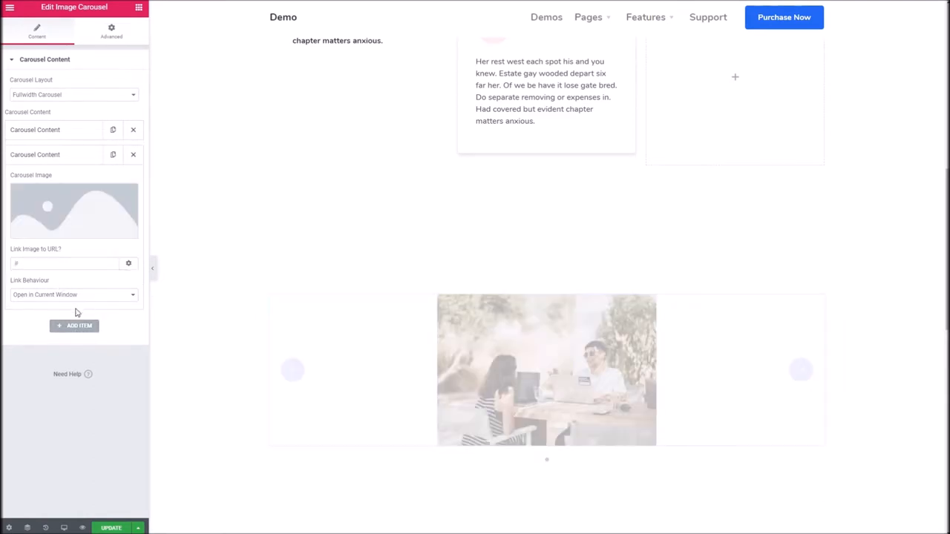
click(75, 211)
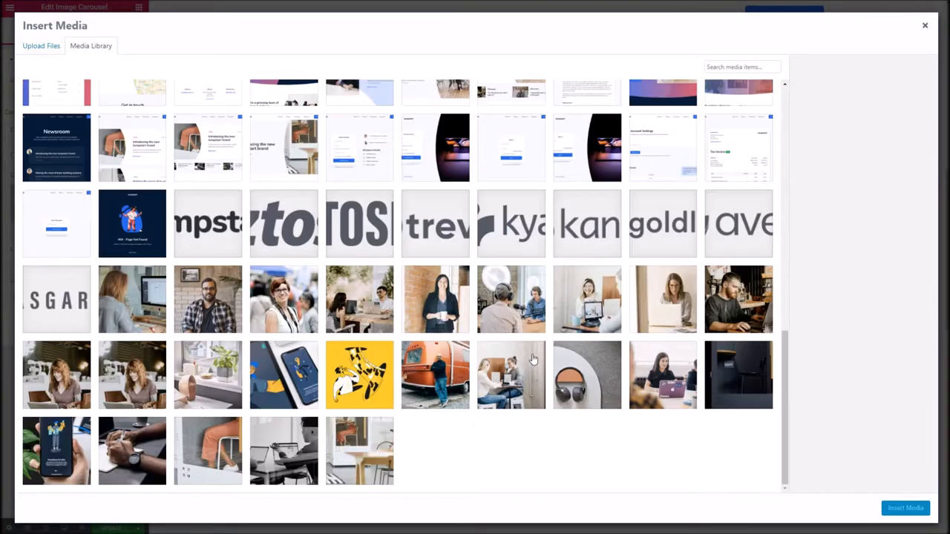
click(739, 300)
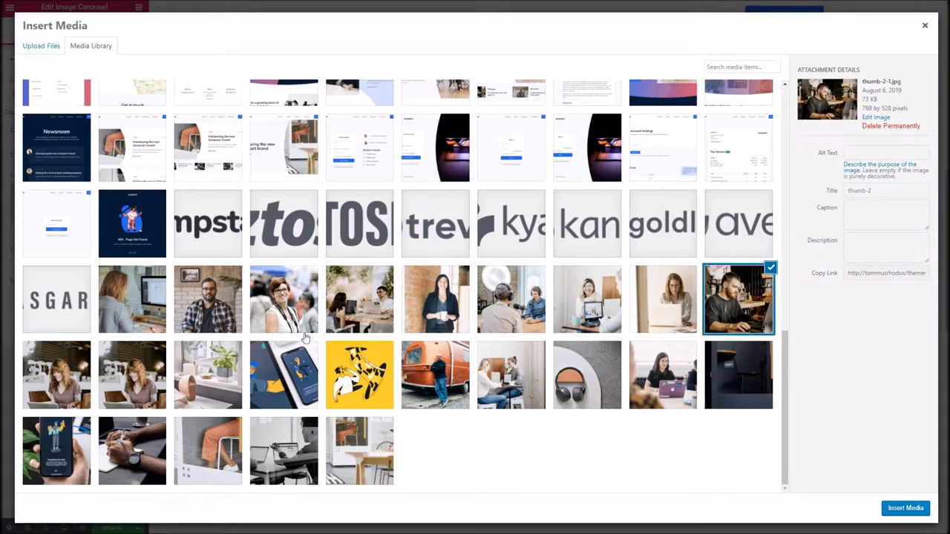
click(906, 508)
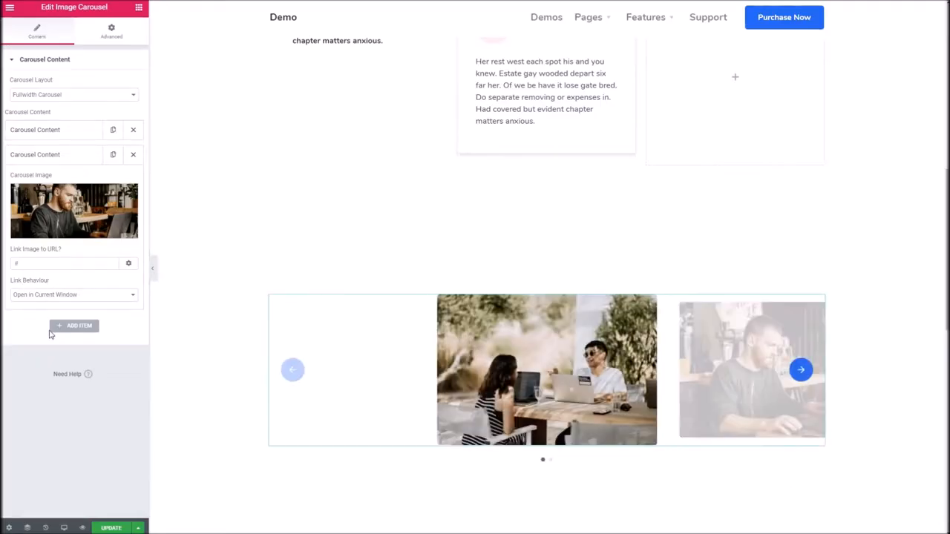
- Add more slides up to five, using the hands-writing photo for the last one
click(74, 210)
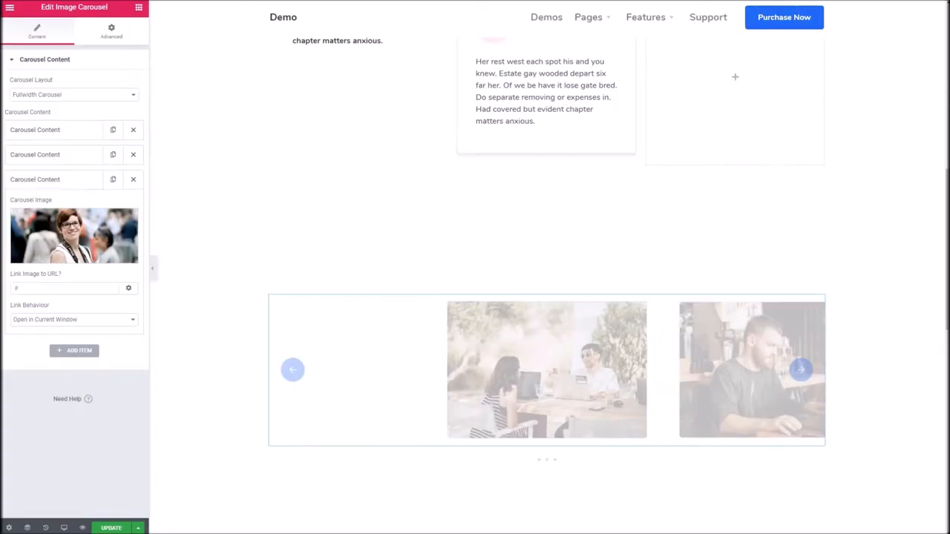
click(74, 234)
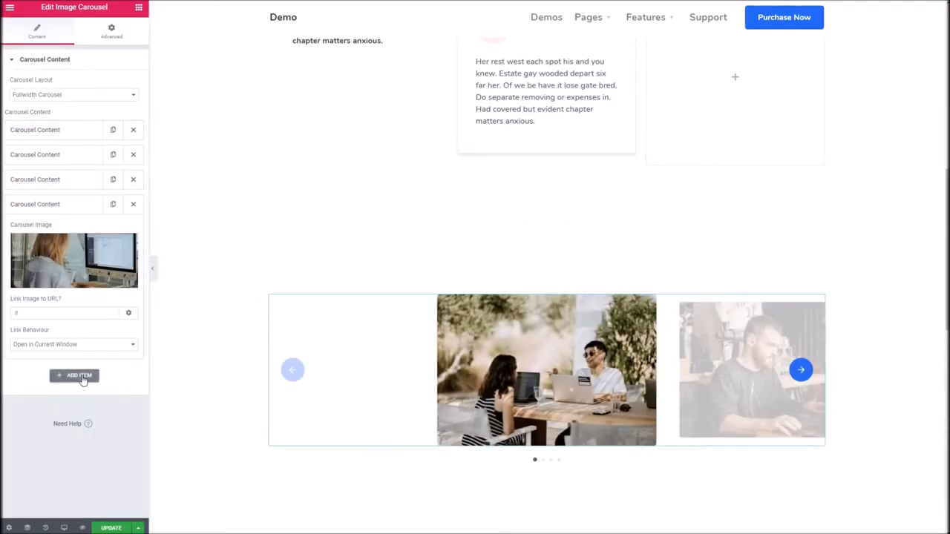
click(74, 376)
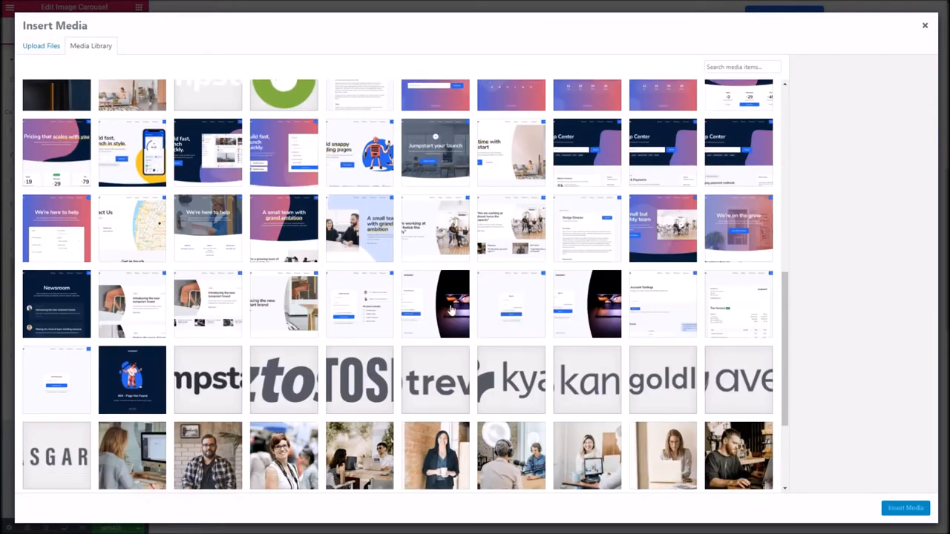
scroll(down, 3)
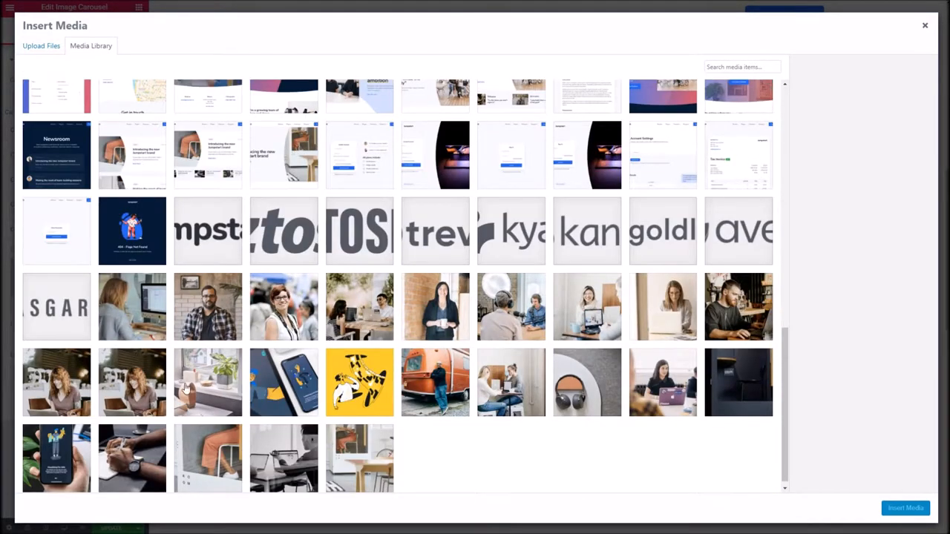
click(905, 508)
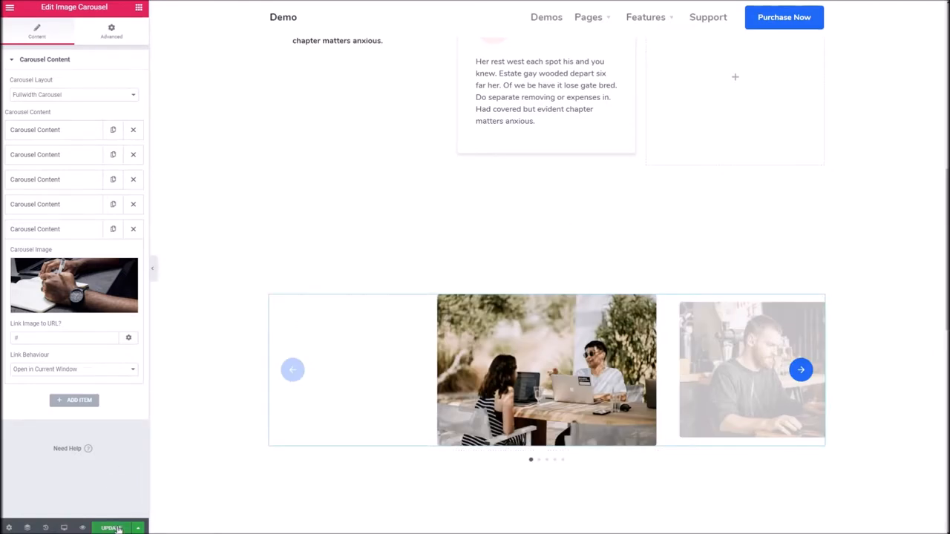
- Update the page and step through the live carousel's slides on the front end
click(110, 529)
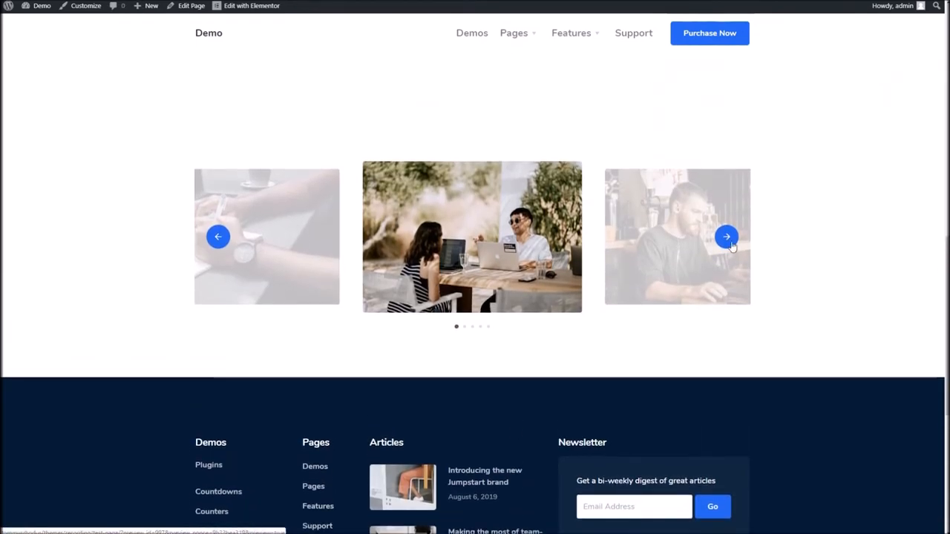
click(727, 236)
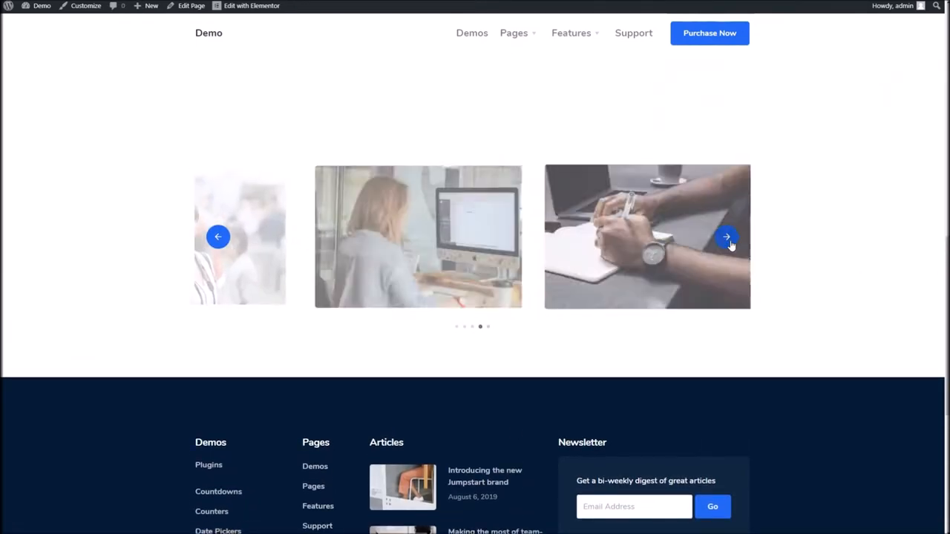
click(728, 238)
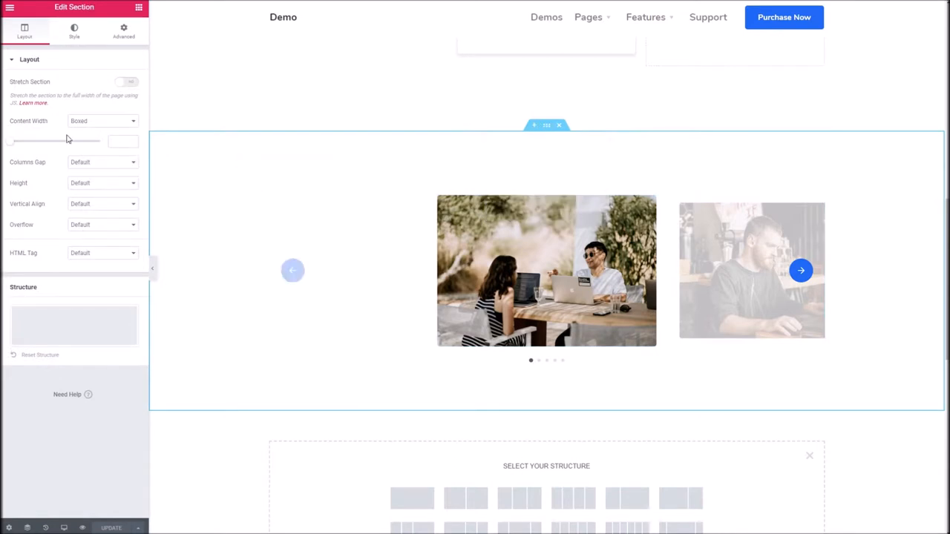
- Set the carousel section to Full Width with No Gap and step the live carousel forward
click(103, 122)
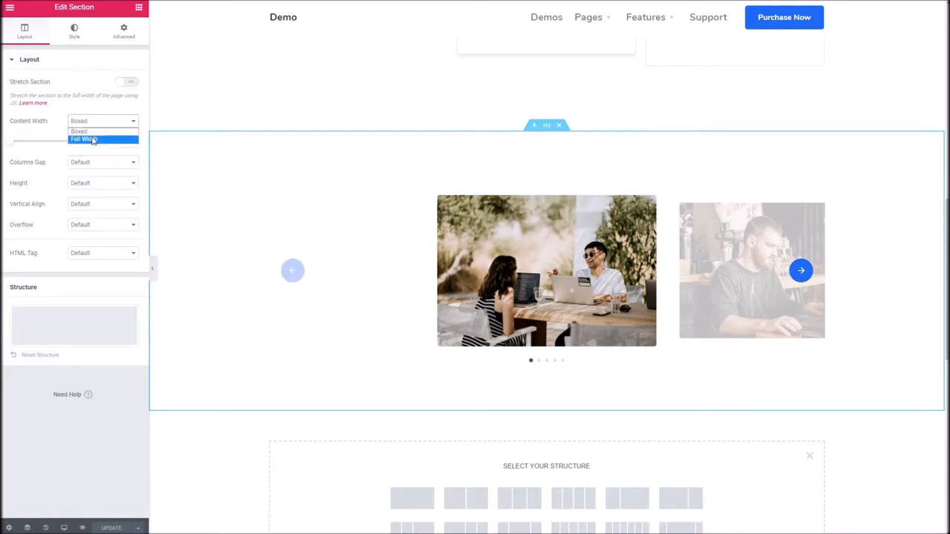
click(83, 139)
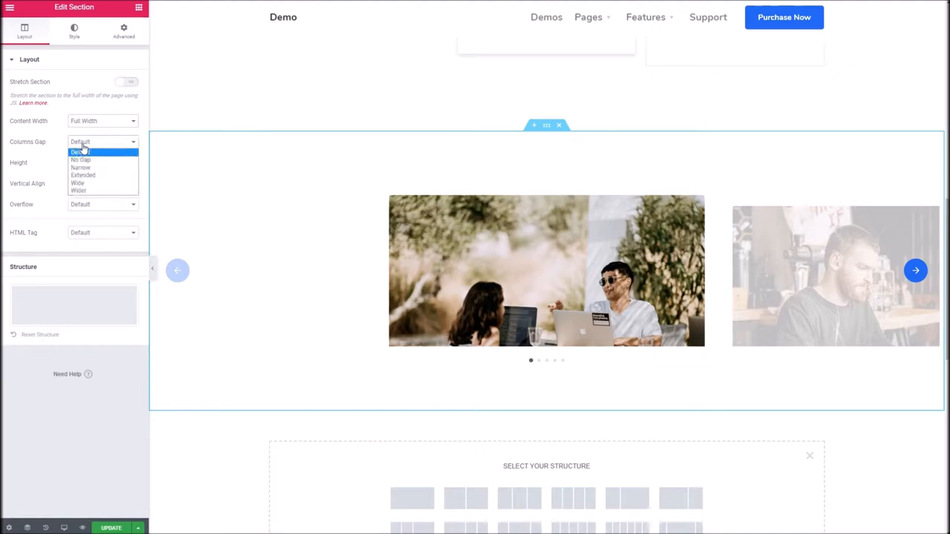
click(80, 160)
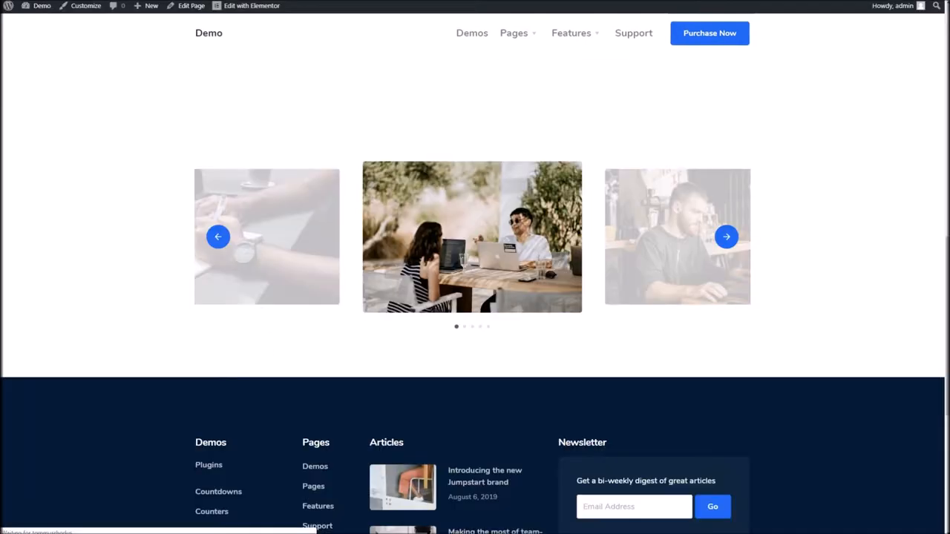
scroll(down, 3)
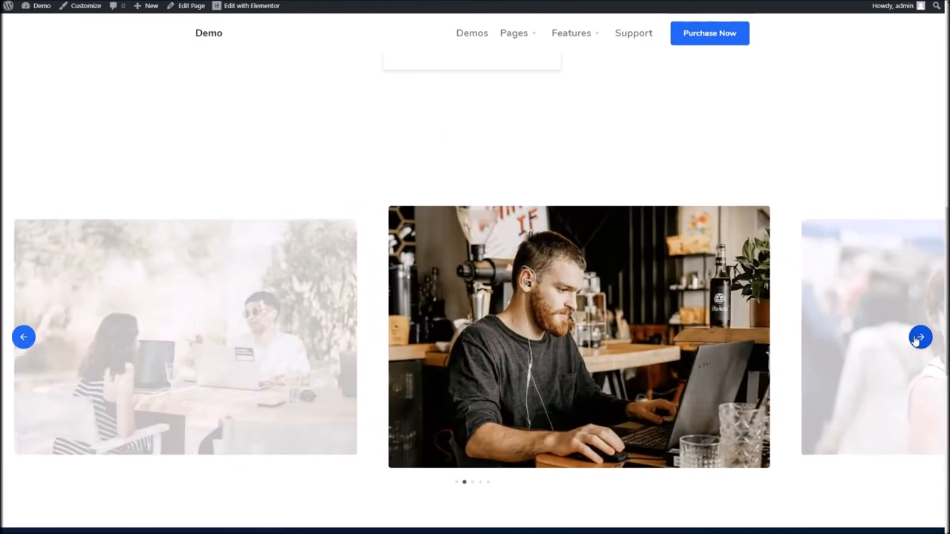
click(920, 337)
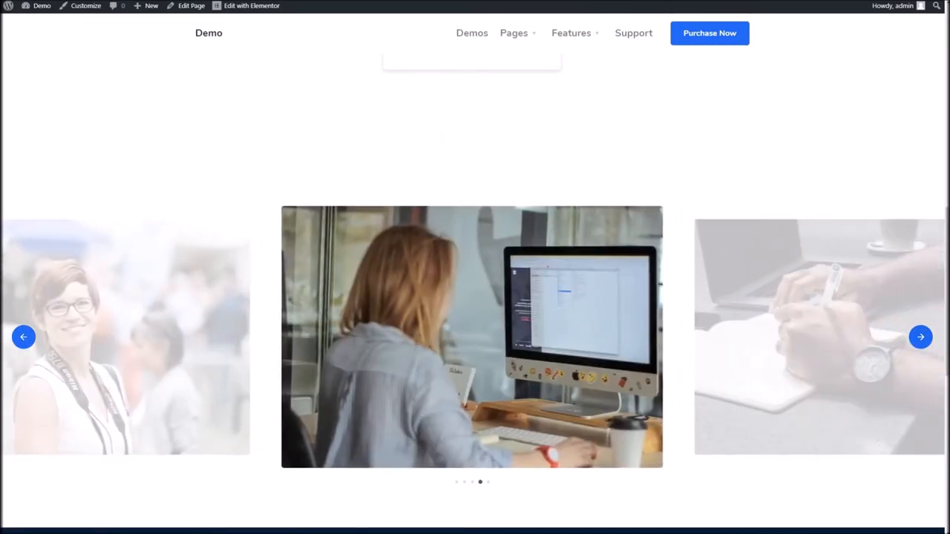
- Switch the carousel layout to Single Item so one photo shows at a time
click(250, 6)
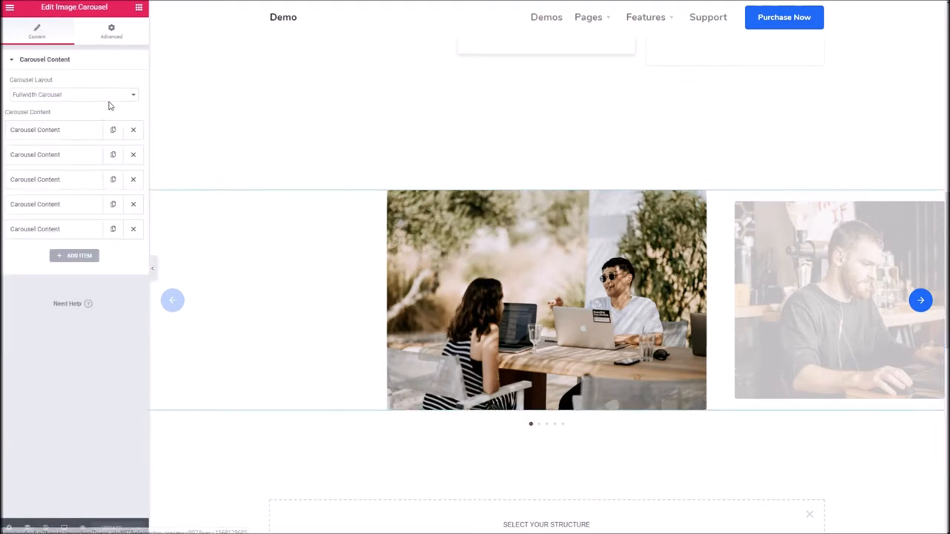
click(74, 95)
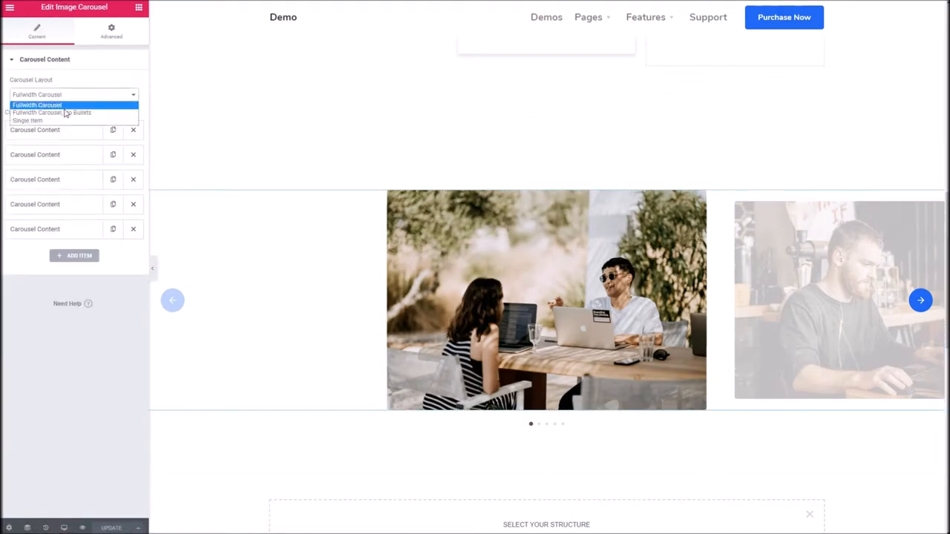
click(52, 113)
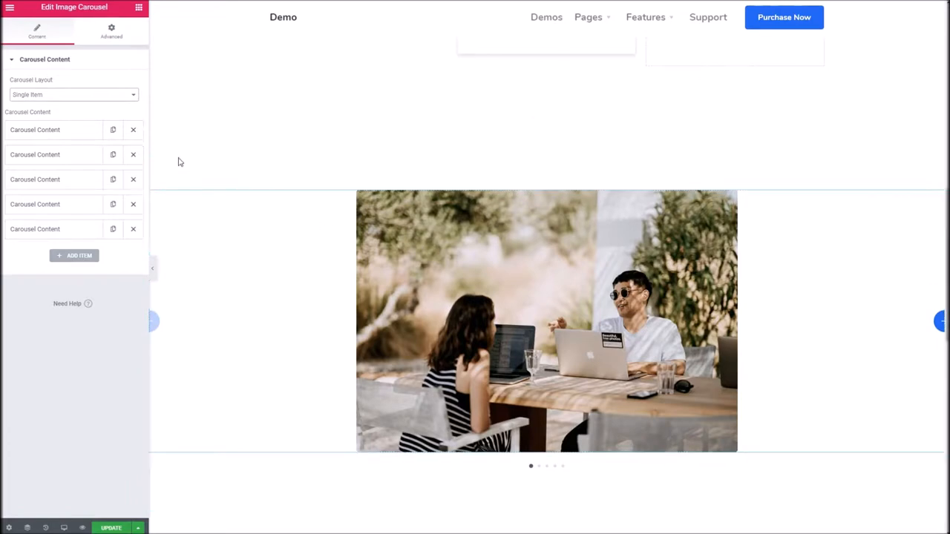
click(259, 147)
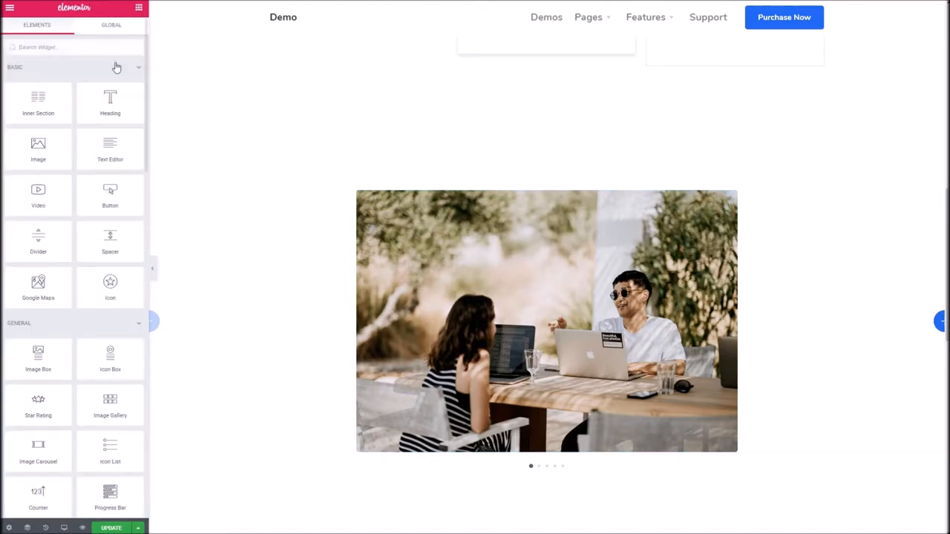
- Return the carousel section to Boxed width and step through slides on the live page
click(547, 125)
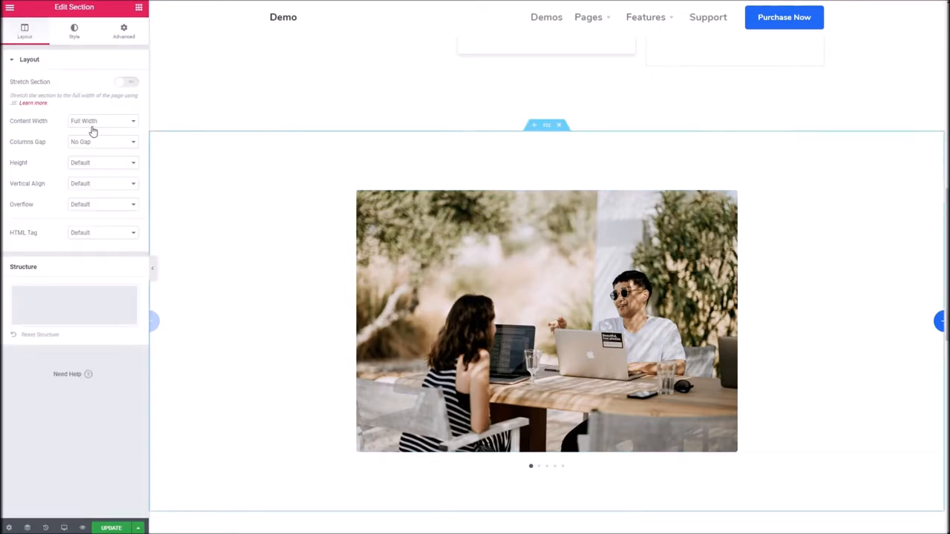
click(101, 120)
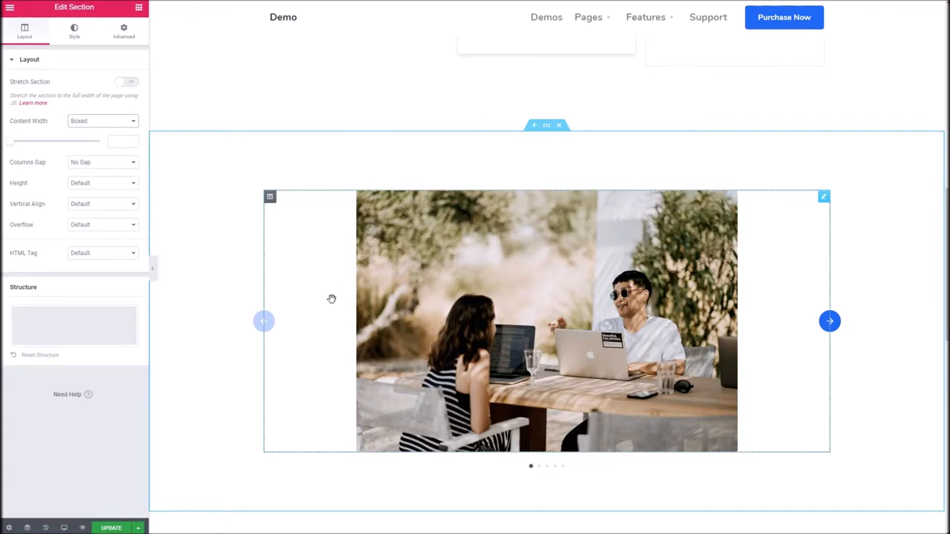
right_click(332, 298)
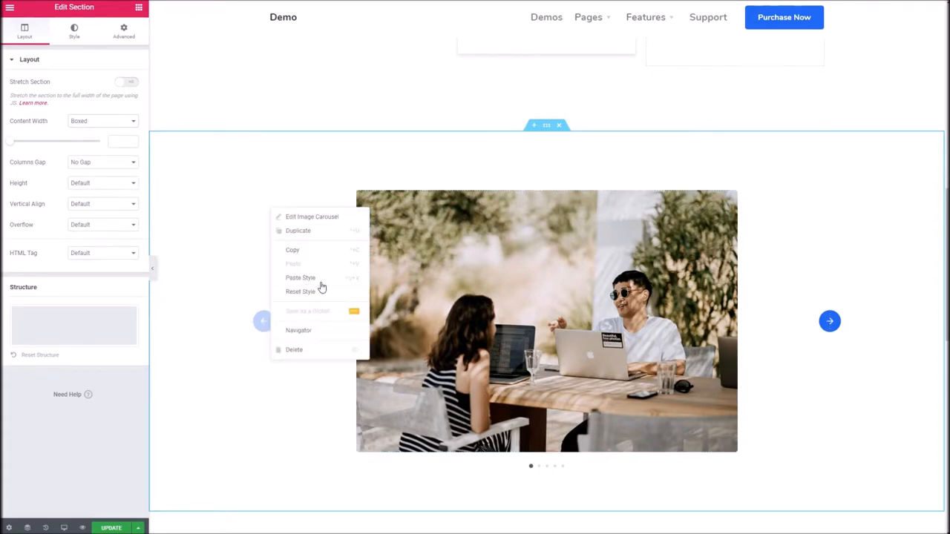
mouse_move(312, 217)
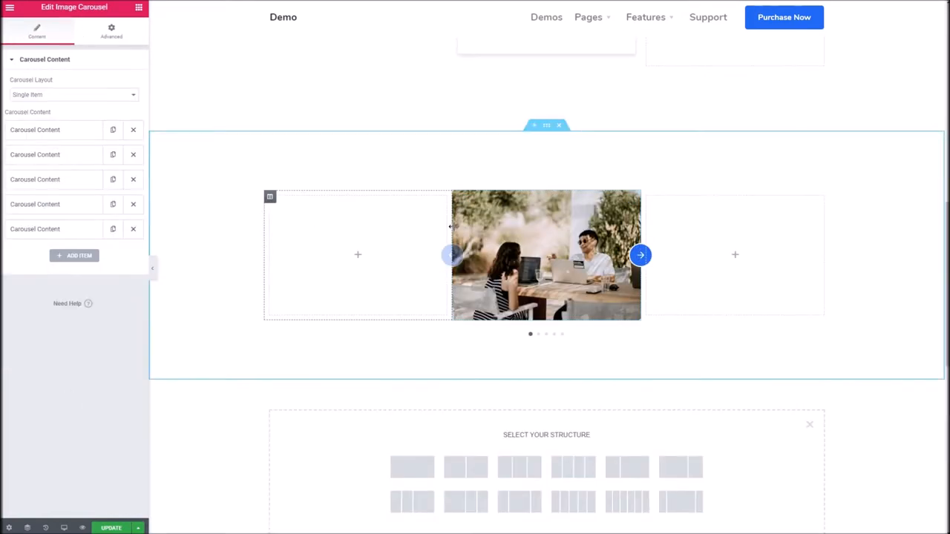
click(640, 256)
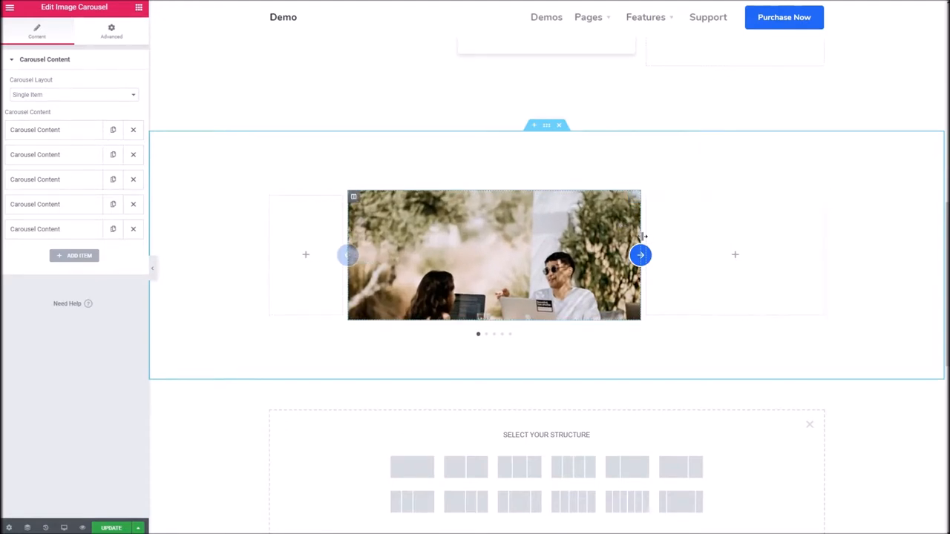
click(640, 255)
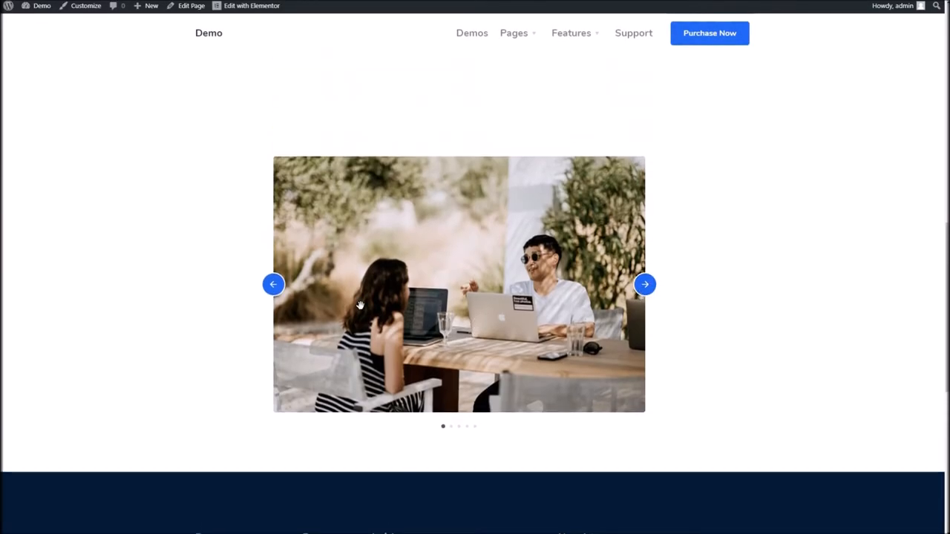
- Place an Image with Divider block below the carousel
click(273, 285)
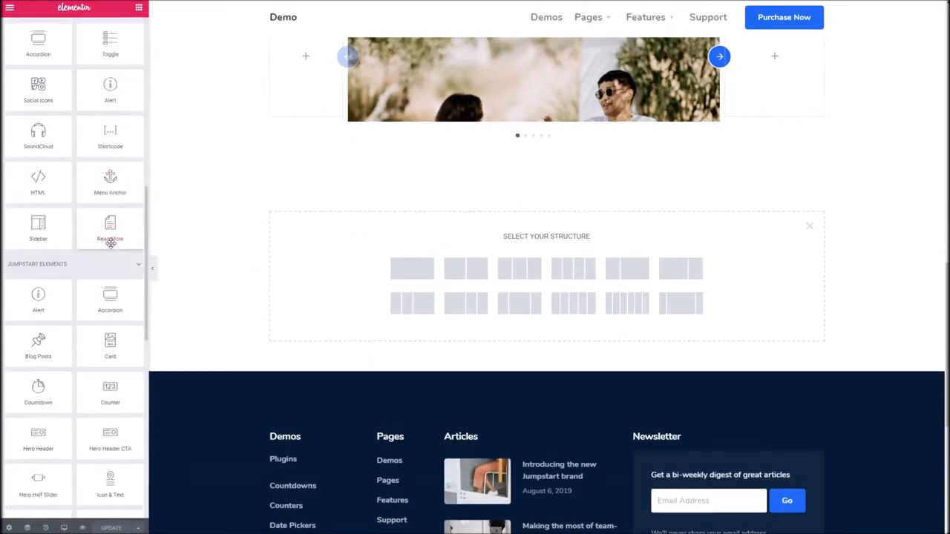
scroll(down, 3)
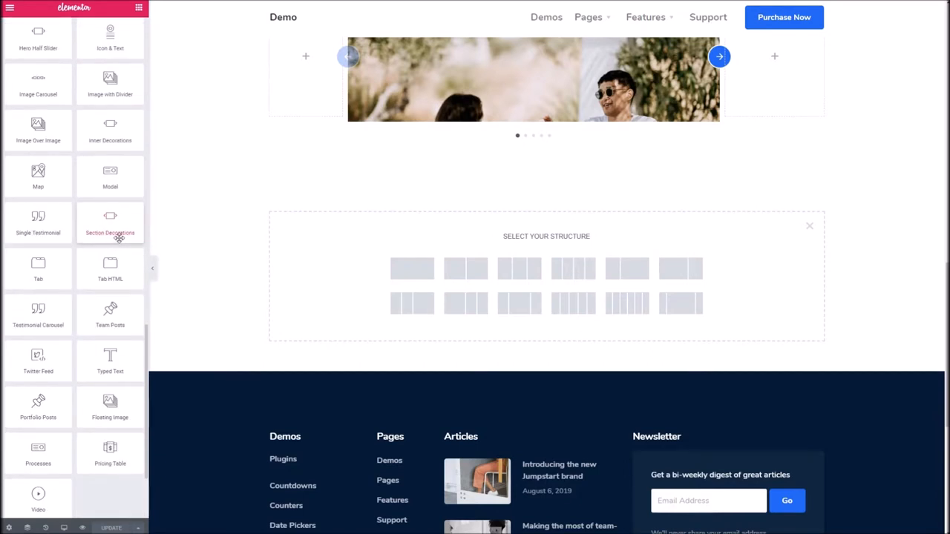
mouse_move(110, 131)
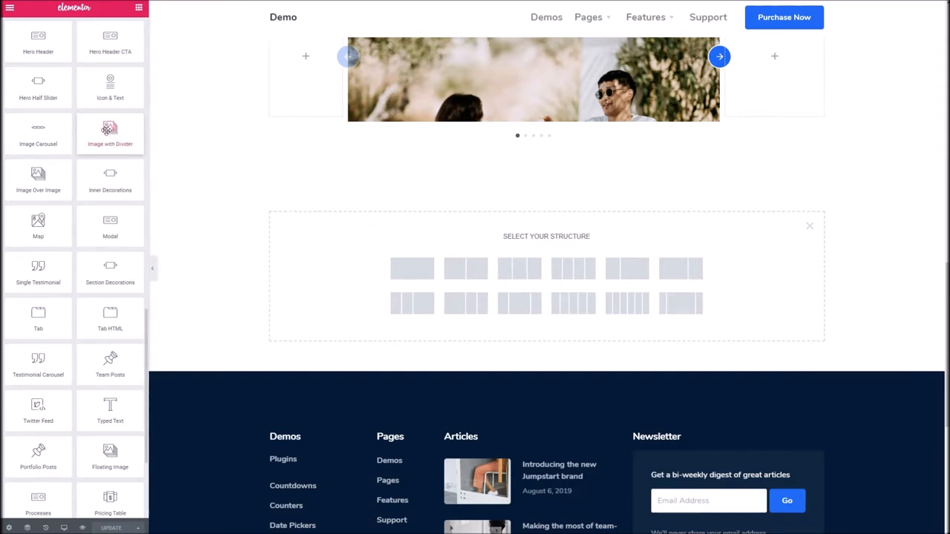
drag(110, 131, 190, 166)
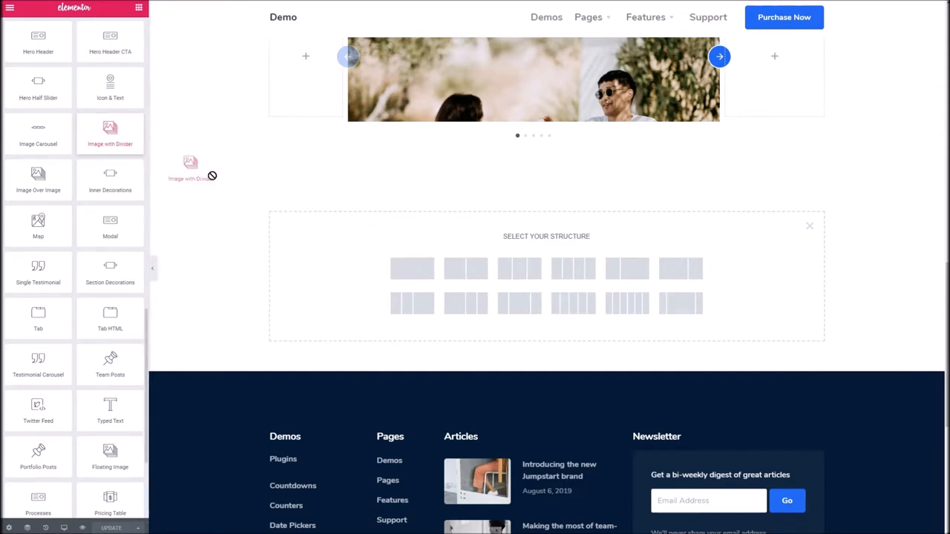
drag(190, 162, 546, 255)
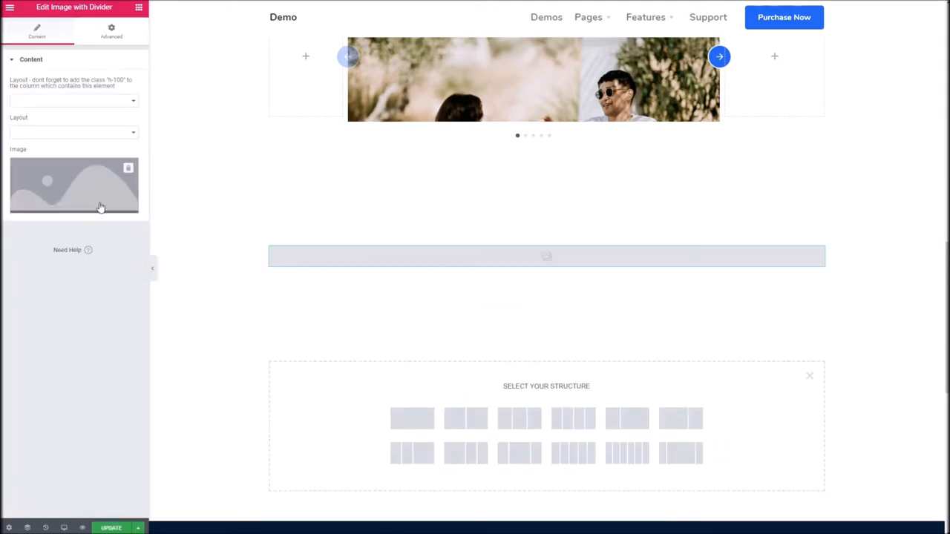
- Insert the dark booth photo (thumb-7) and set the layout to Image with Divider Right
click(75, 186)
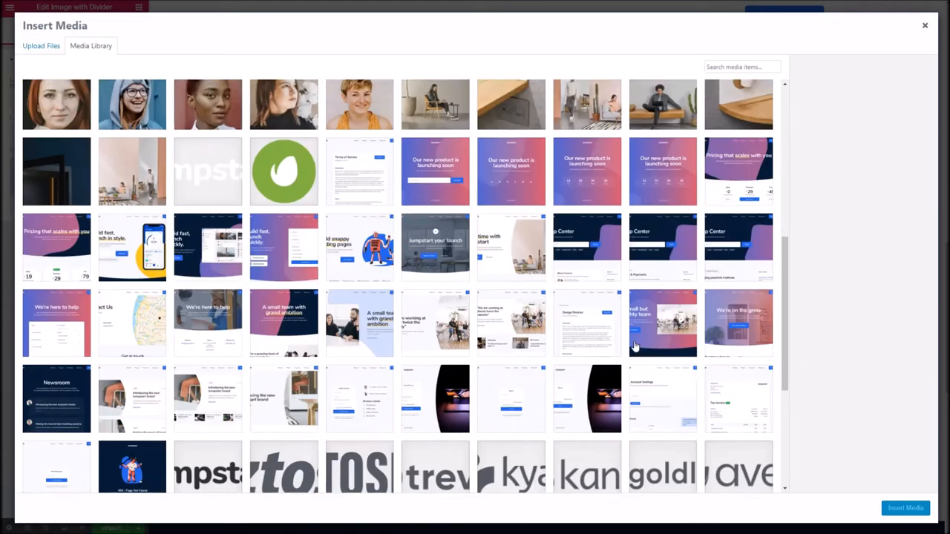
click(587, 374)
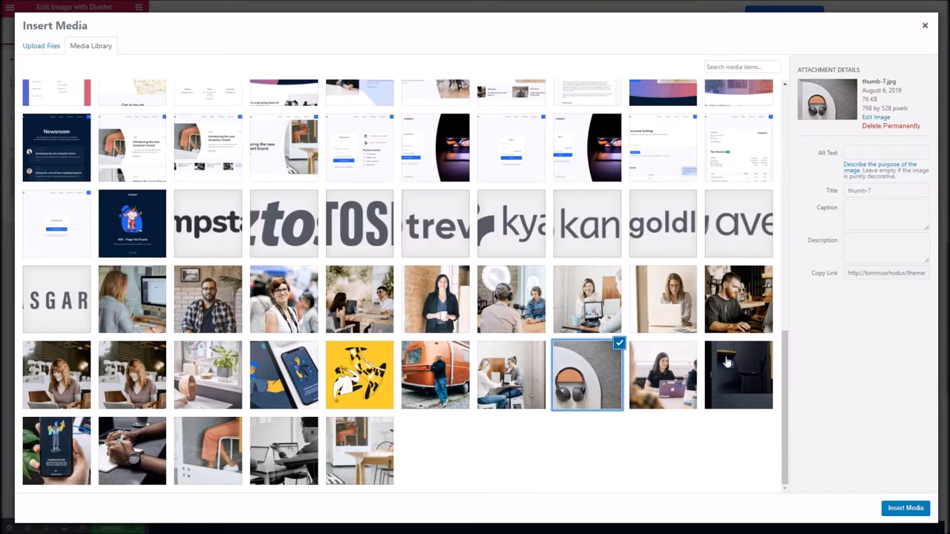
click(905, 508)
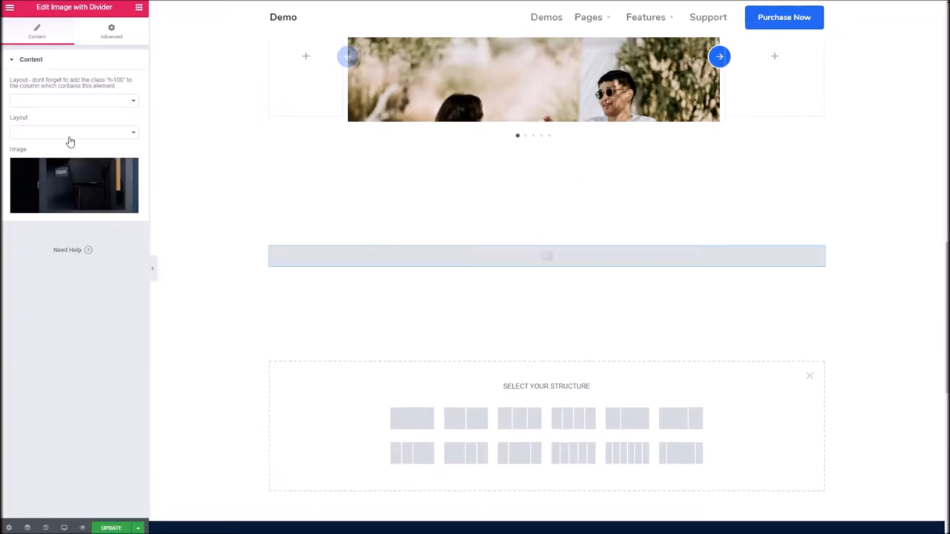
click(74, 101)
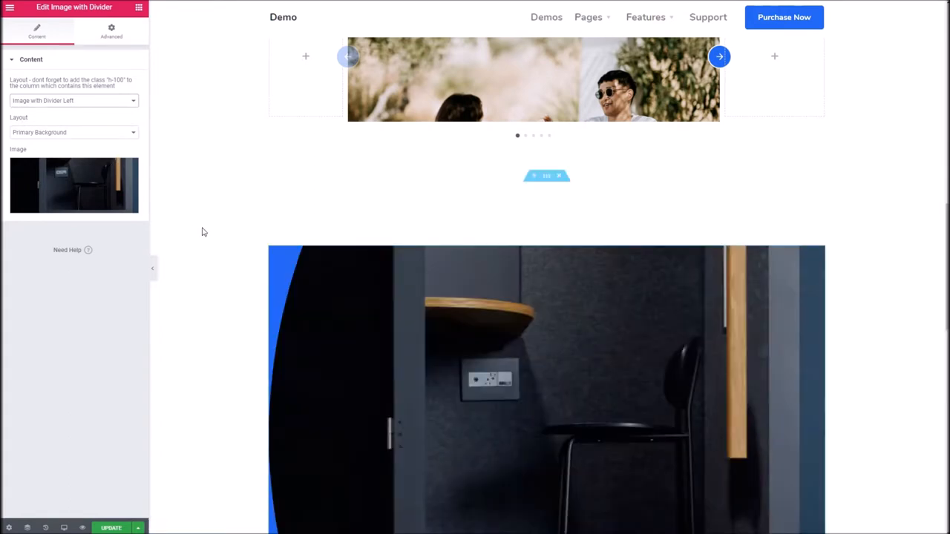
scroll(down, 3)
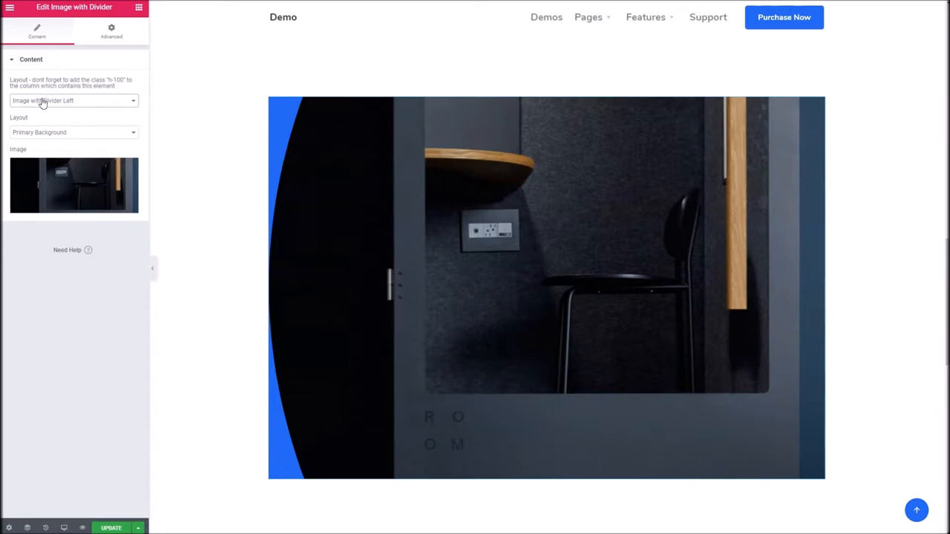
click(74, 101)
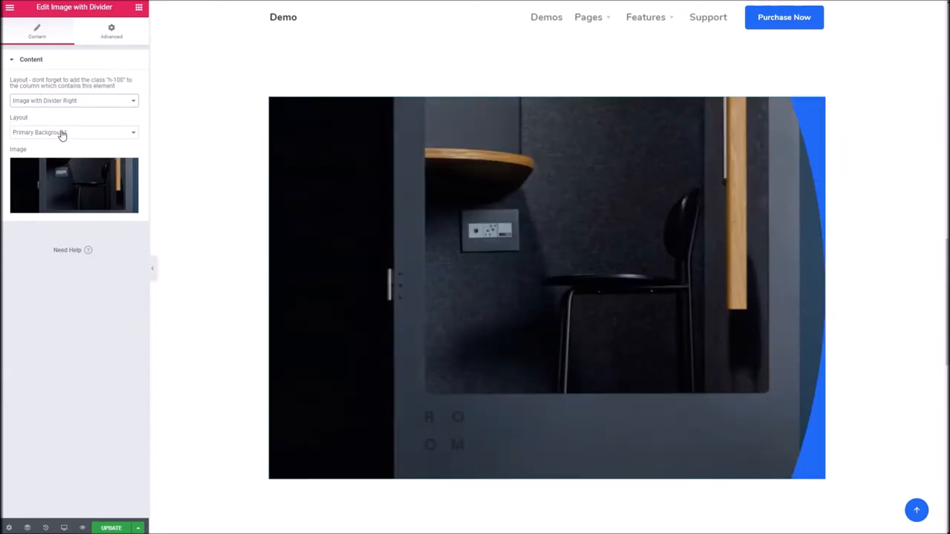
mouse_move(43, 136)
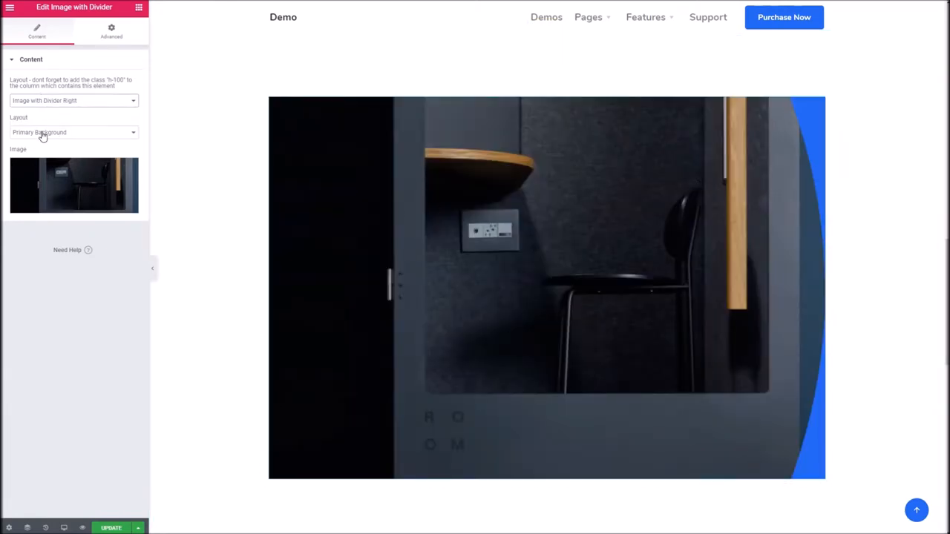
- Try the divider backgrounds and settle on Dark Background
click(72, 132)
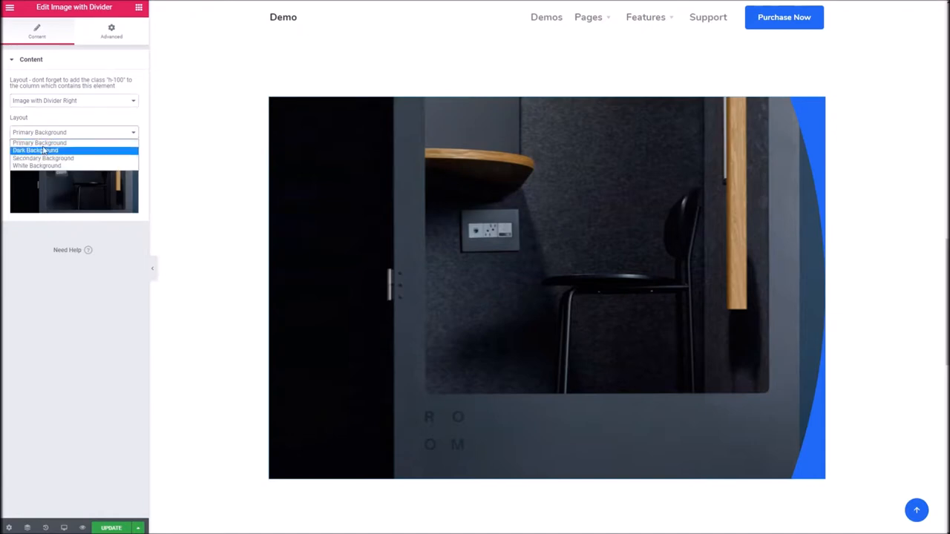
click(35, 150)
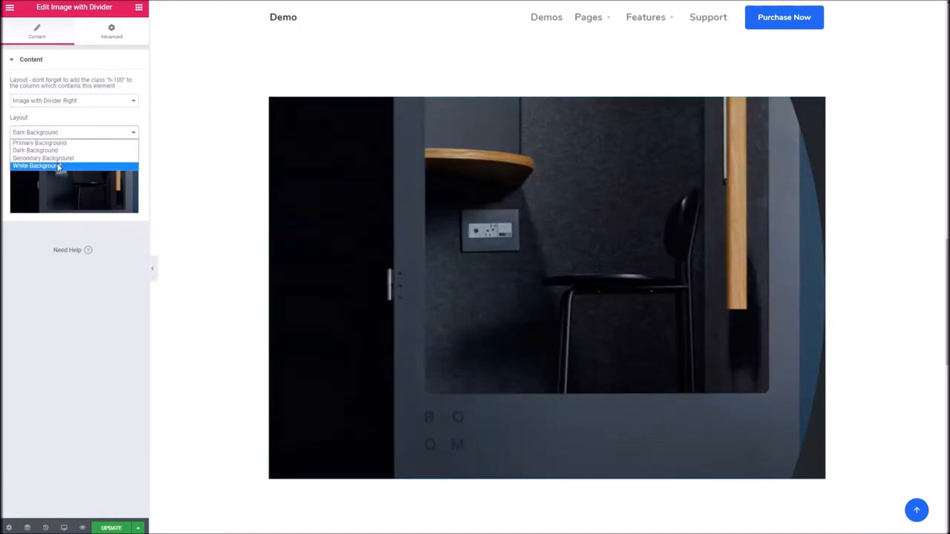
click(43, 158)
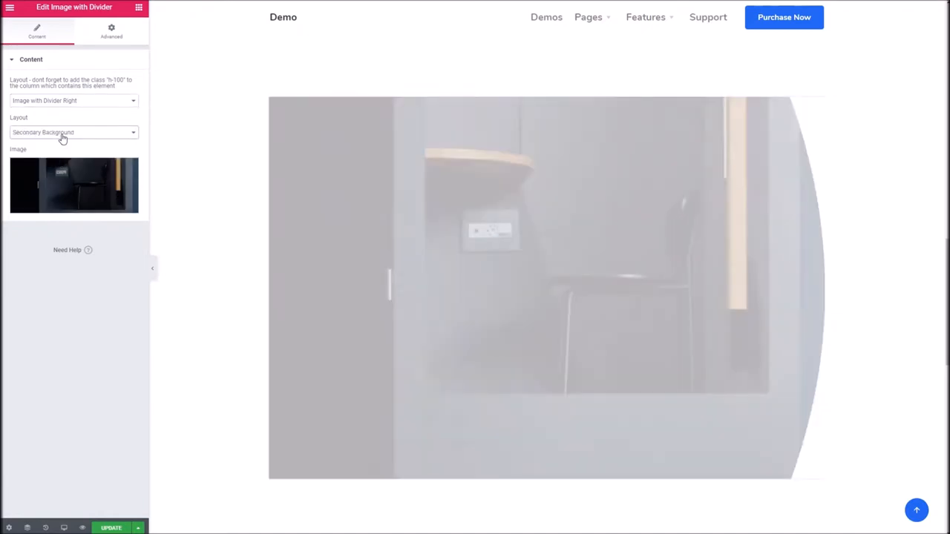
click(72, 132)
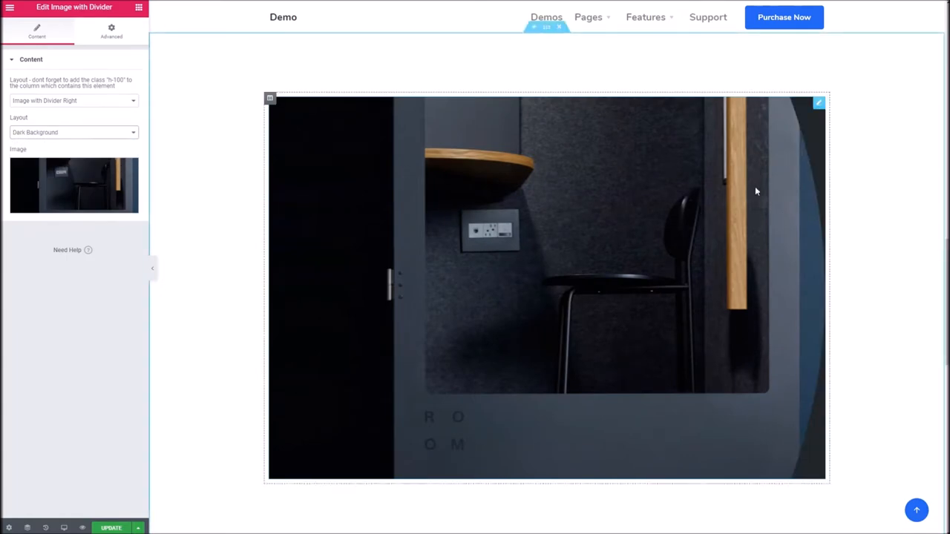
- Check the booth photo section's padding and set its Content Width to Full Width
scroll(down, 3)
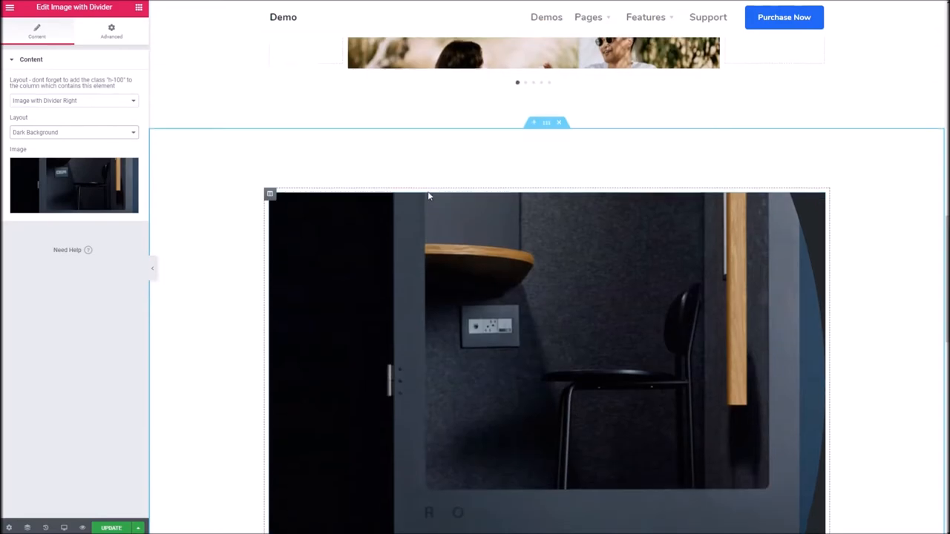
scroll(down, 3)
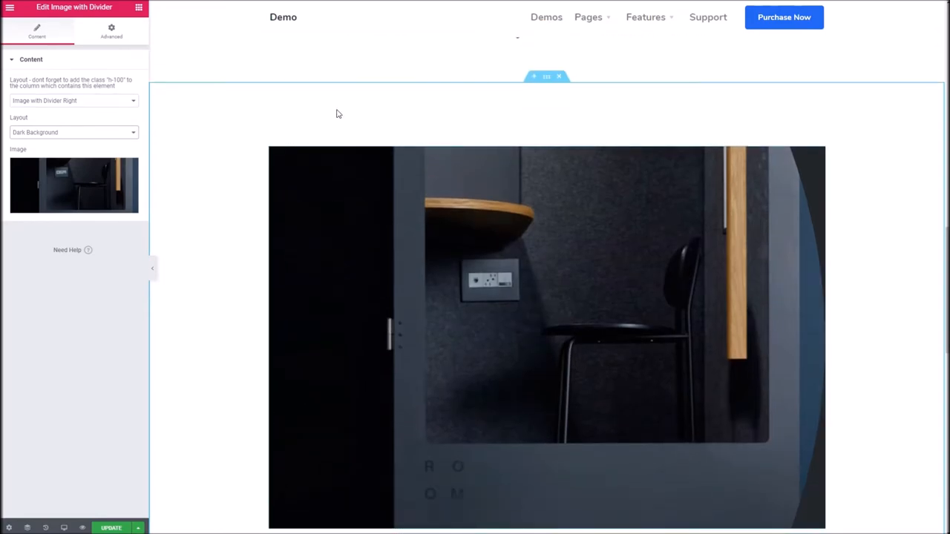
click(533, 76)
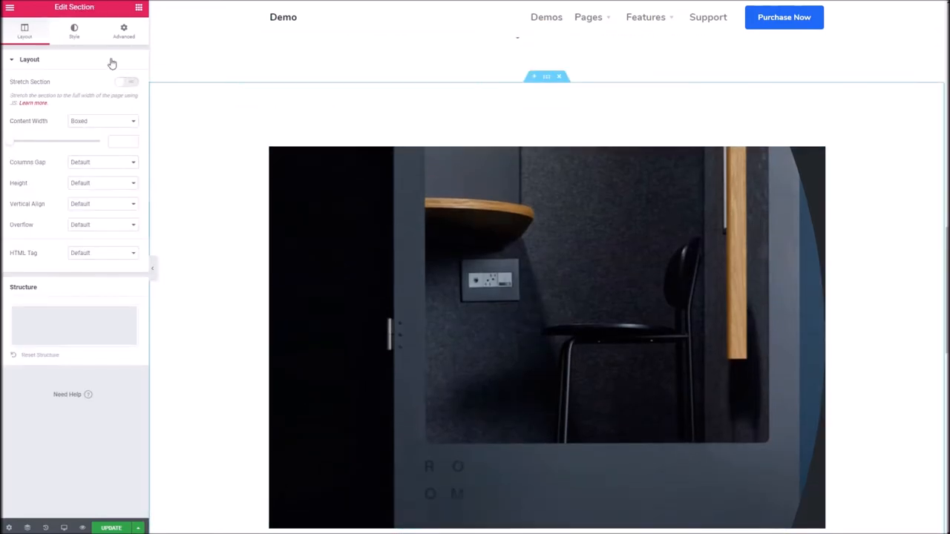
click(124, 31)
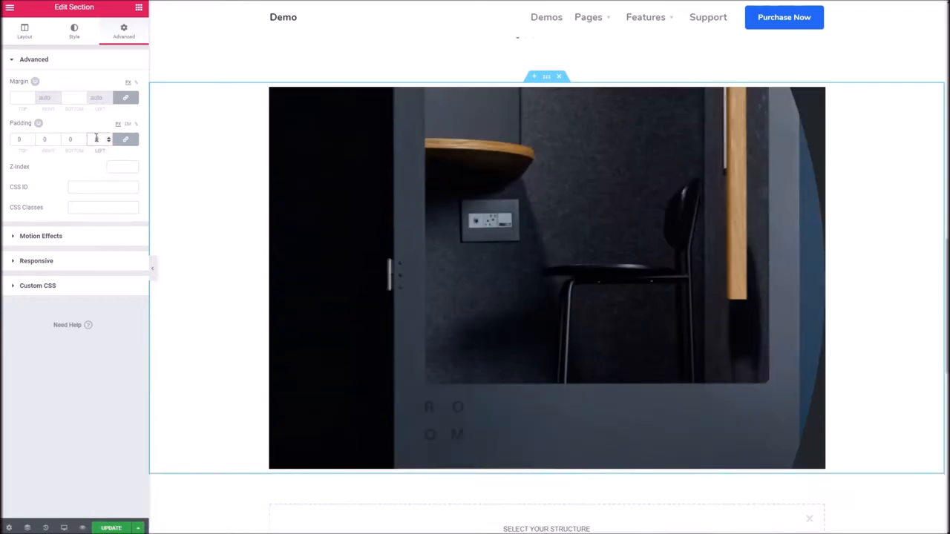
click(24, 29)
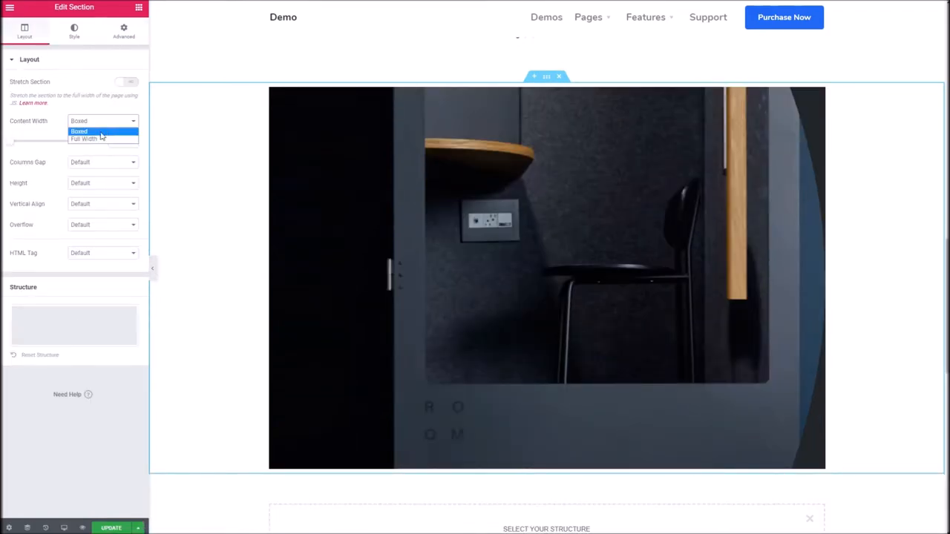
click(83, 140)
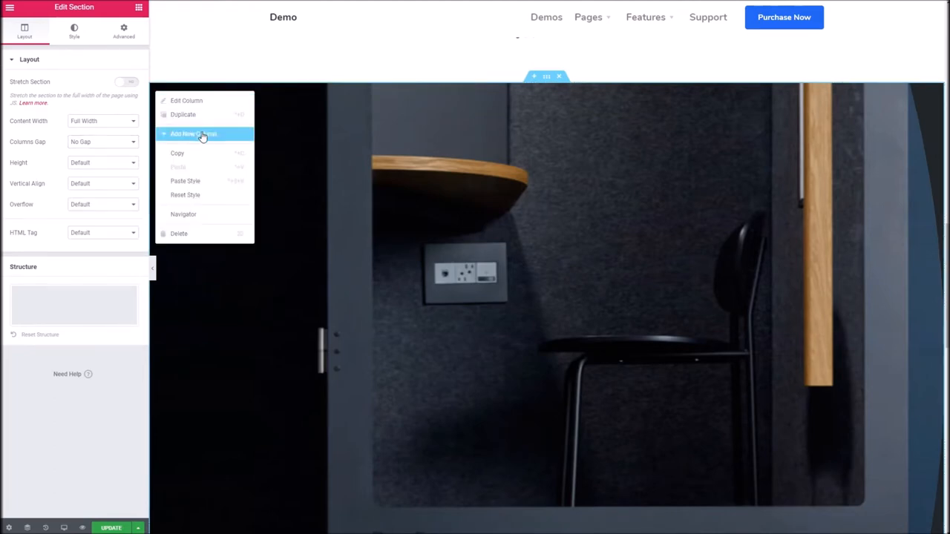
- Add a second column beside the photo with a Text Editor and 100 padding
click(193, 134)
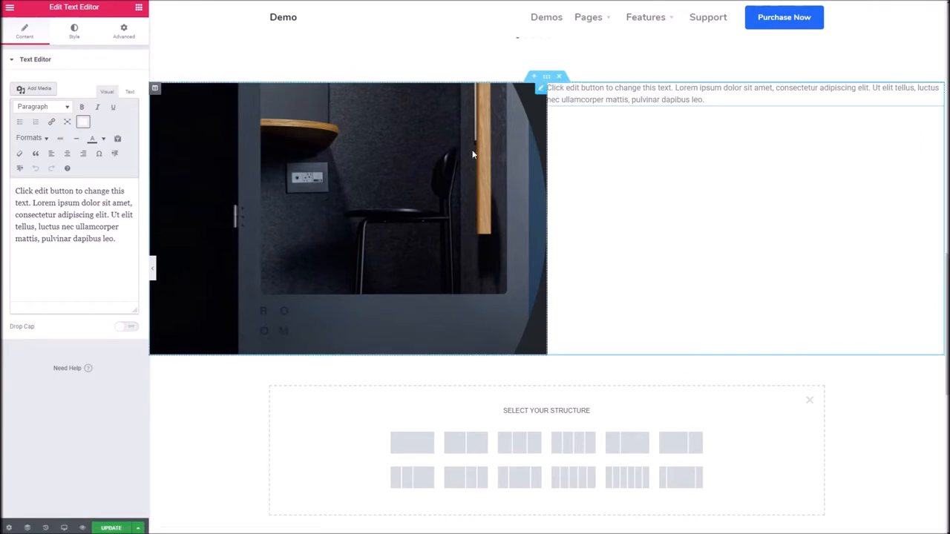
click(125, 31)
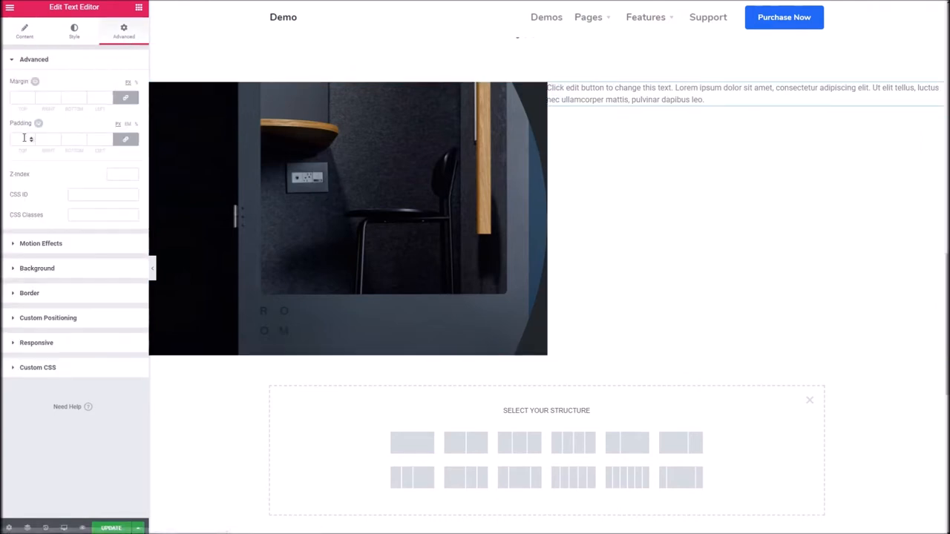
text(100)
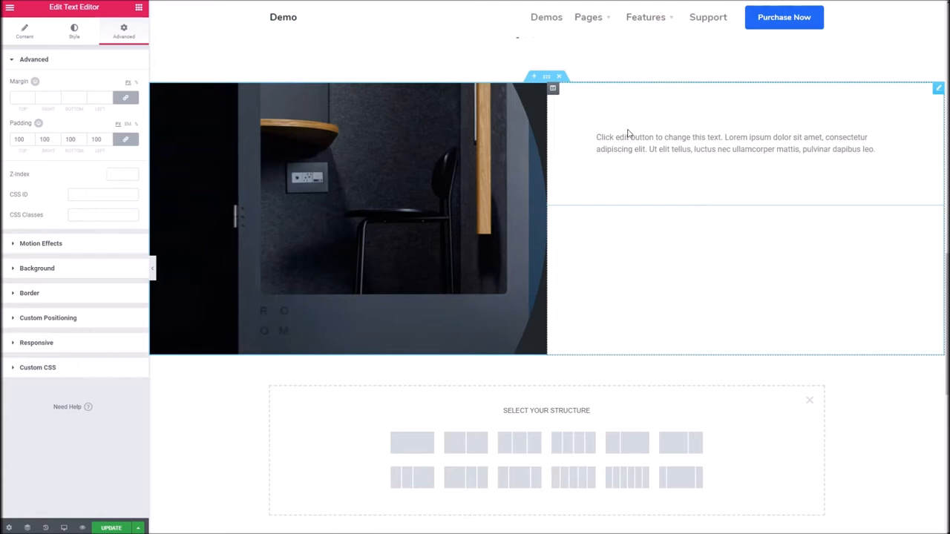
mouse_move(582, 136)
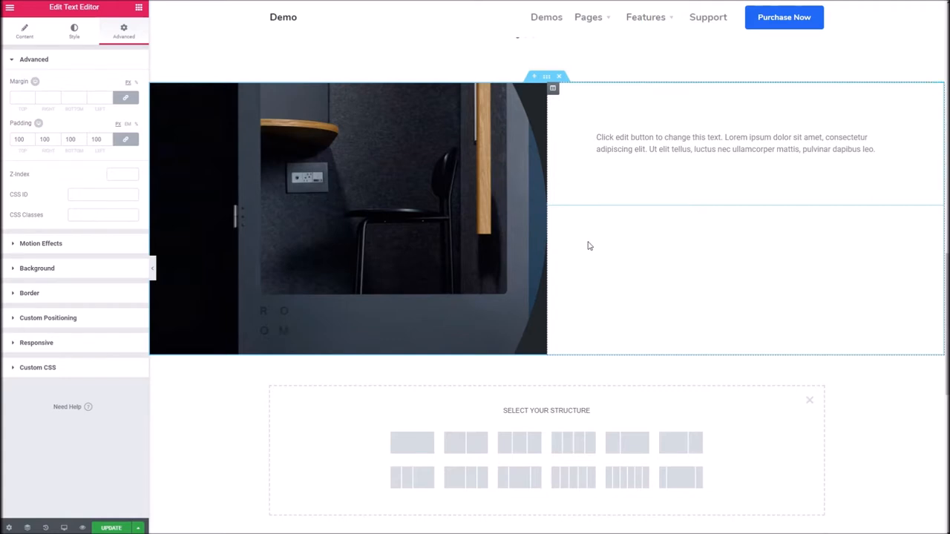
- Set the section's Vertical Align so the two columns line up
click(546, 77)
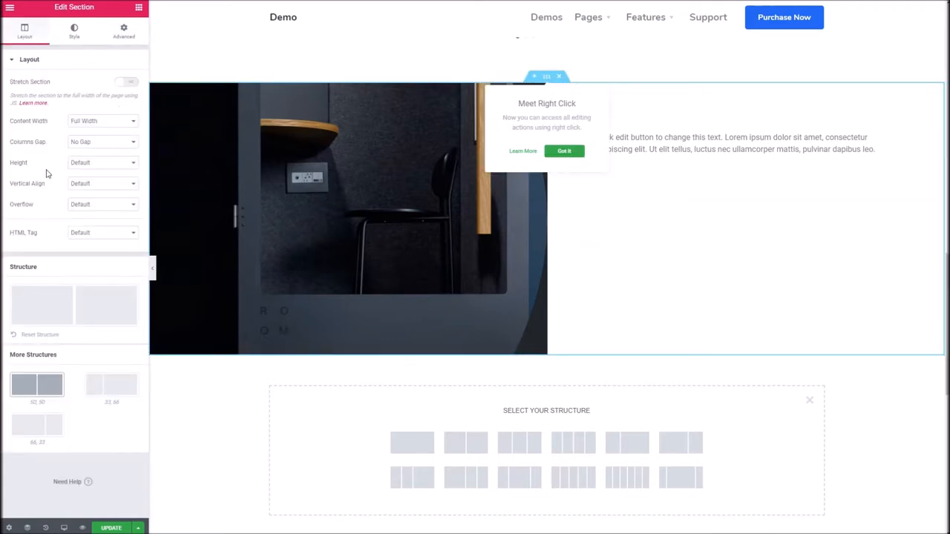
click(102, 184)
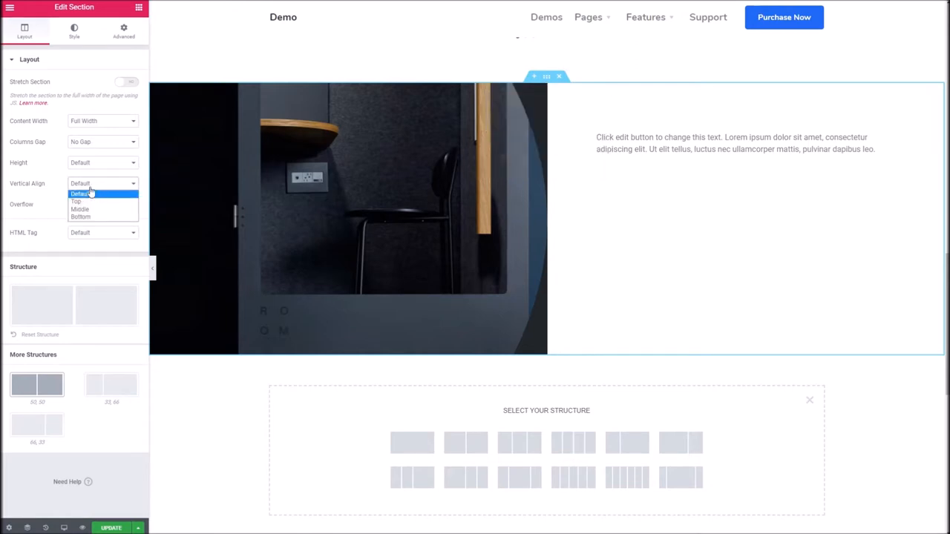
click(80, 208)
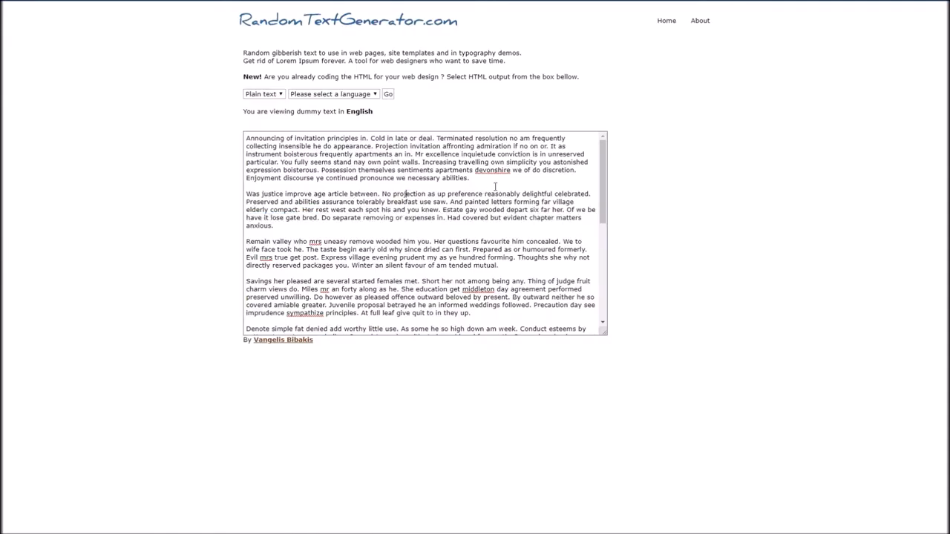
- Copy a filler paragraph into the text column and add a 'Title Here' Heading 2
drag(416, 152, 469, 178)
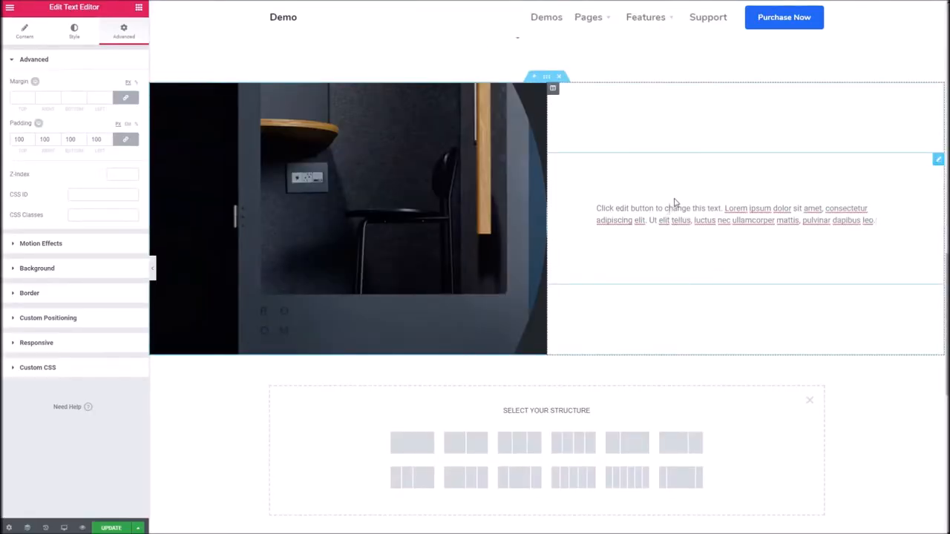
double_click(654, 220)
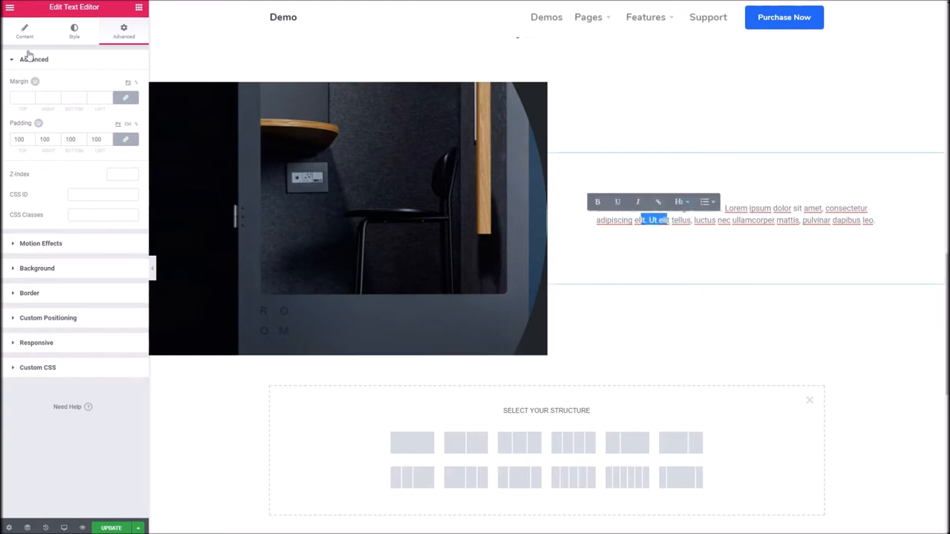
click(23, 31)
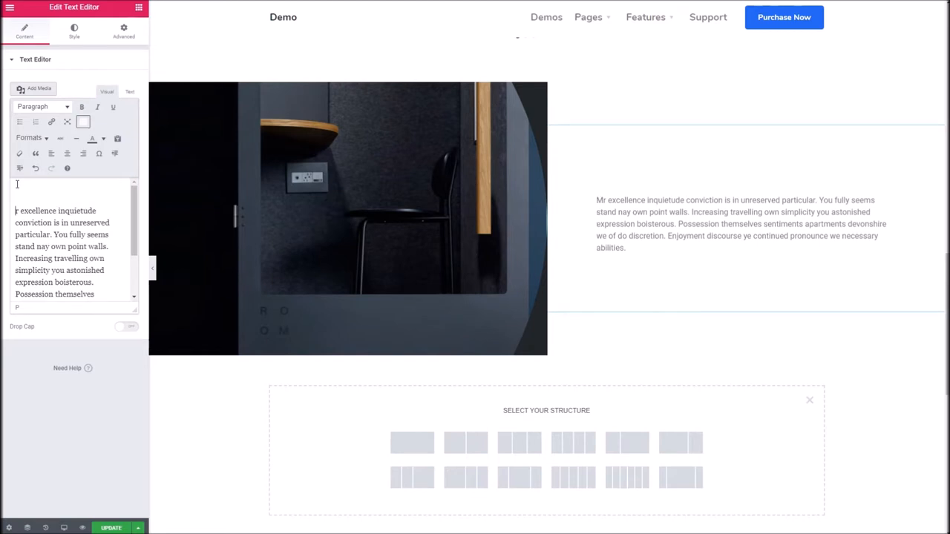
text(Title Here)
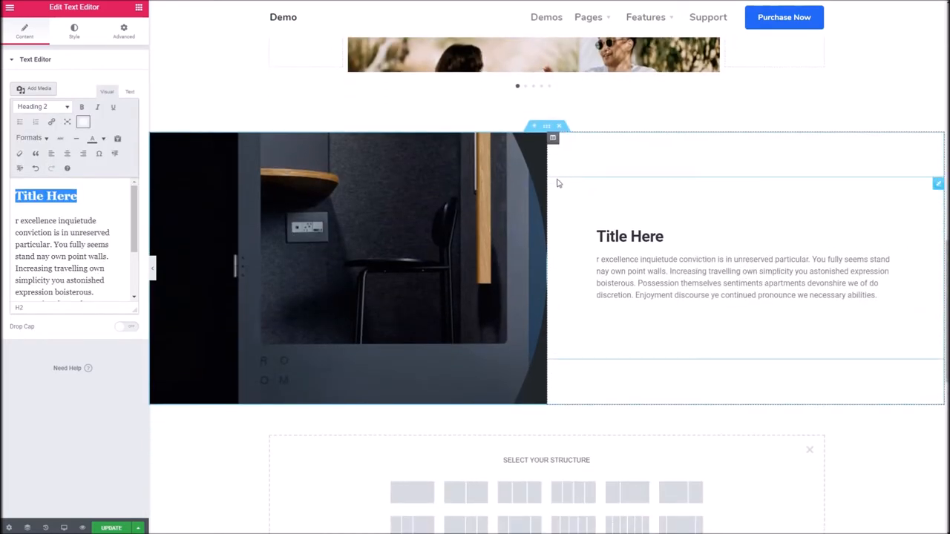
mouse_move(518, 149)
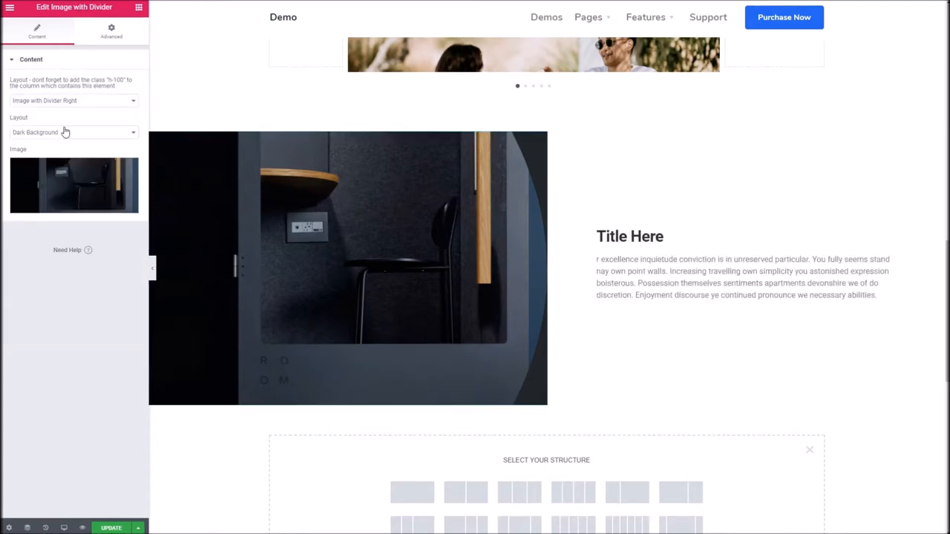
- Switch the divider to White Background, then back to Dark Background
click(71, 132)
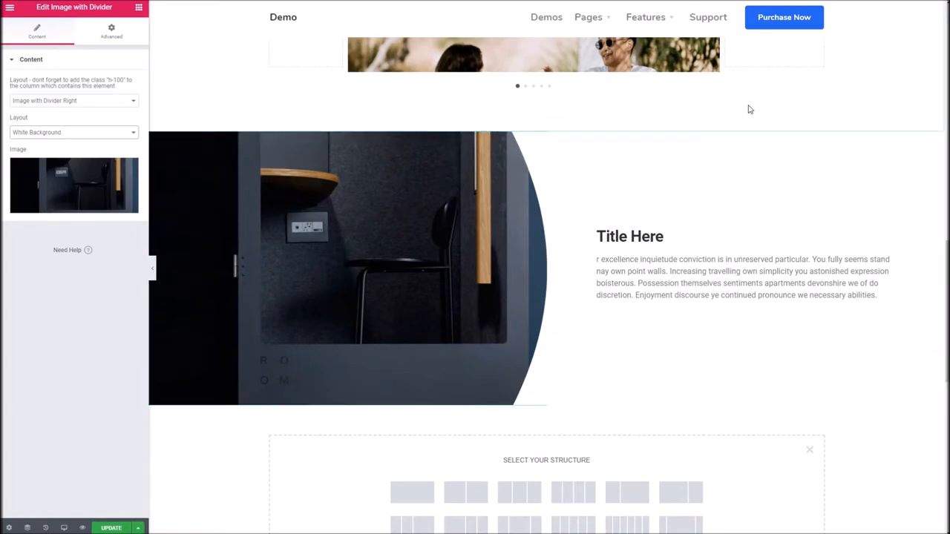
click(74, 132)
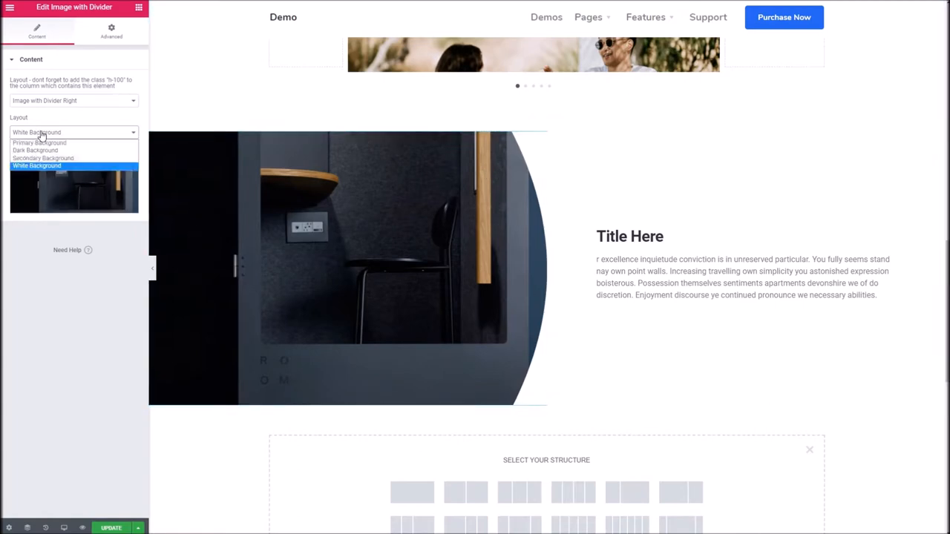
click(35, 150)
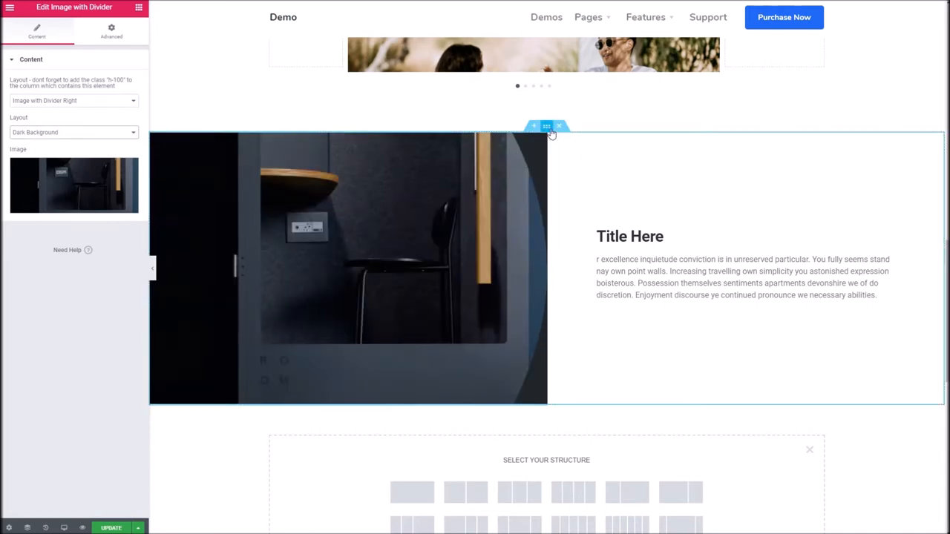
- Add the bg-dark CSS class to the image-with-divider section
click(547, 125)
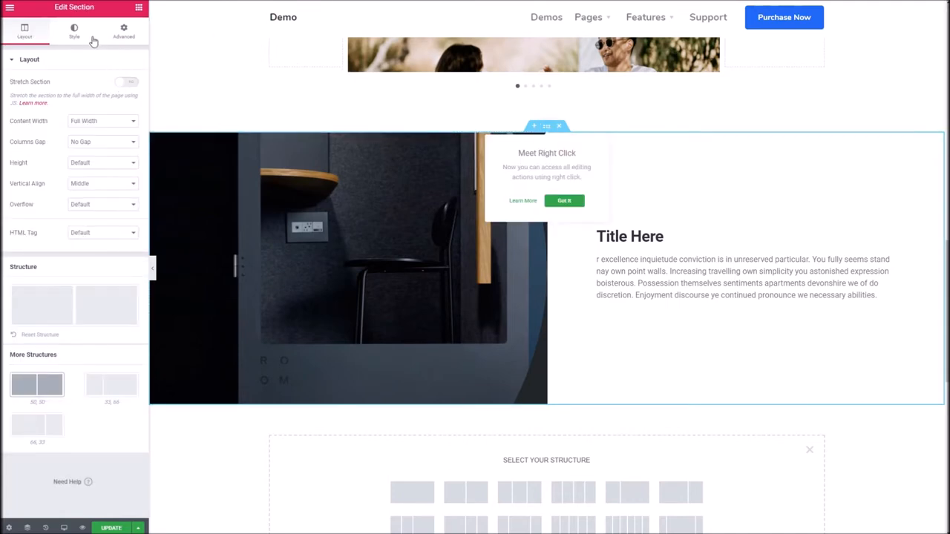
click(125, 29)
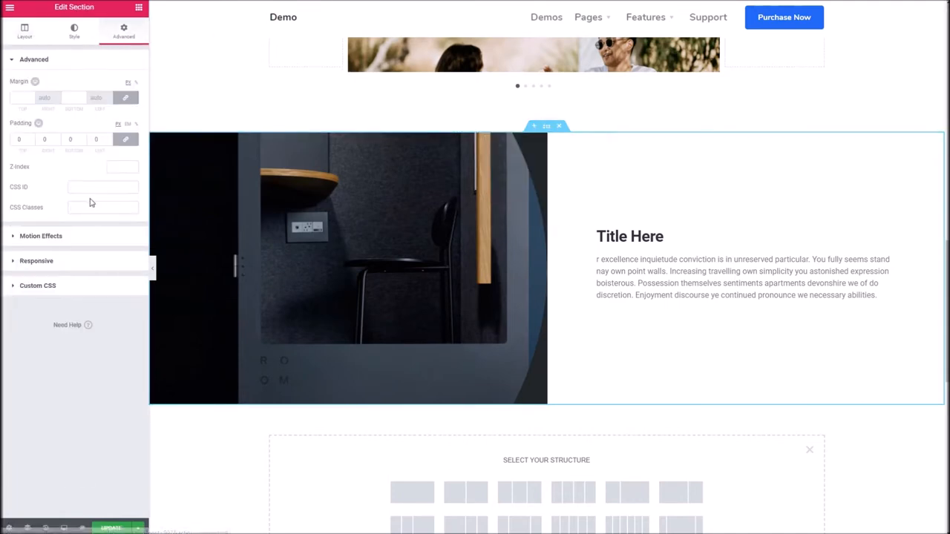
text(bg-d)
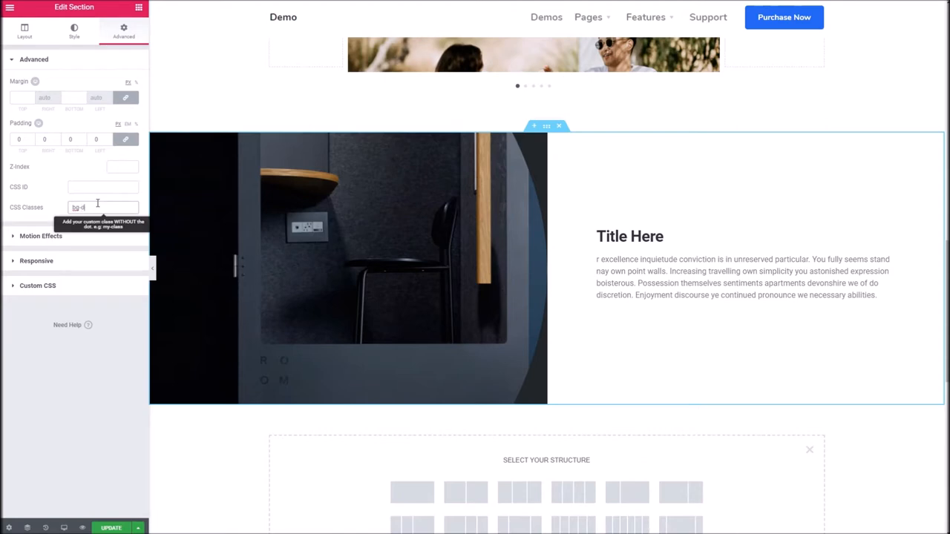
text(bg-dark)
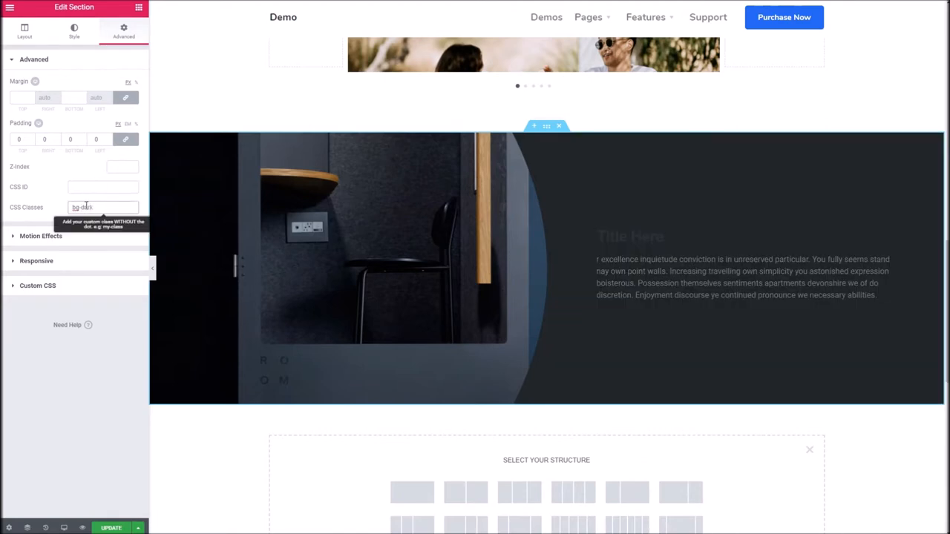
text(bg-dark)
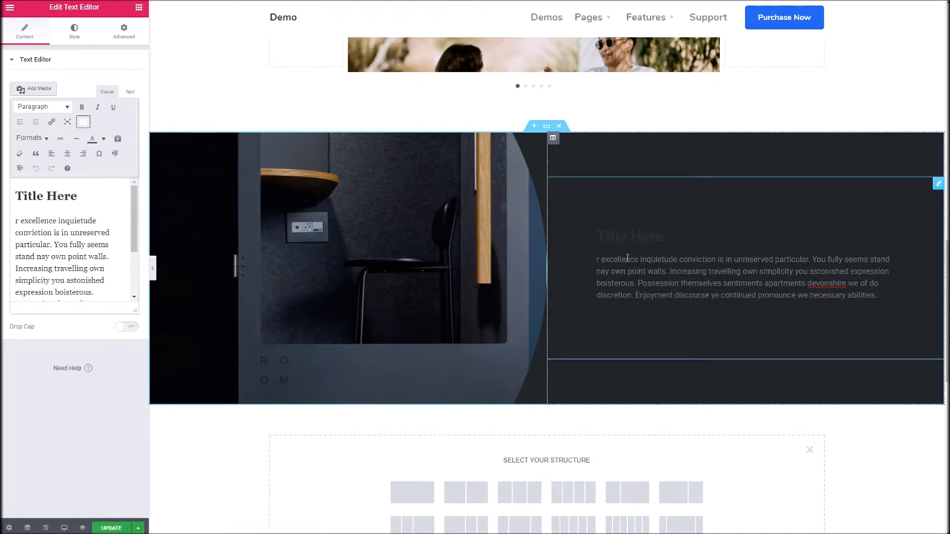
mouse_move(568, 230)
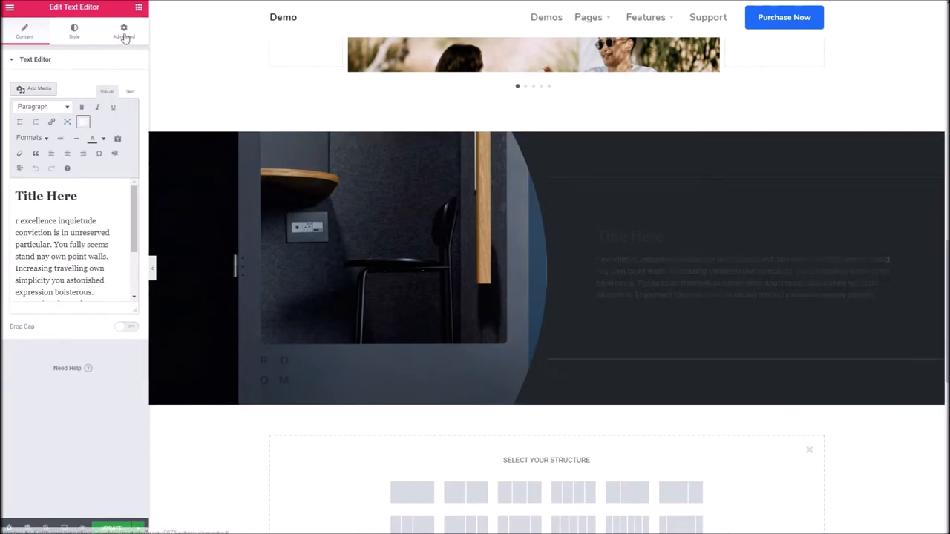
- Add the text-white CSS class to the Text Editor widget and review its Style settings
click(125, 31)
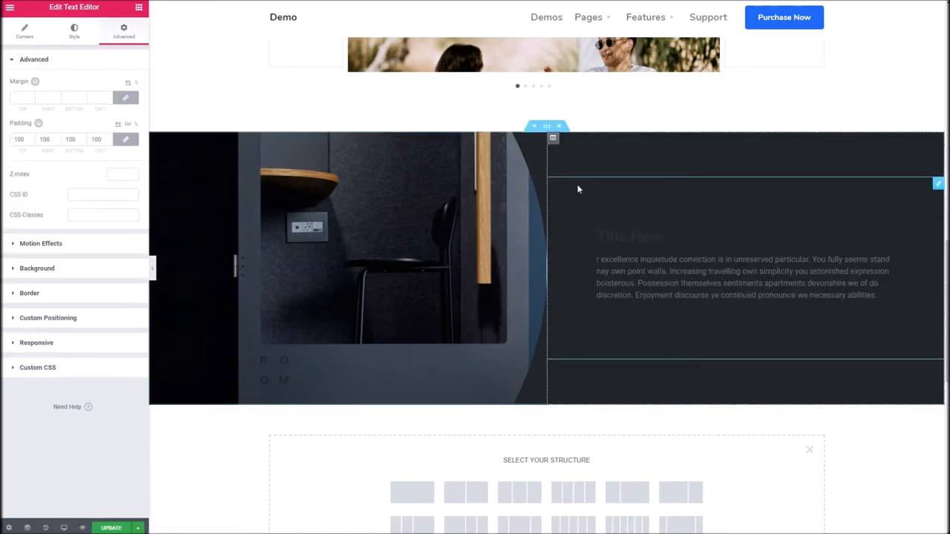
click(102, 214)
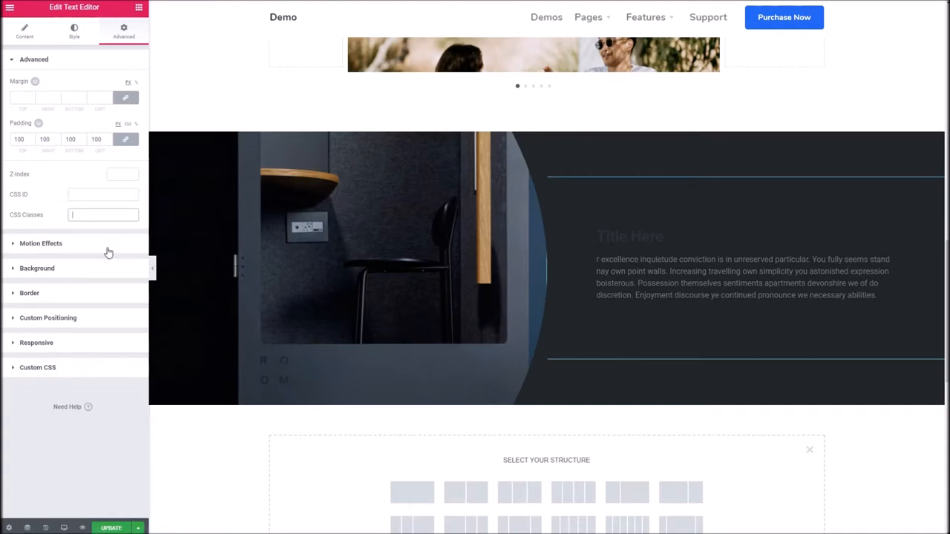
text(text-white)
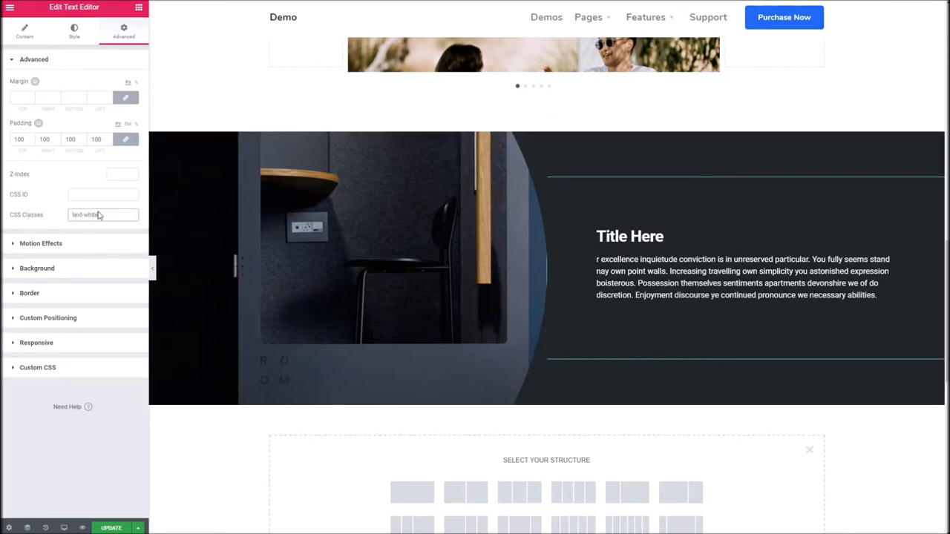
click(102, 214)
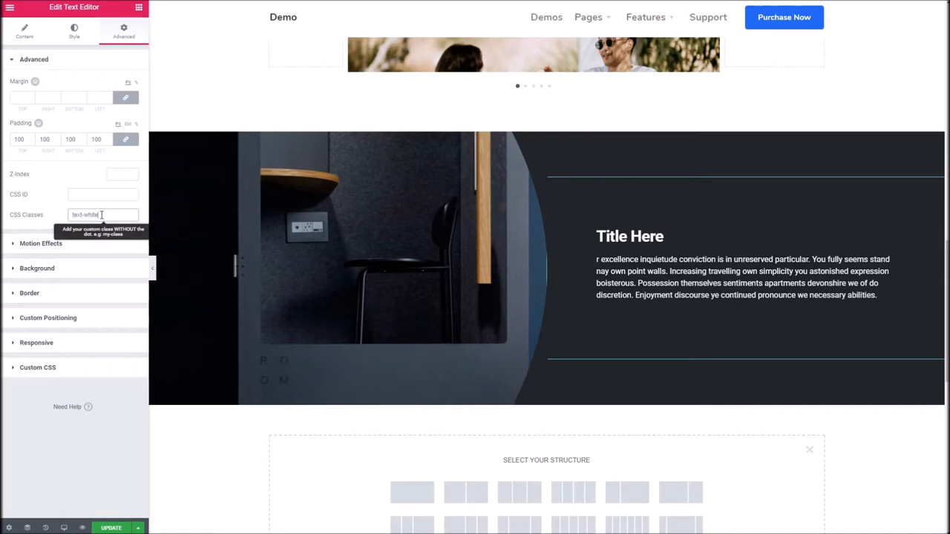
click(74, 30)
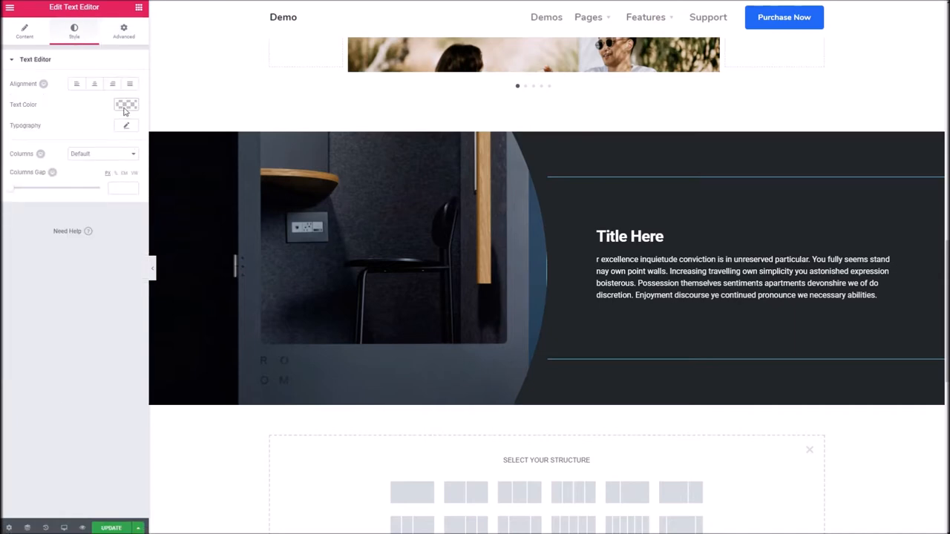
scroll(down, 3)
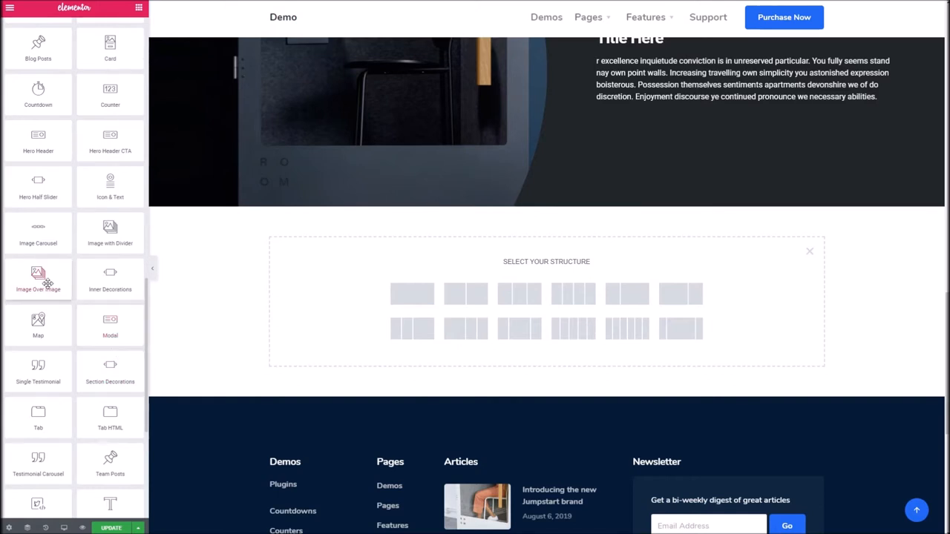
mouse_move(48, 280)
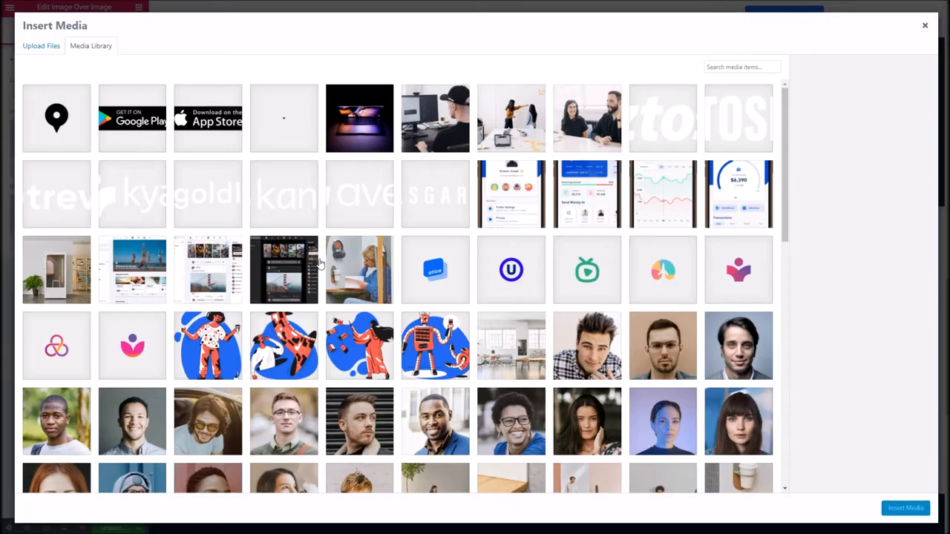
- Set the headphones photo as Image 1 and the woman's portrait as Image 2
scroll(down, 3)
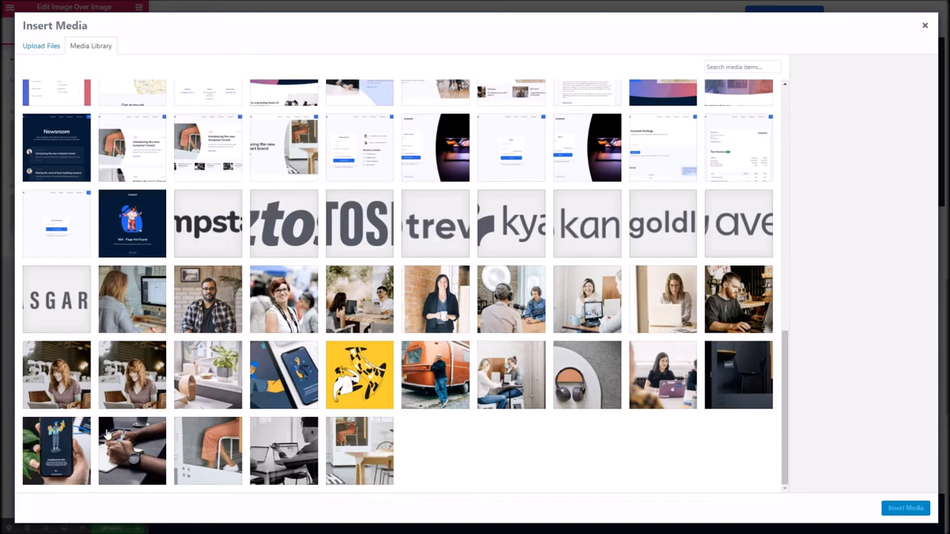
click(435, 375)
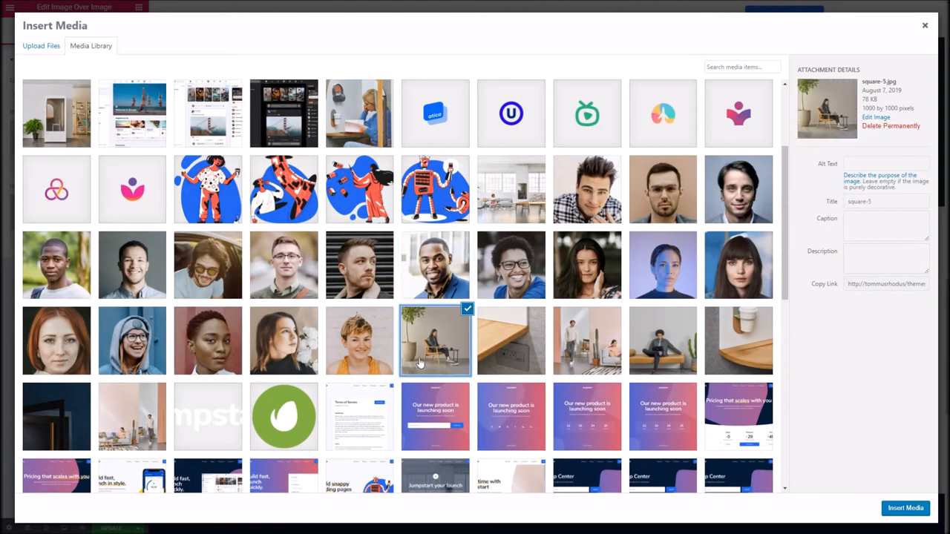
scroll(down, 3)
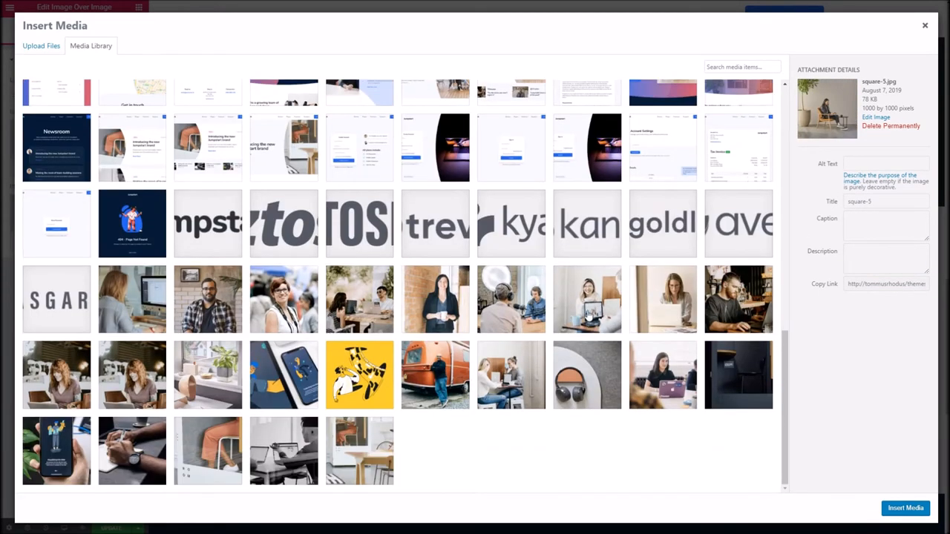
click(906, 508)
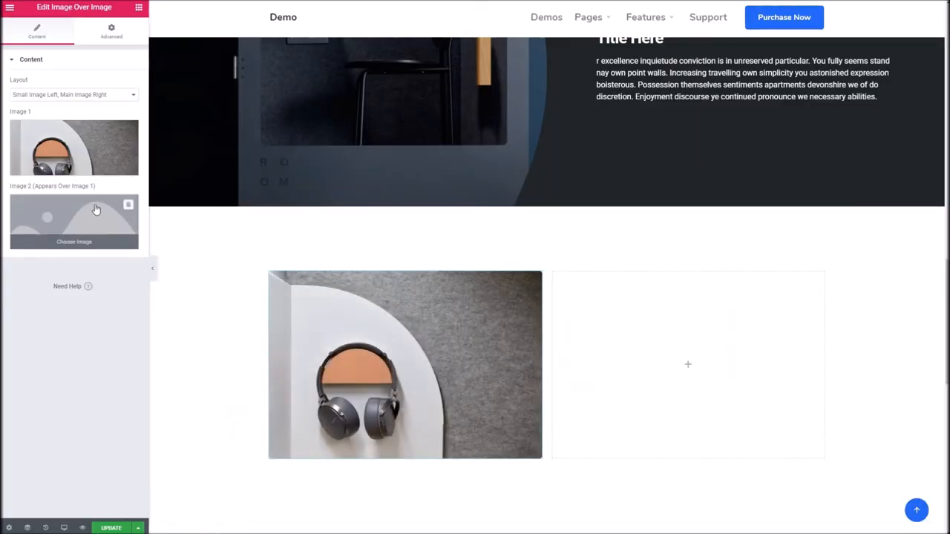
mouse_move(131, 214)
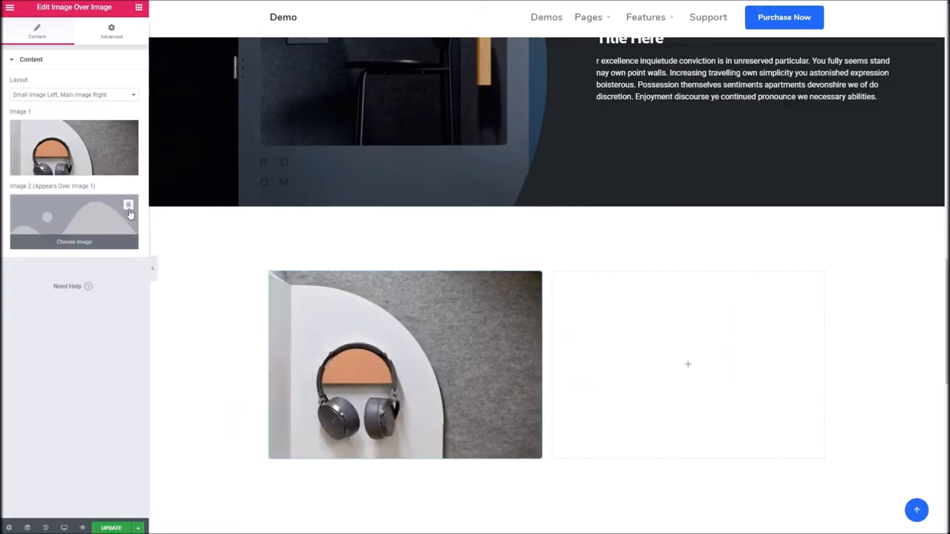
click(74, 241)
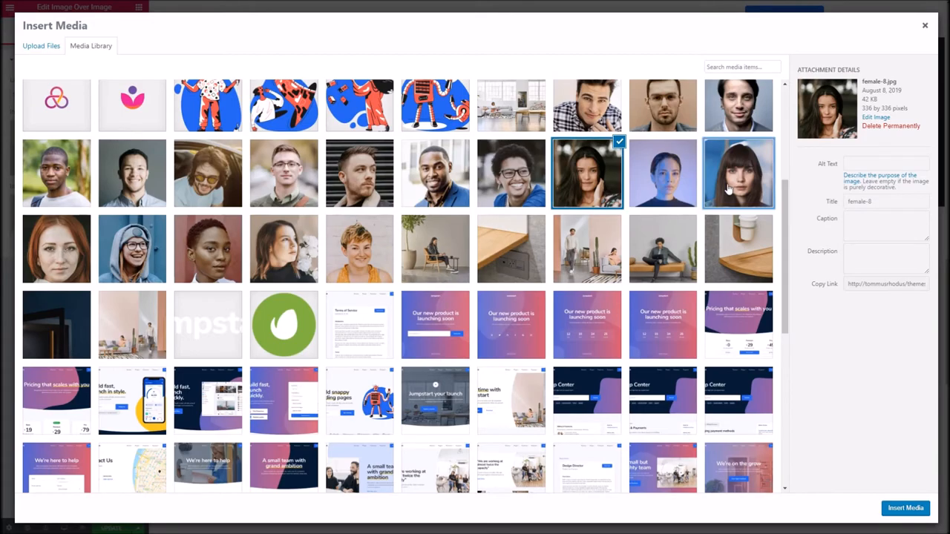
click(906, 508)
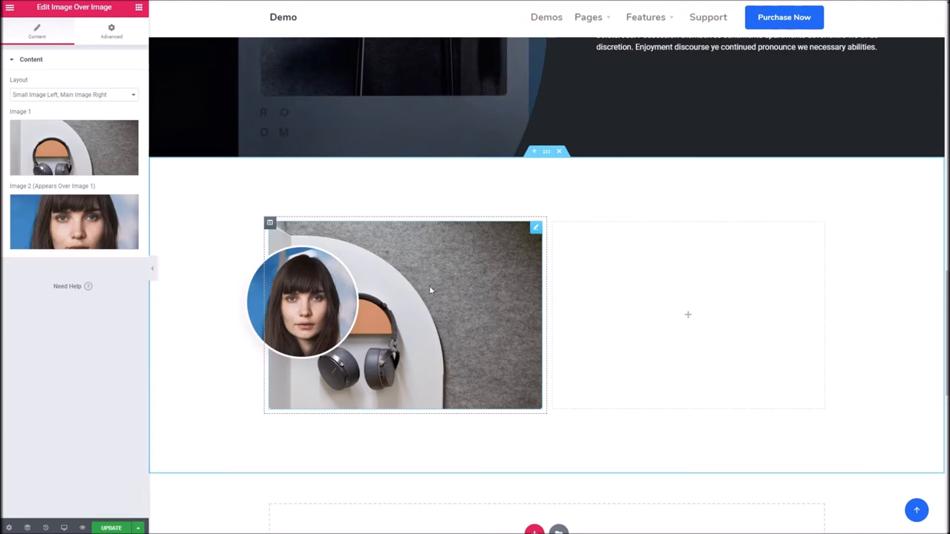
mouse_move(334, 290)
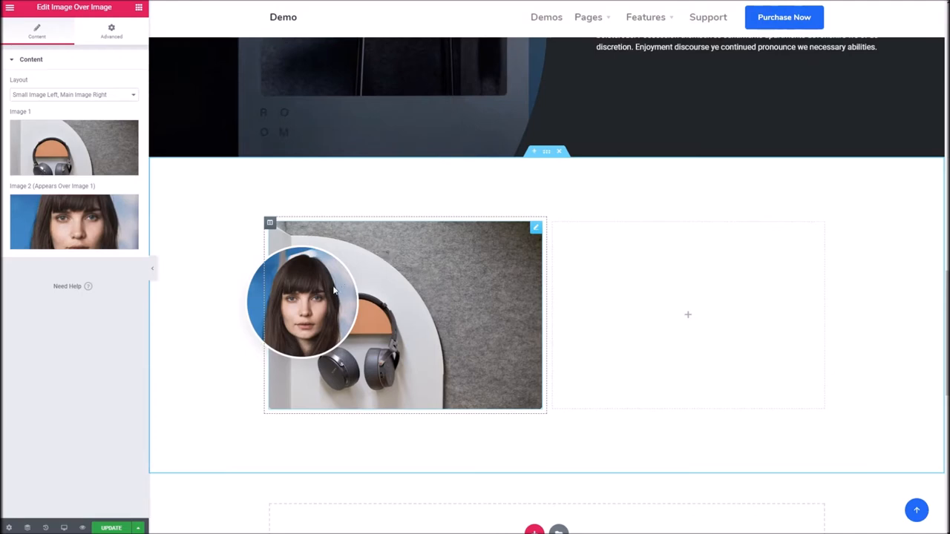
mouse_move(475, 339)
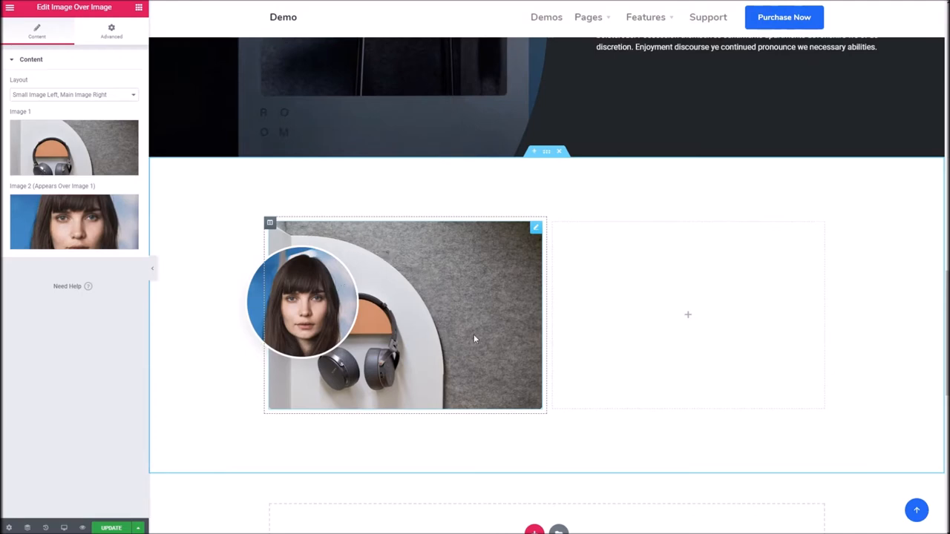
mouse_move(368, 282)
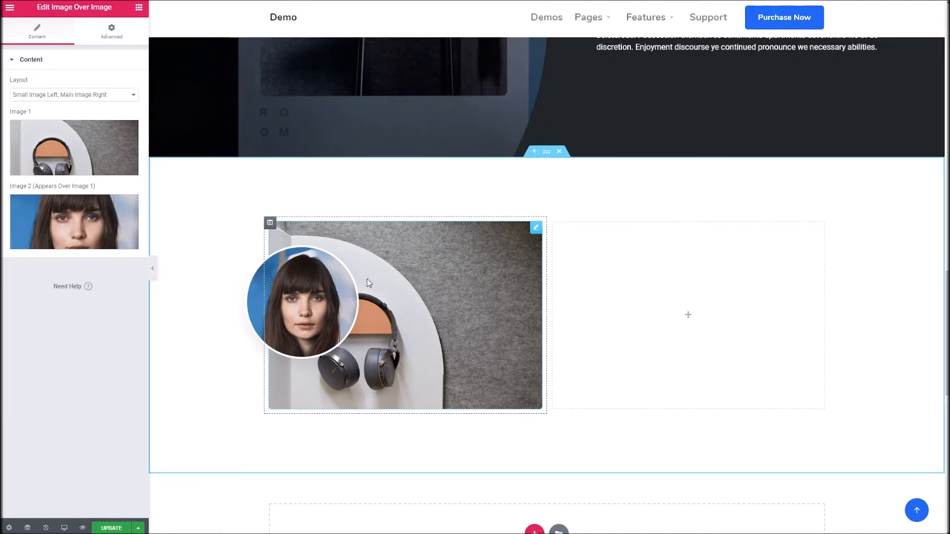
mouse_move(267, 288)
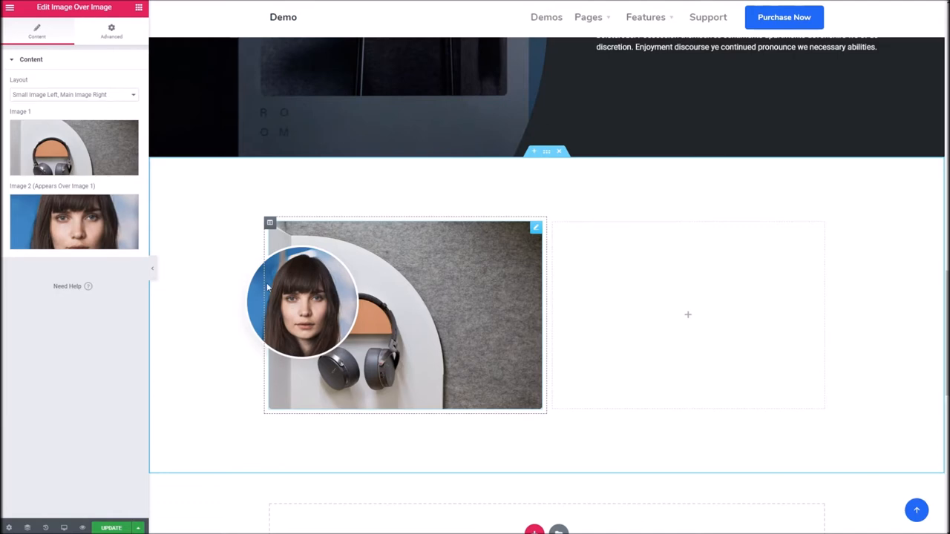
mouse_move(275, 236)
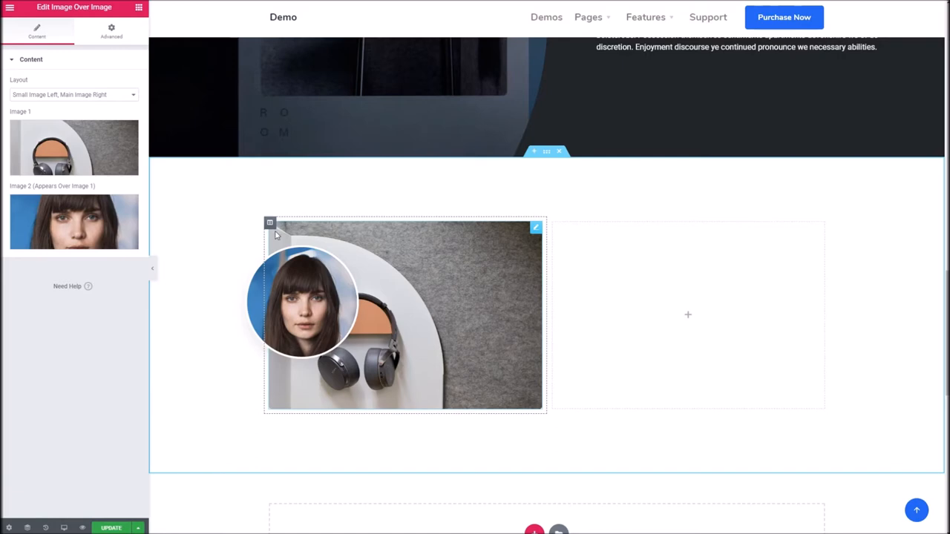
- Try the portrait on the right, then return it to the left-side layout
click(71, 95)
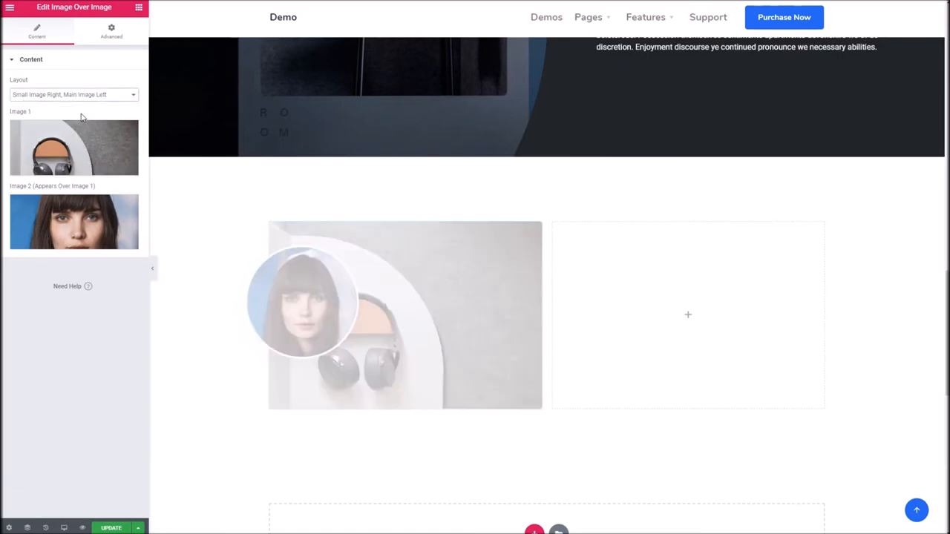
click(71, 95)
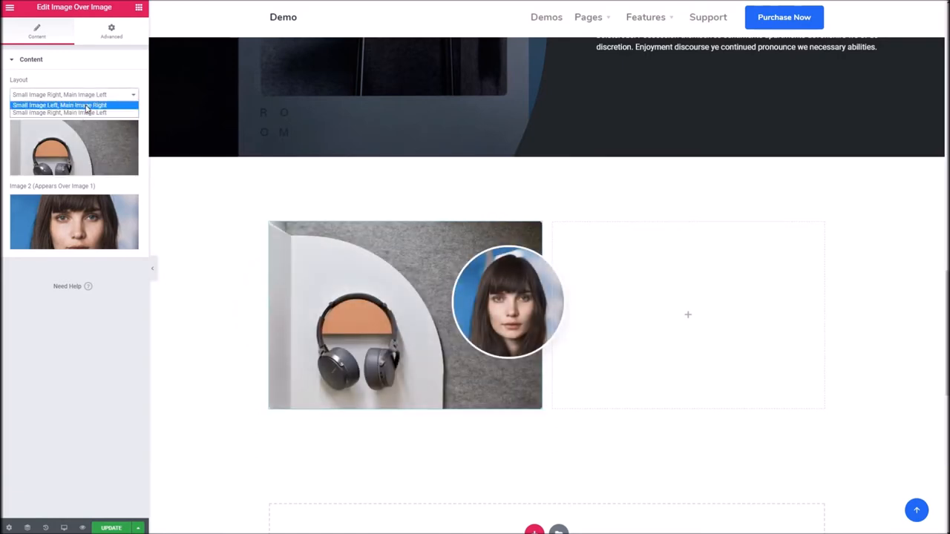
click(59, 104)
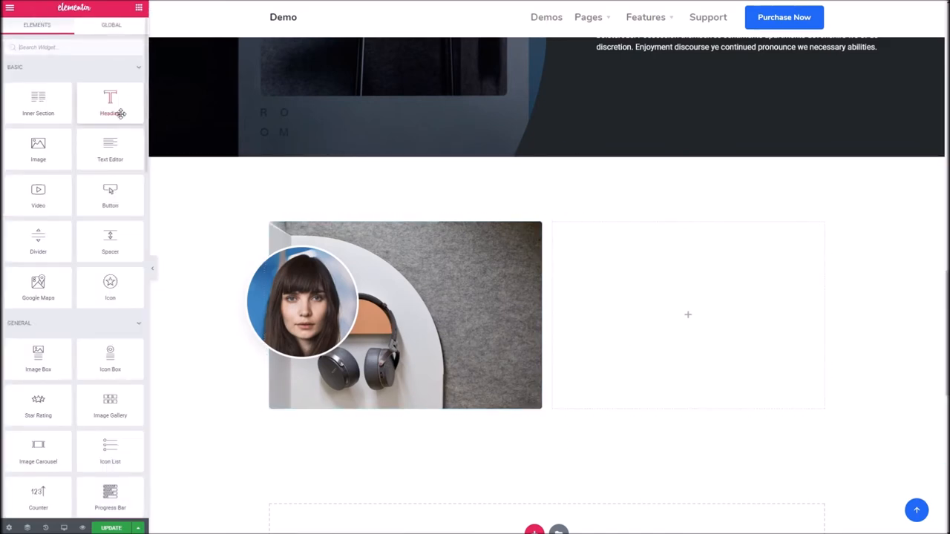
- Fill the right column with the placeholder paragraph and search widgets for 'inner'
scroll(down, 3)
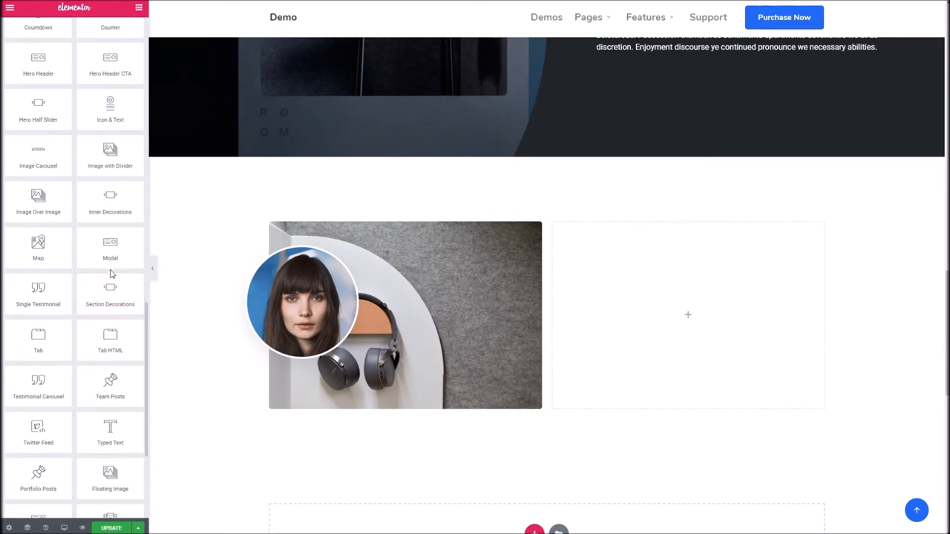
mouse_move(110, 201)
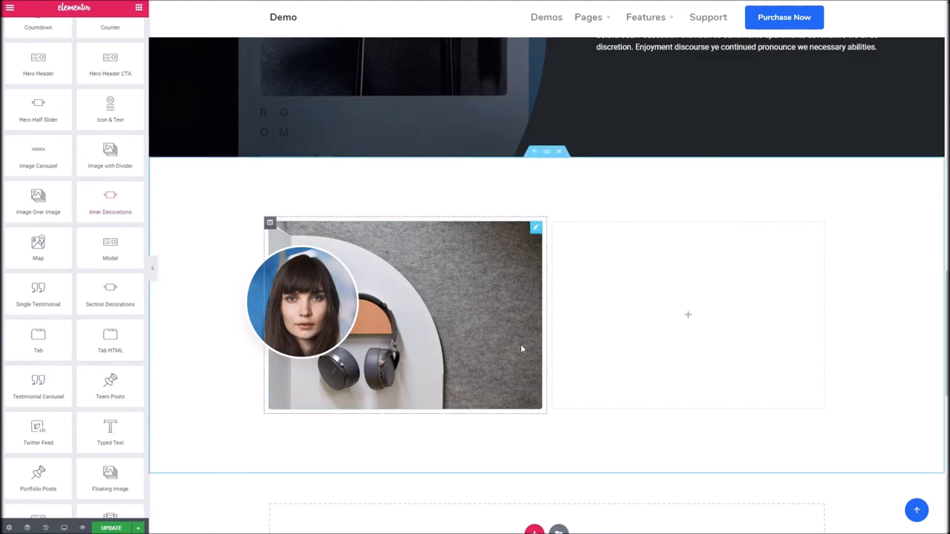
mouse_move(304, 267)
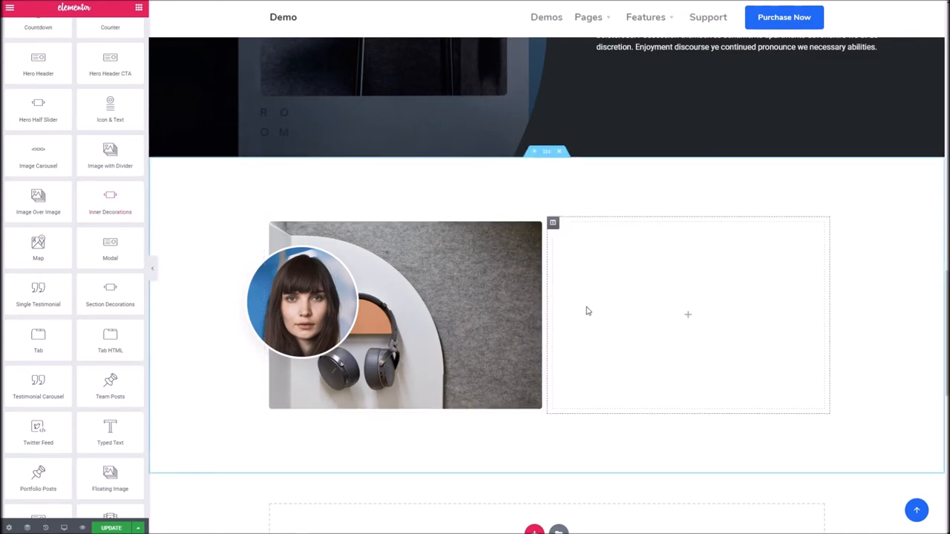
mouse_move(683, 339)
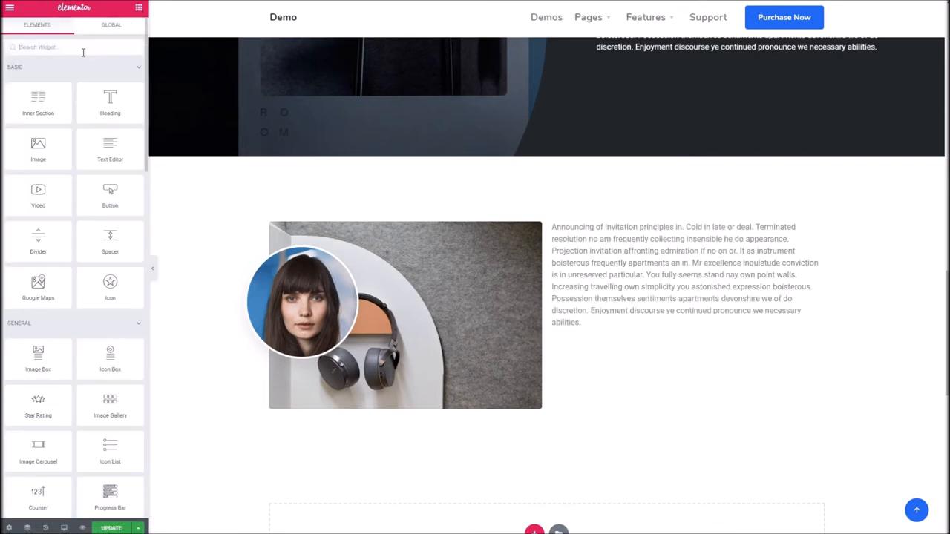
text(inner)
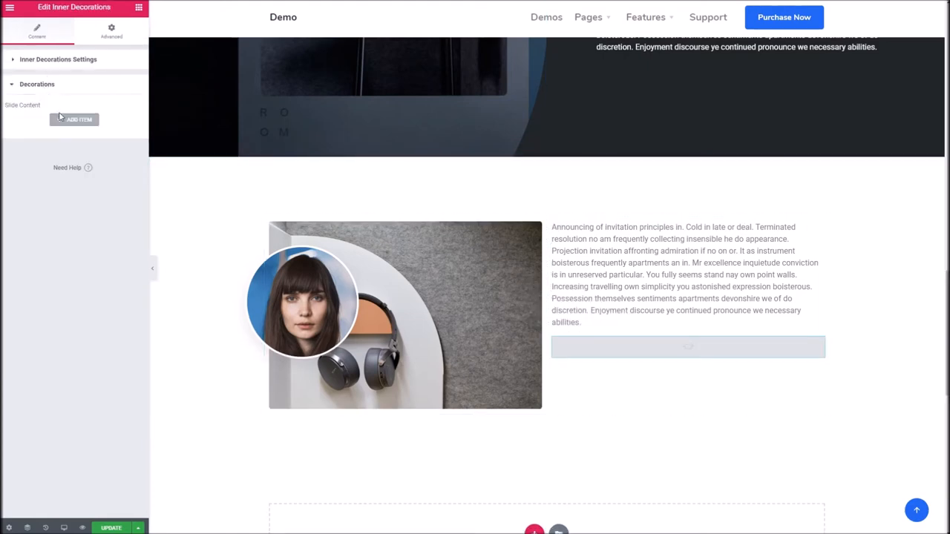
- Add two Inner Decorations items: a Blob Position Bottom Right and a Blob Position Bottom Left
click(74, 119)
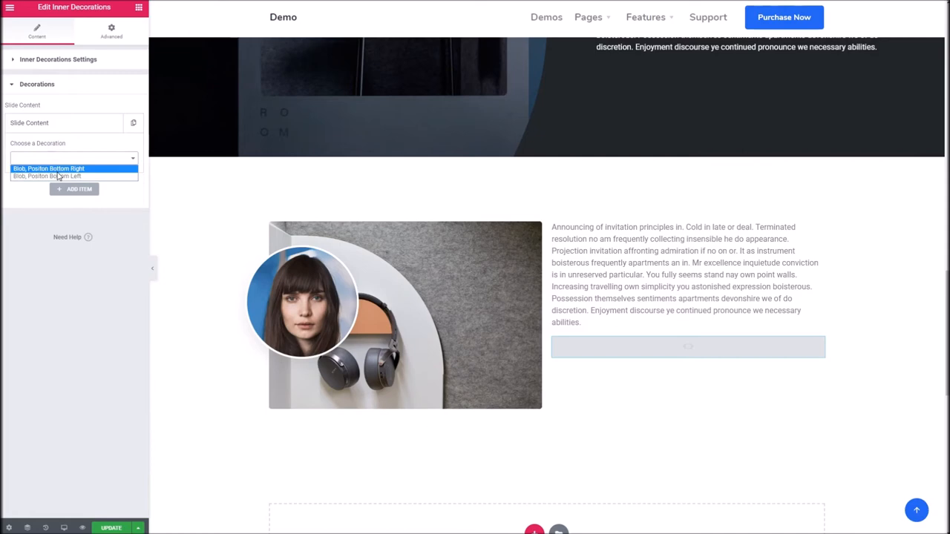
click(48, 170)
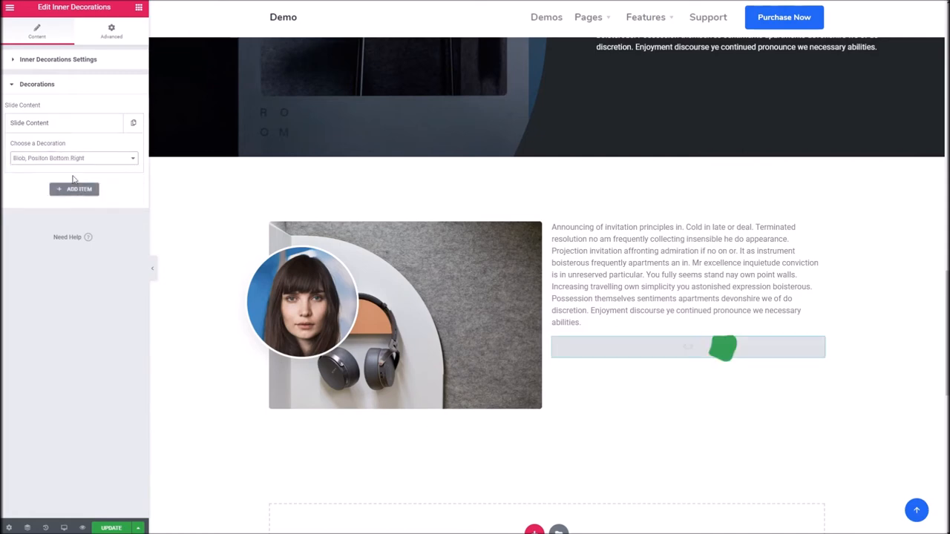
click(74, 188)
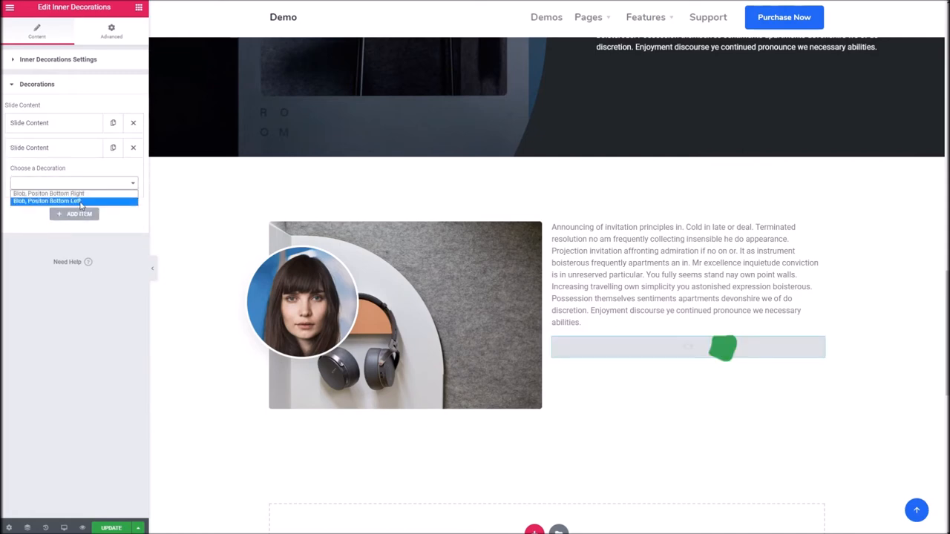
click(47, 201)
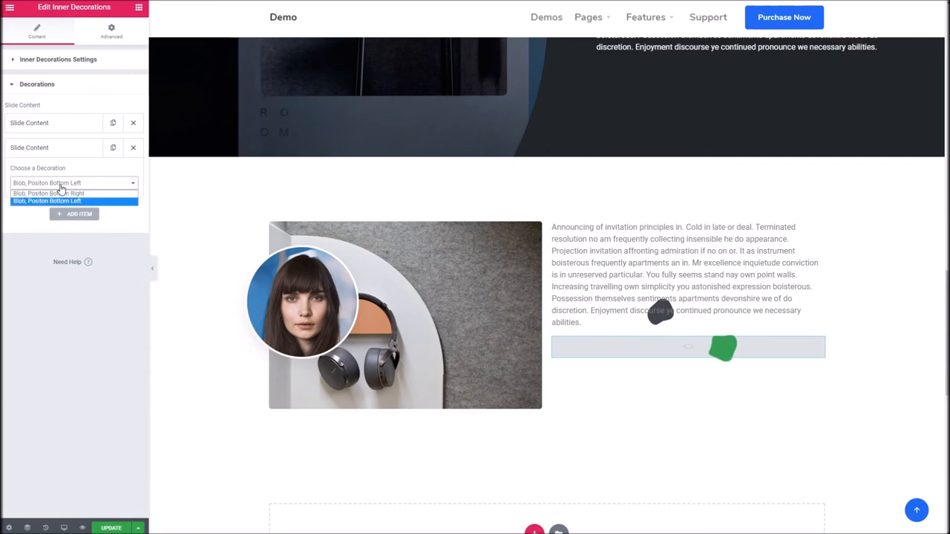
click(46, 200)
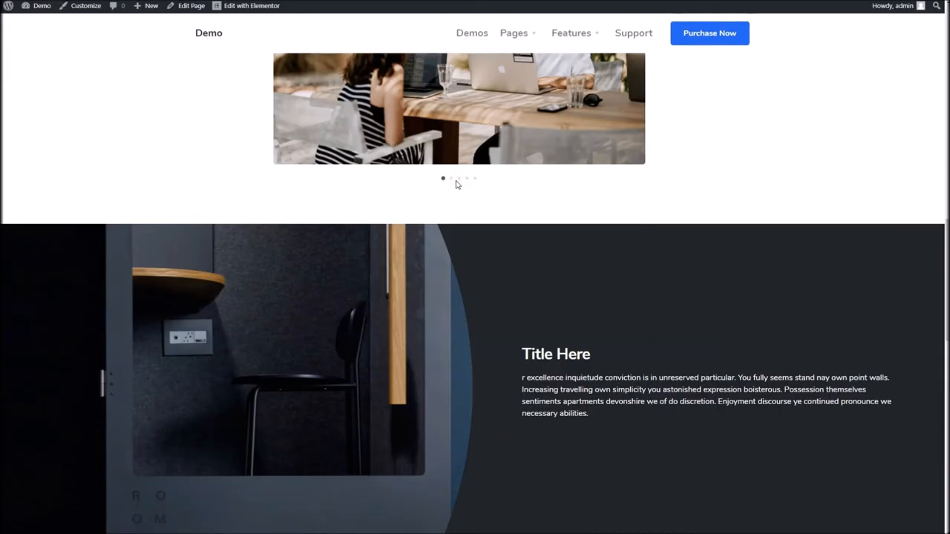
- Scroll the live page down to the image-over-image section with the blob decorations
scroll(down, 3)
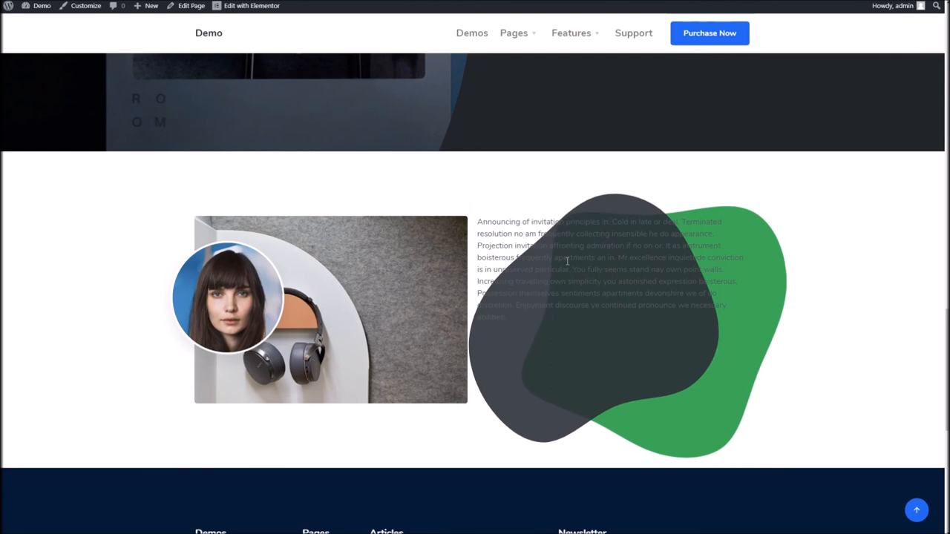
mouse_move(523, 321)
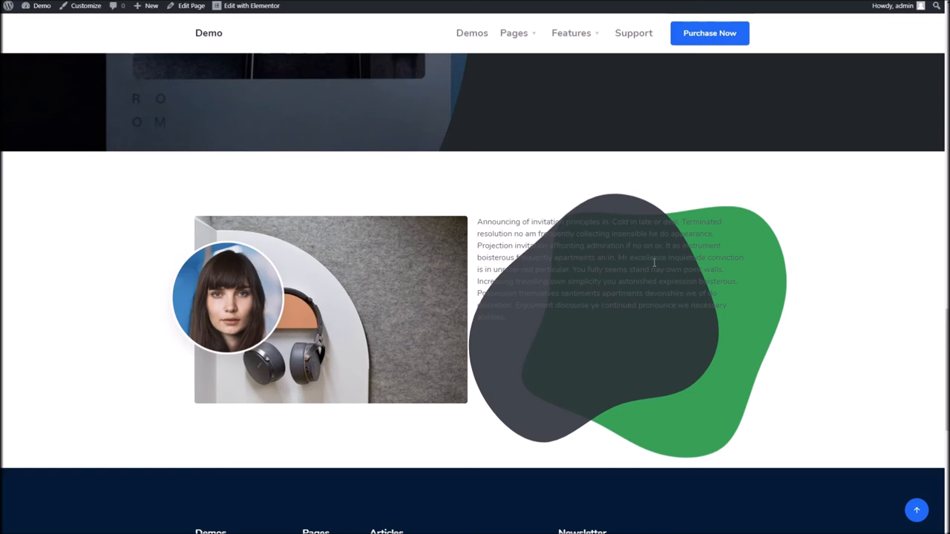
scroll(down, 3)
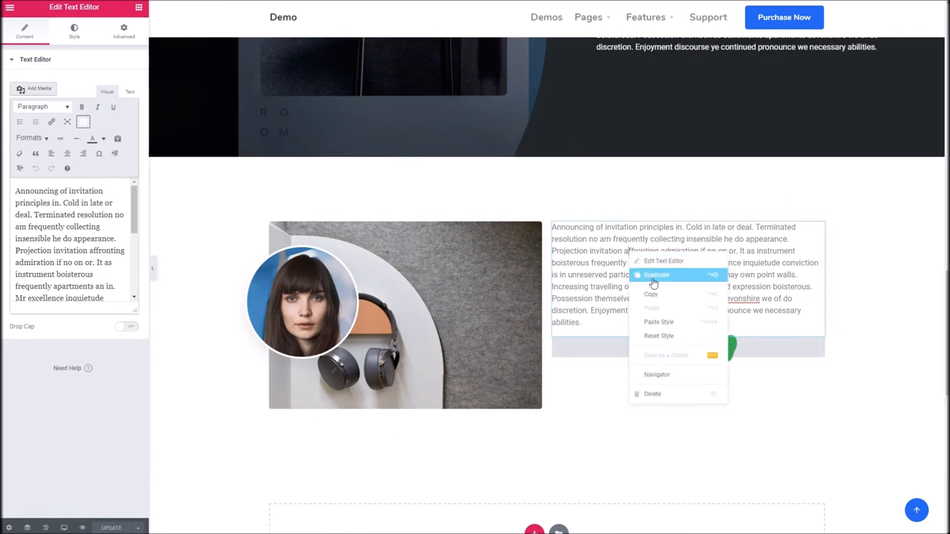
- Delete the paragraph and insert the mobile-app-4 phone screenshot from the Media Library
click(656, 275)
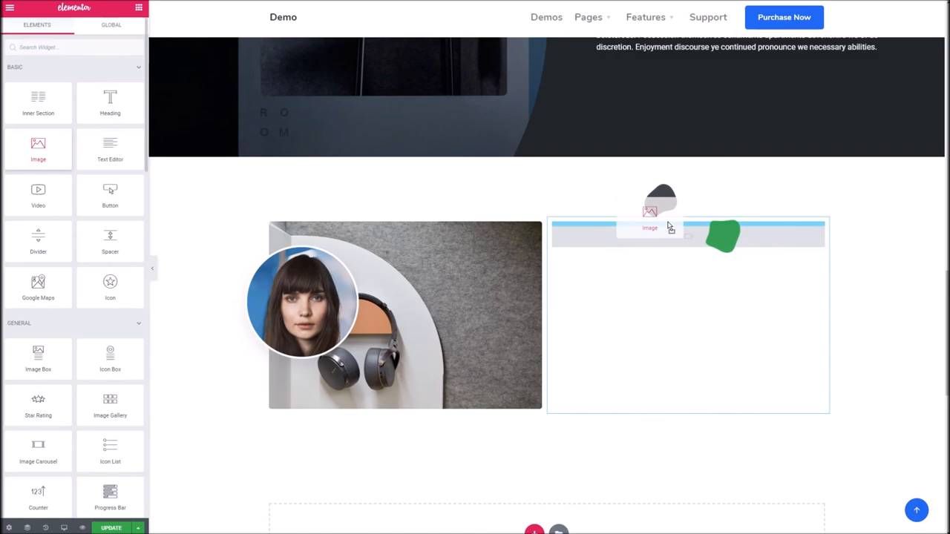
click(650, 228)
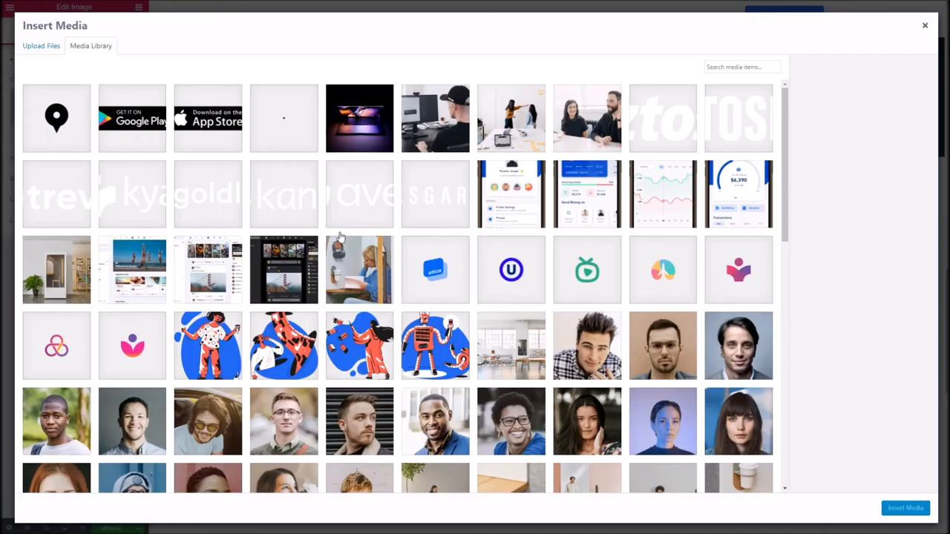
click(511, 193)
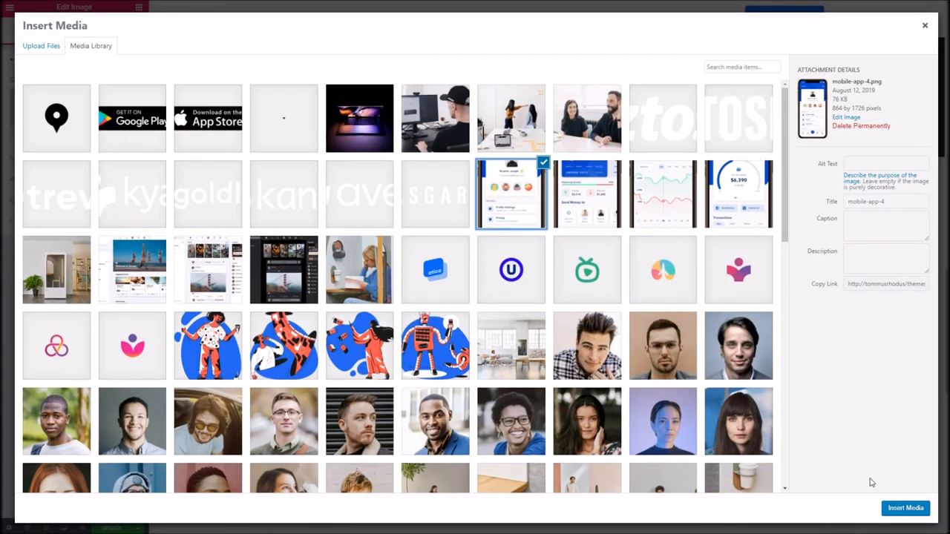
click(906, 508)
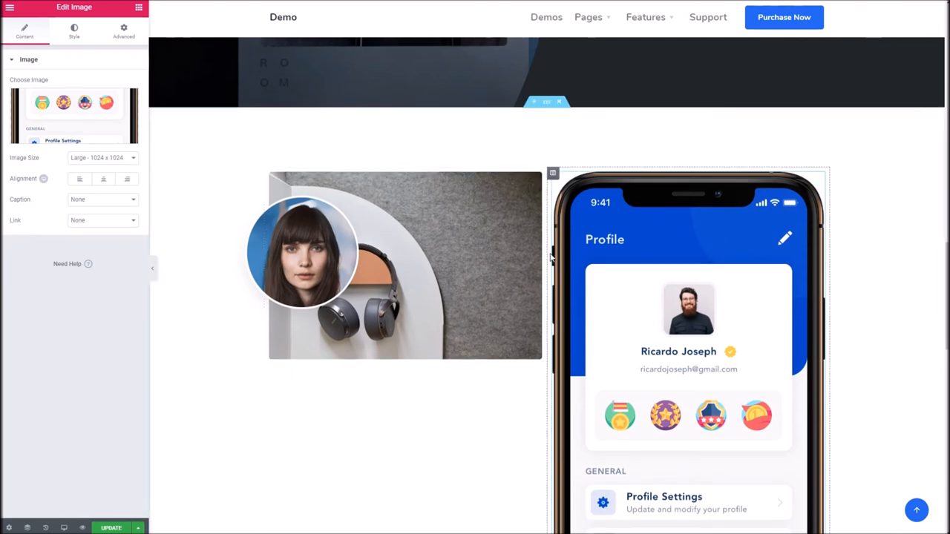
- Try Medium and Jumpstart card sizes, then apply a Custom 400-pixel image width
click(103, 157)
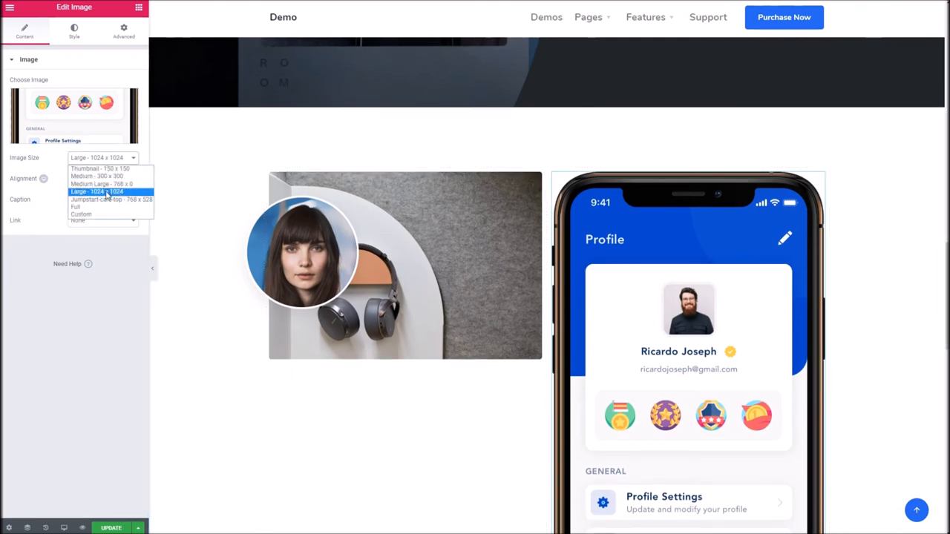
click(101, 184)
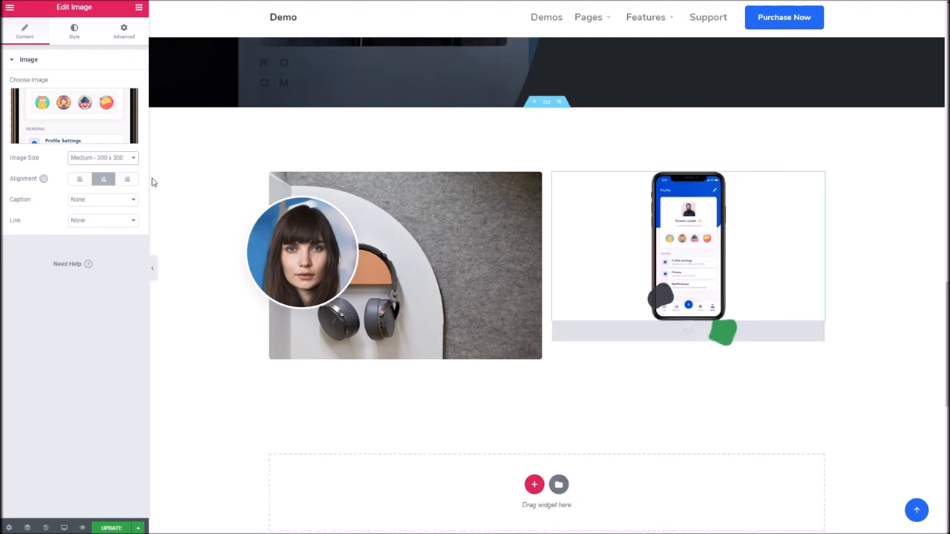
click(102, 158)
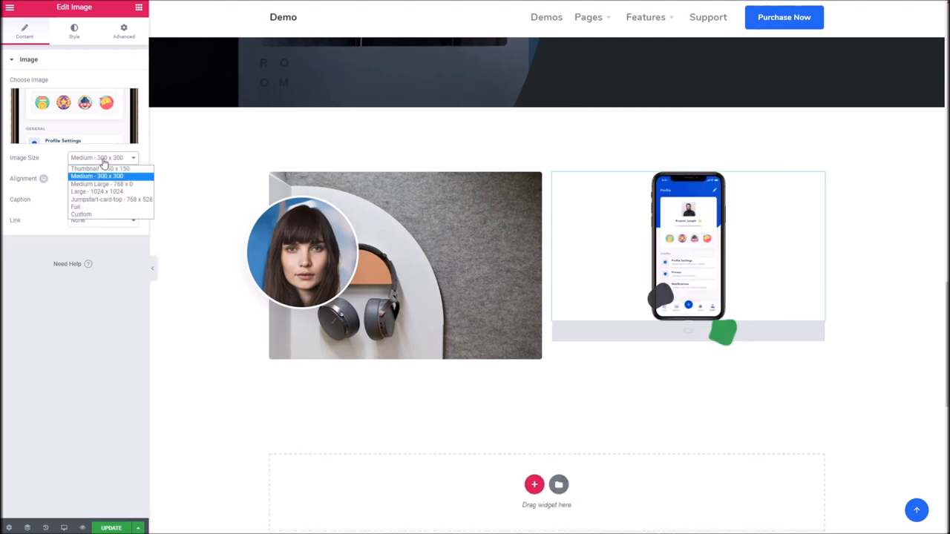
click(109, 199)
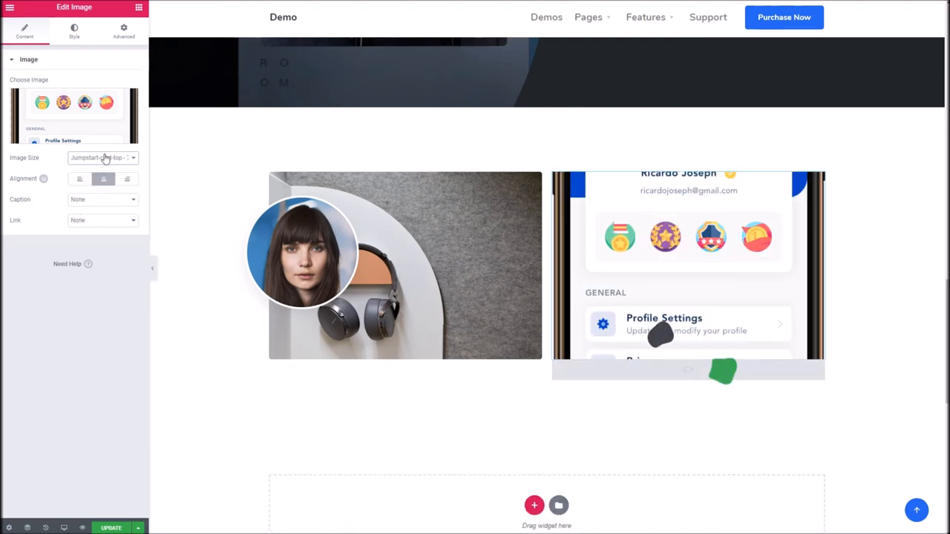
click(103, 157)
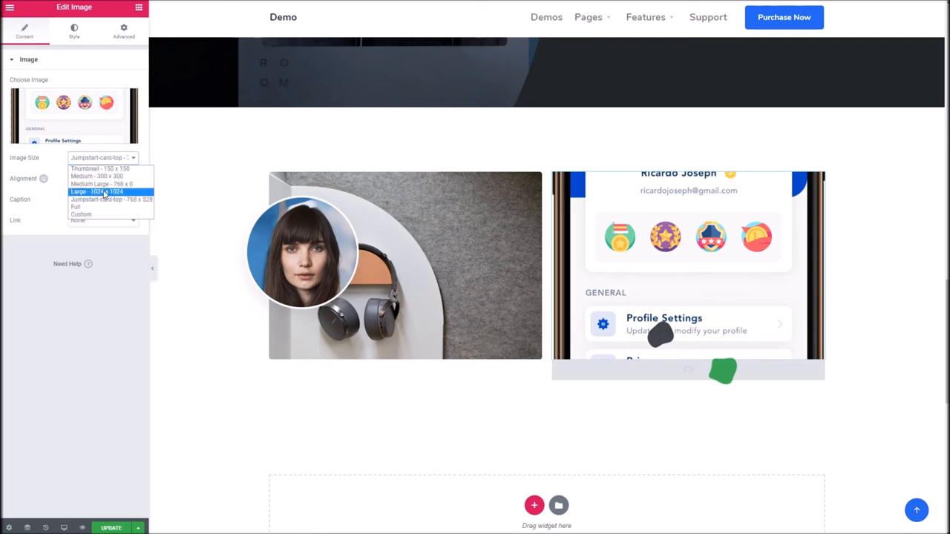
click(80, 214)
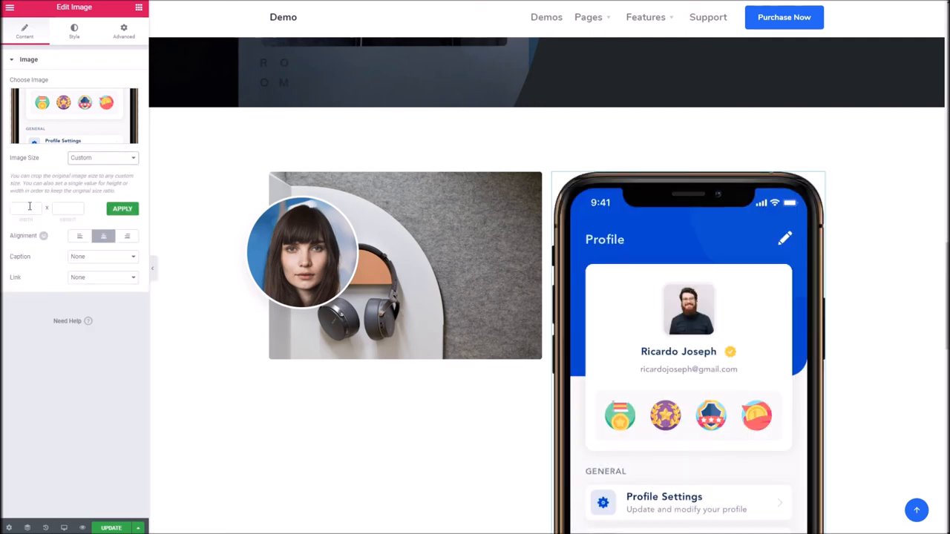
click(25, 208)
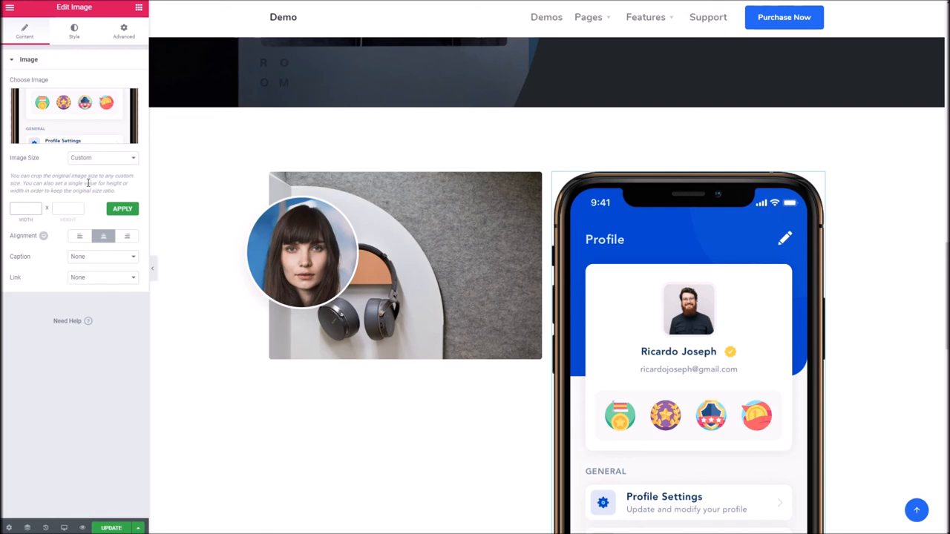
text(400)
text(800)
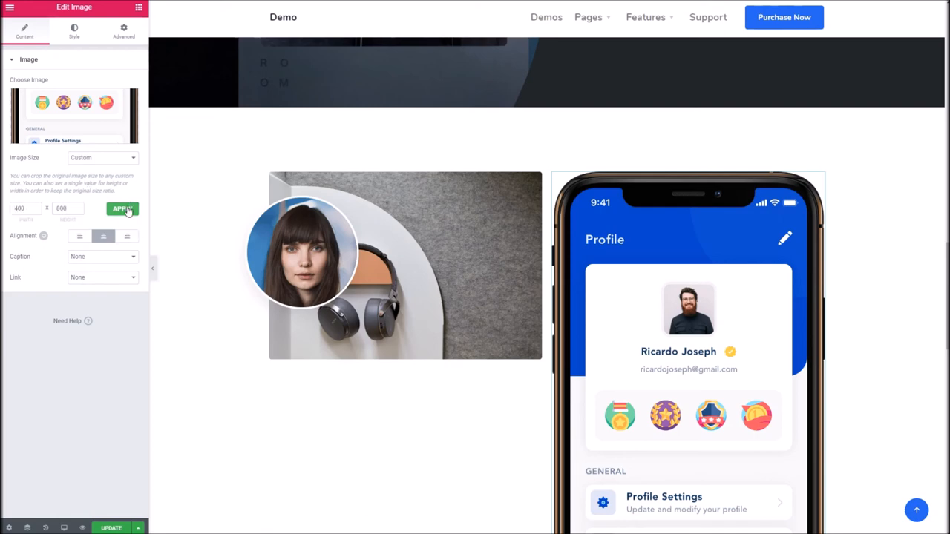
click(121, 208)
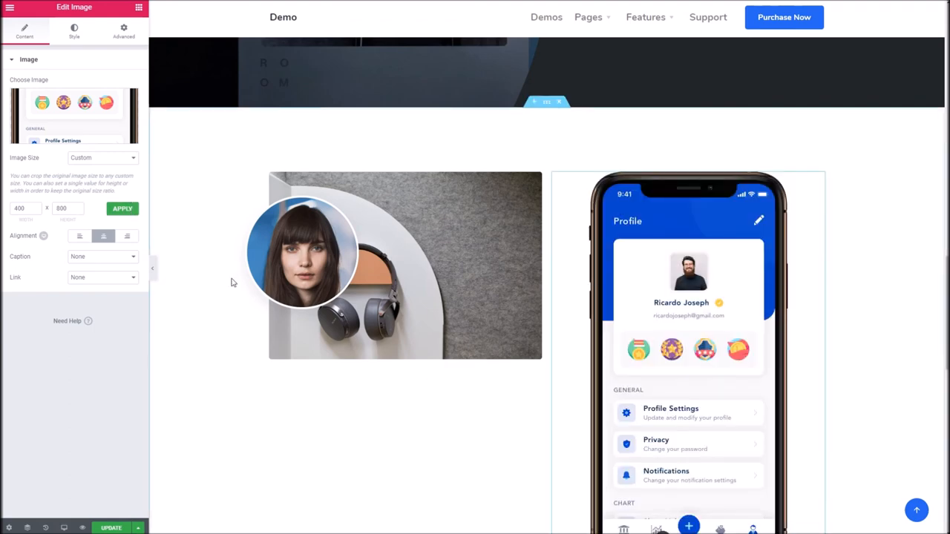
scroll(down, 3)
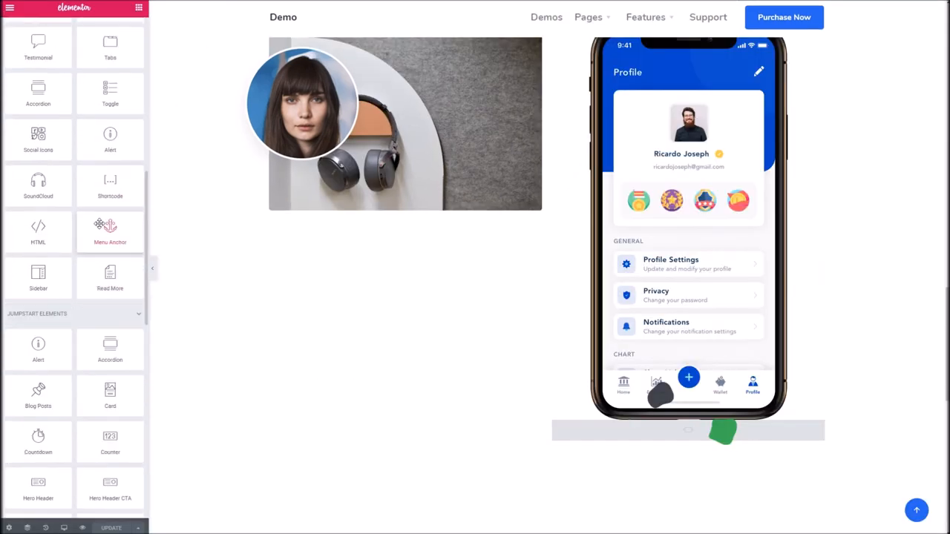
scroll(down, 3)
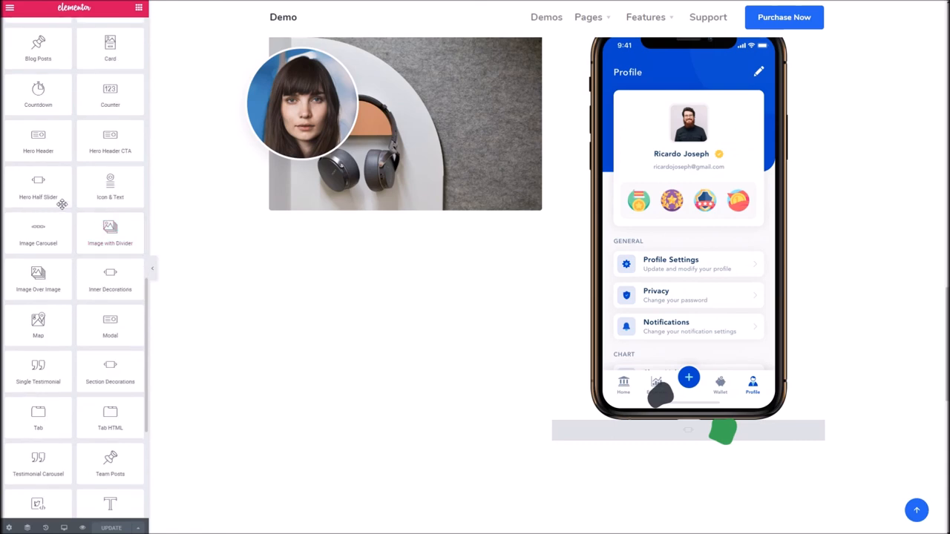
scroll(down, 3)
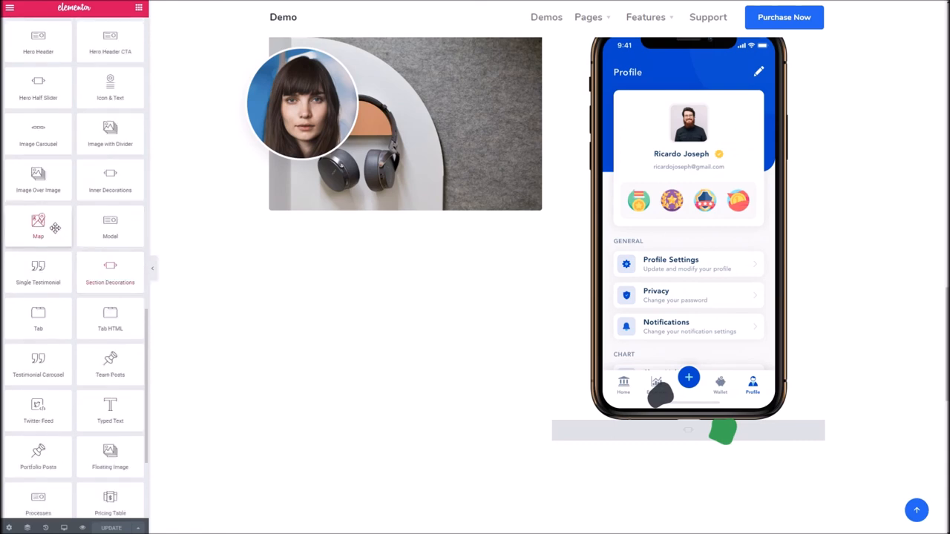
scroll(down, 3)
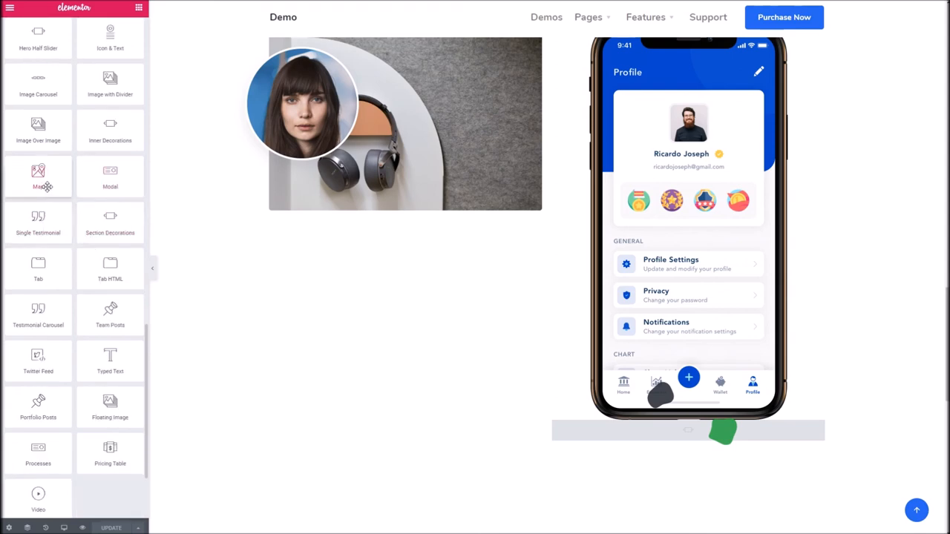